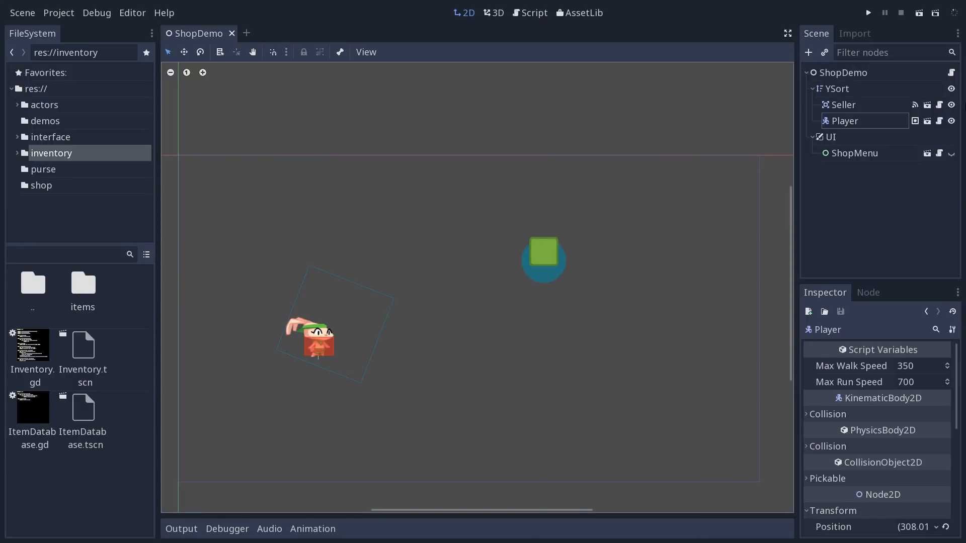
mouse_move(12, 153)
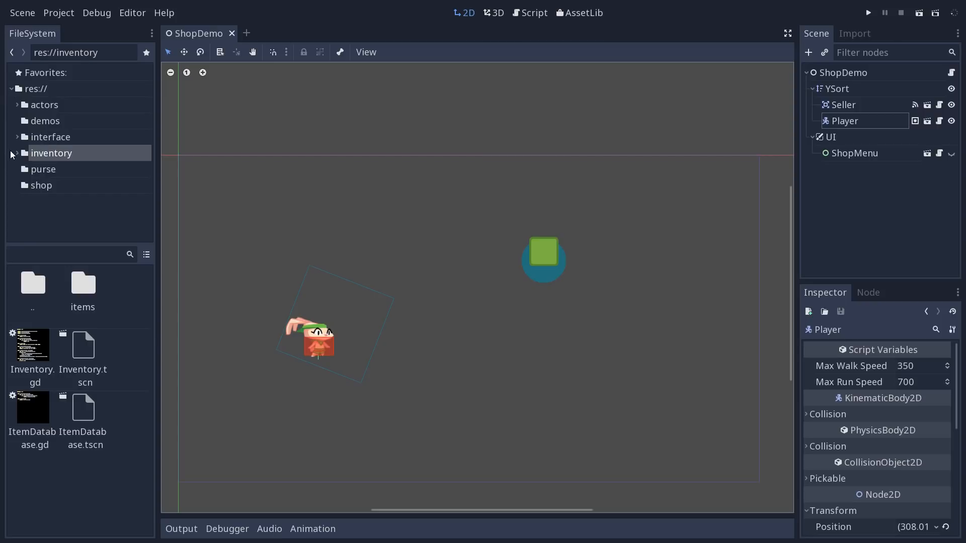
Step: Navigate the FileSystem dock into inventory/items, revealing its equipment and usable subfolders
left_click(16, 137)
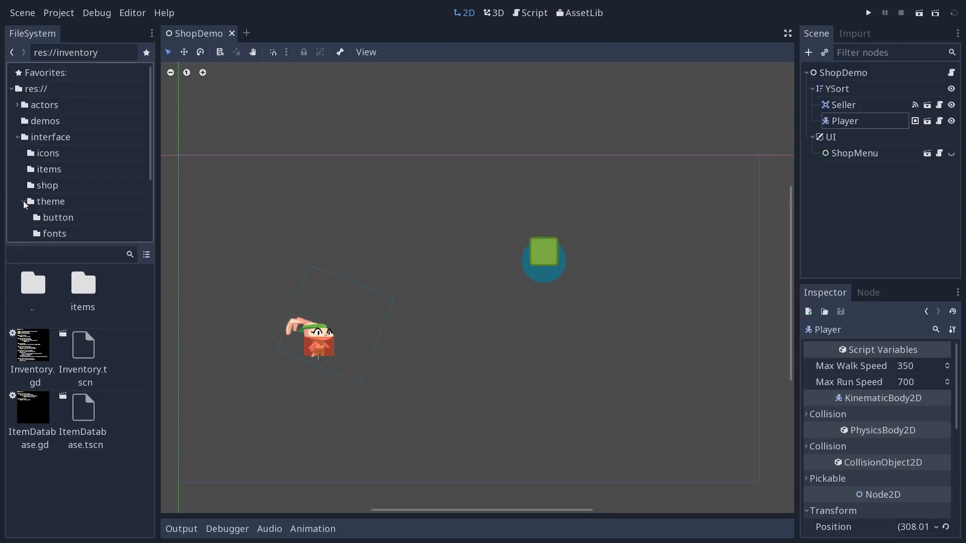
double_click(49, 169)
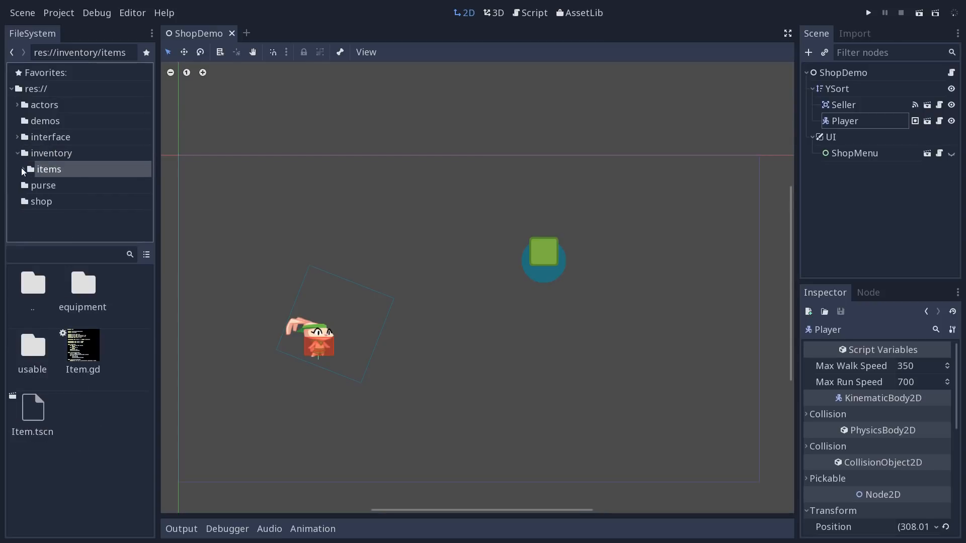
left_click(24, 169)
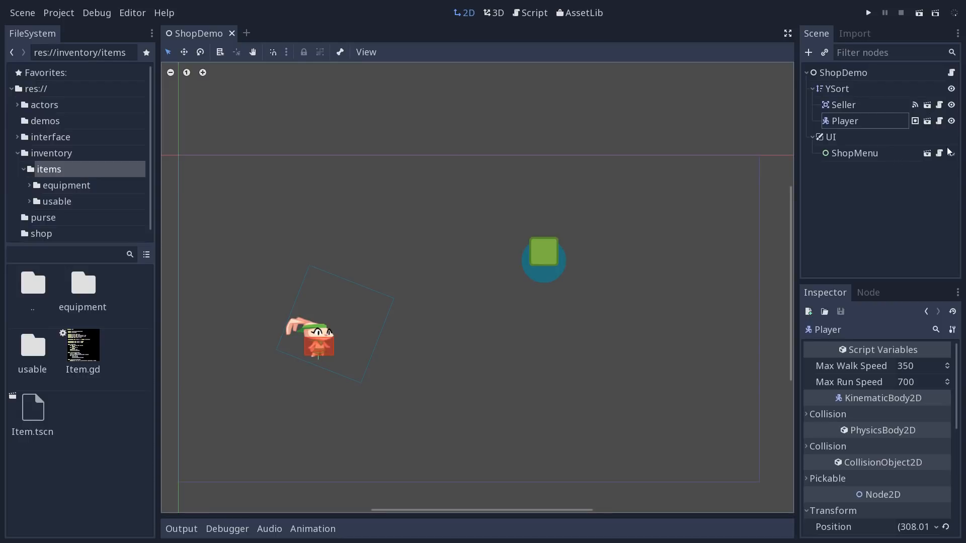
Step: Briefly view the ShopMenu scene in the editor, then return to ShopDemo
double_click(855, 153)
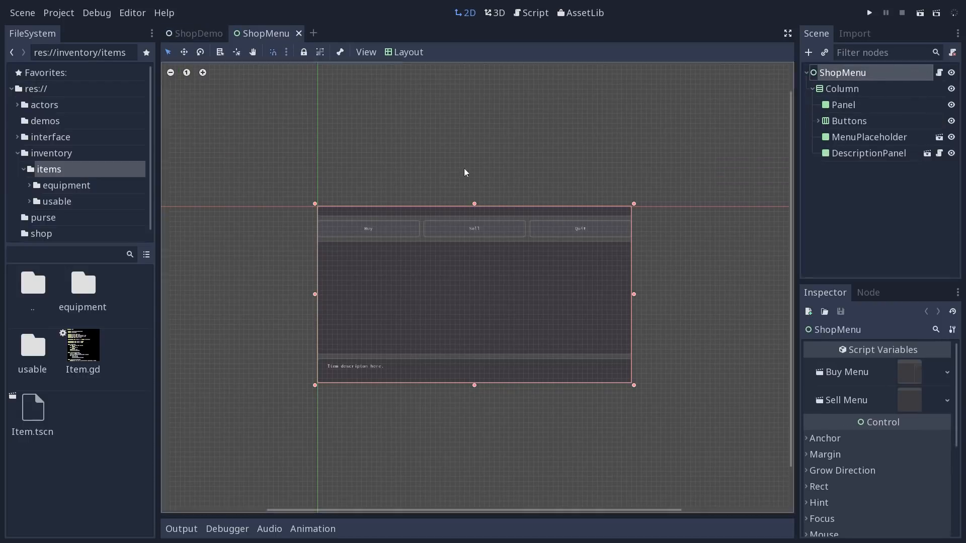
left_click(196, 33)
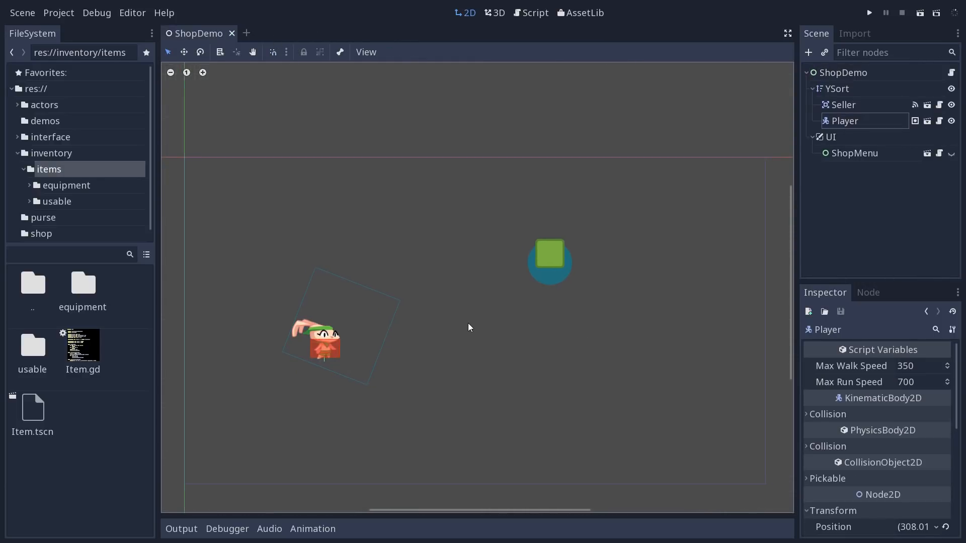
mouse_move(346, 233)
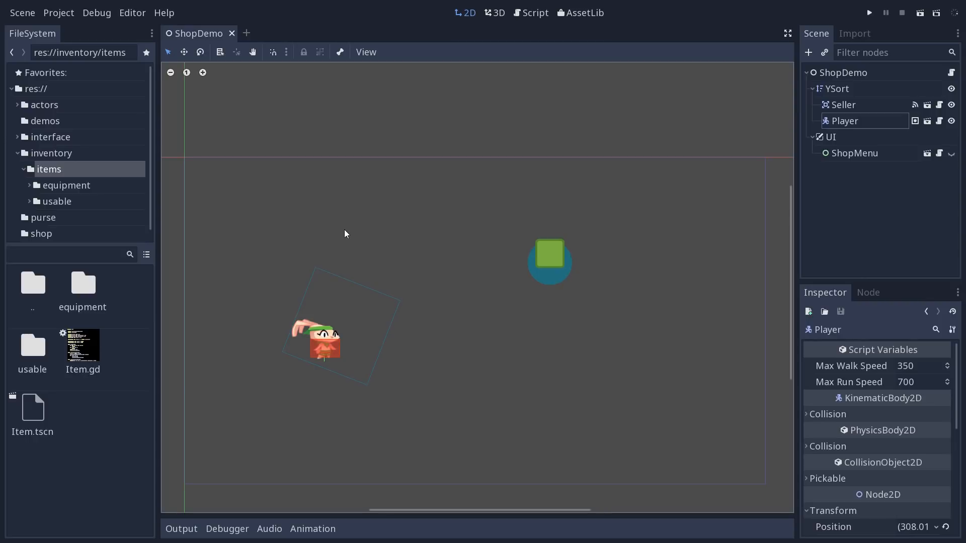
mouse_move(345, 231)
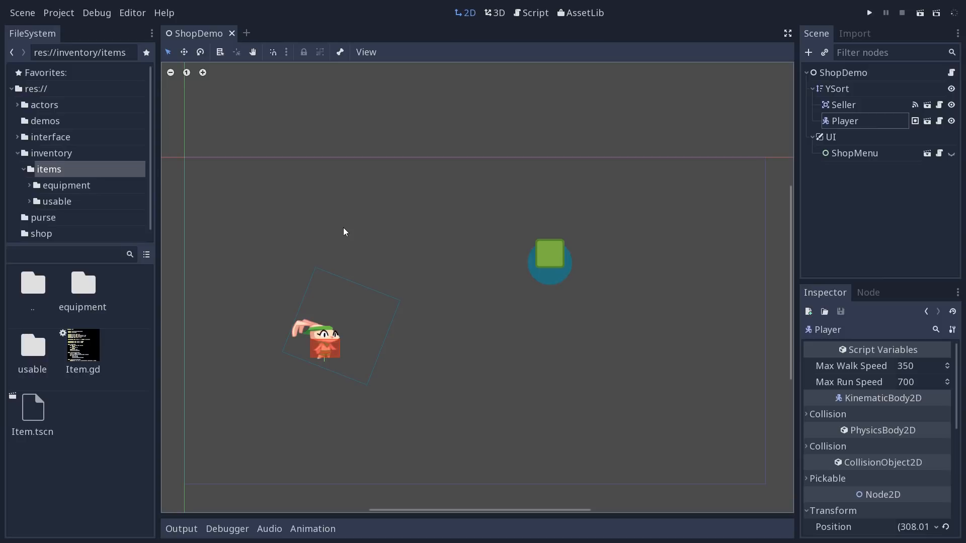
mouse_move(361, 218)
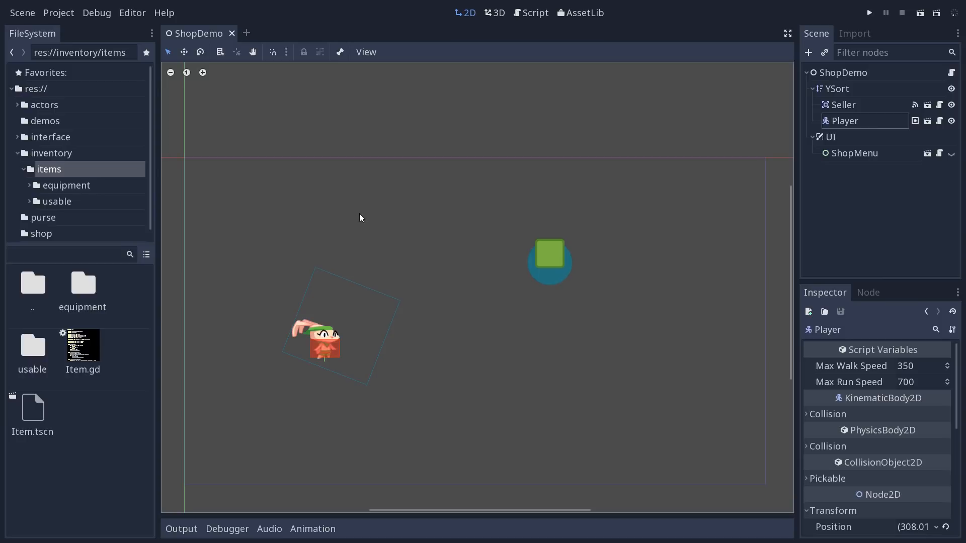
mouse_move(308, 137)
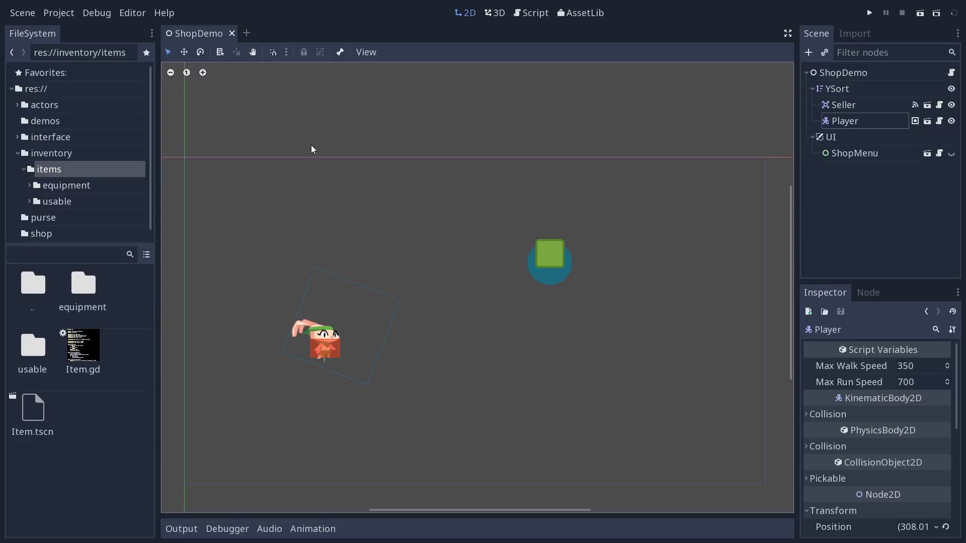
mouse_move(431, 157)
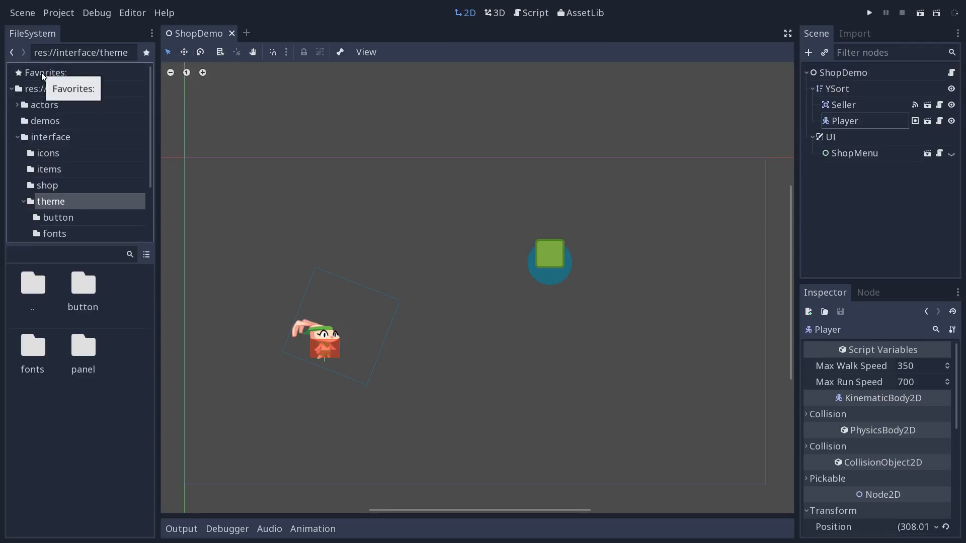
mouse_move(54, 82)
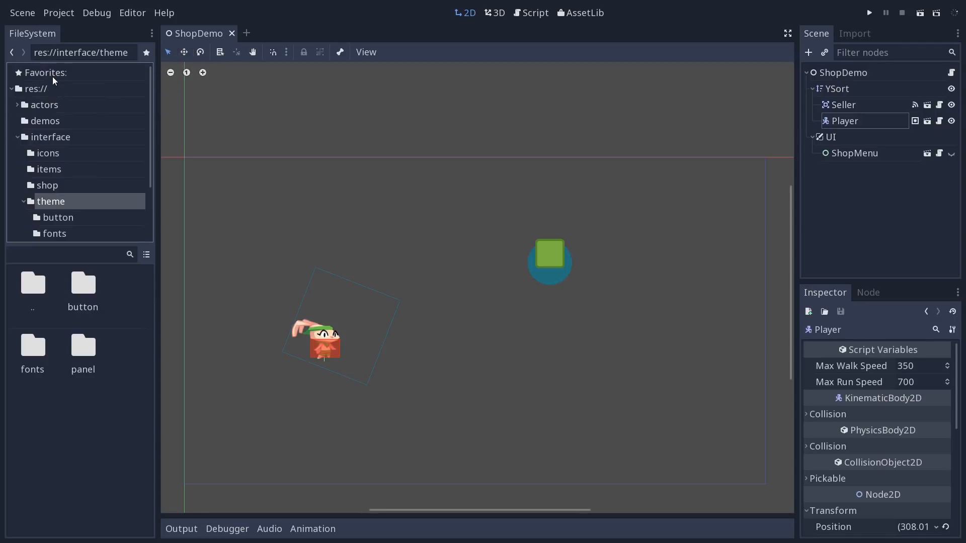
mouse_move(55, 81)
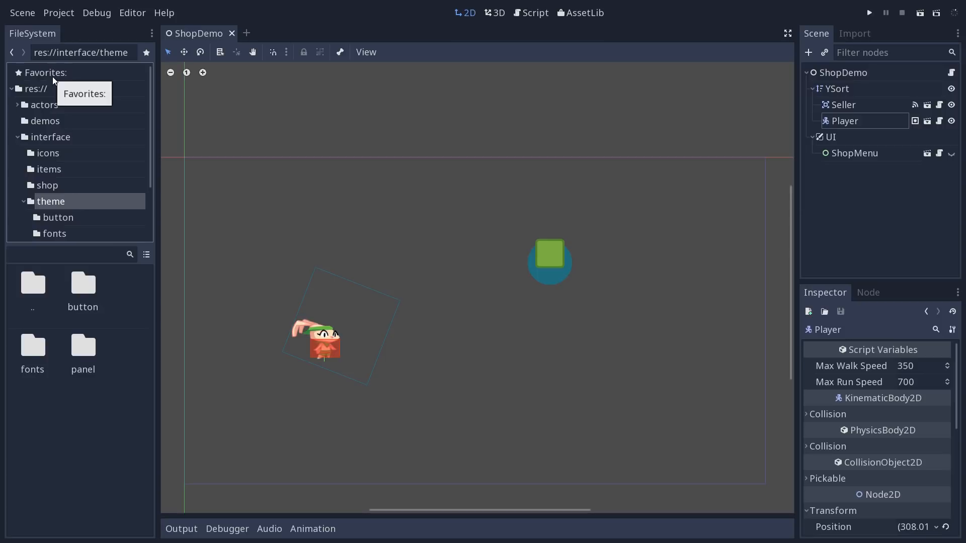
mouse_move(53, 205)
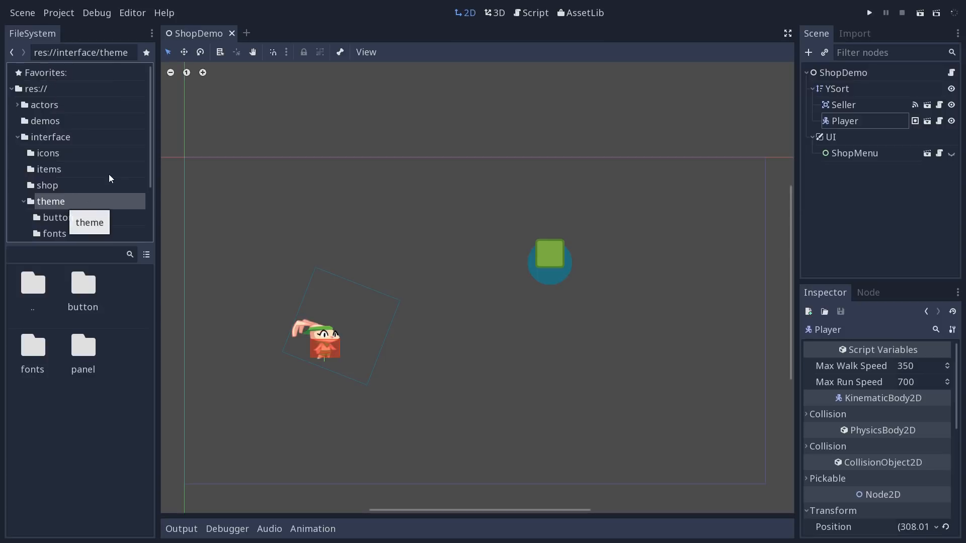
mouse_move(147, 52)
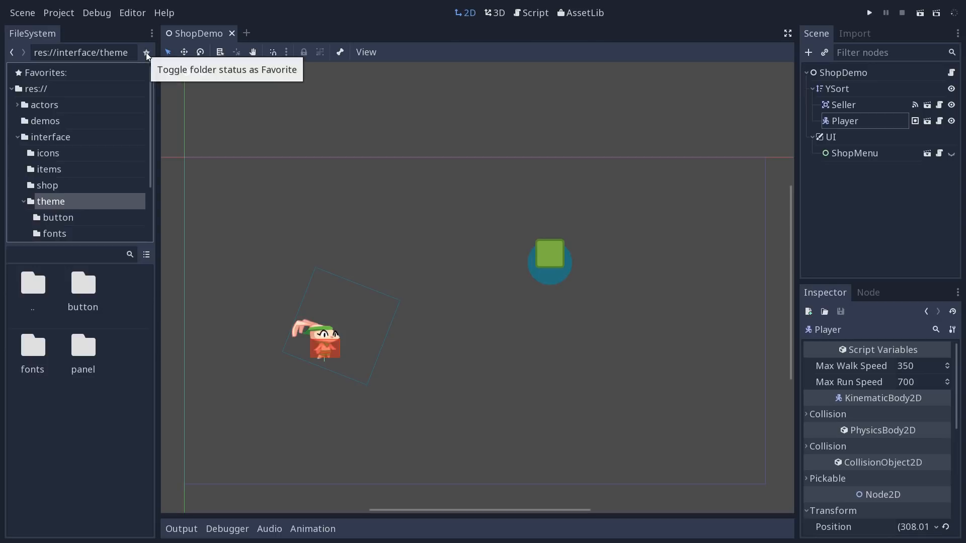
Step: Favorite the res://interface/theme folder and jump back to it from the Favorites list
left_click(147, 52)
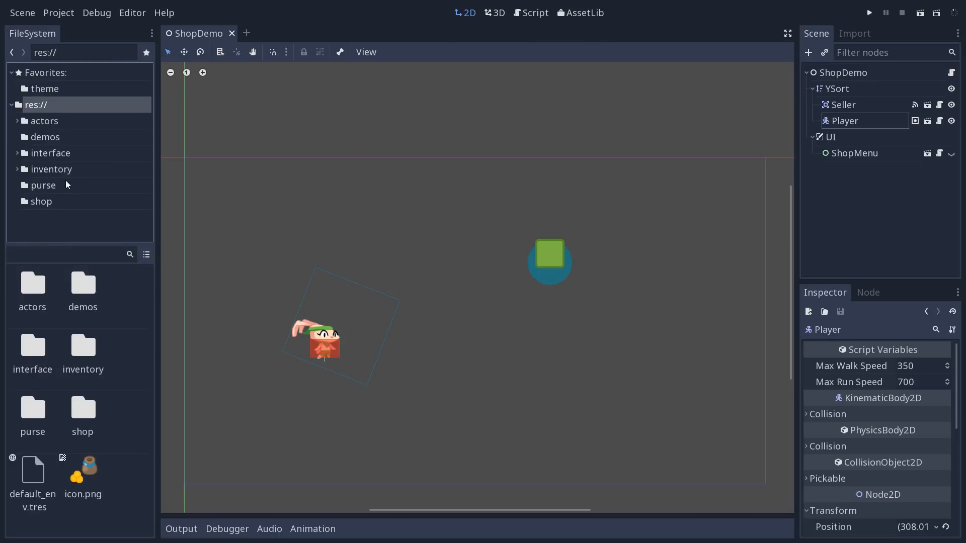
double_click(45, 137)
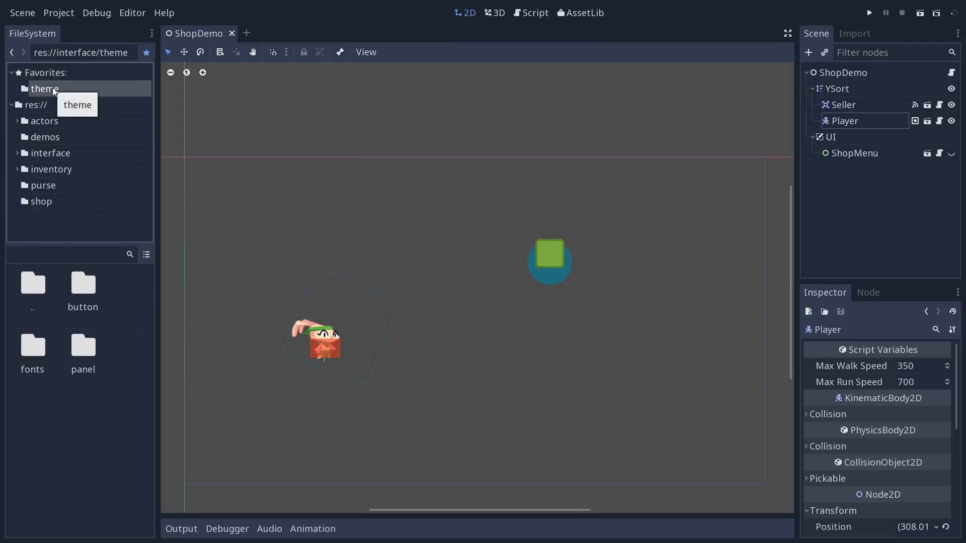
left_click(50, 153)
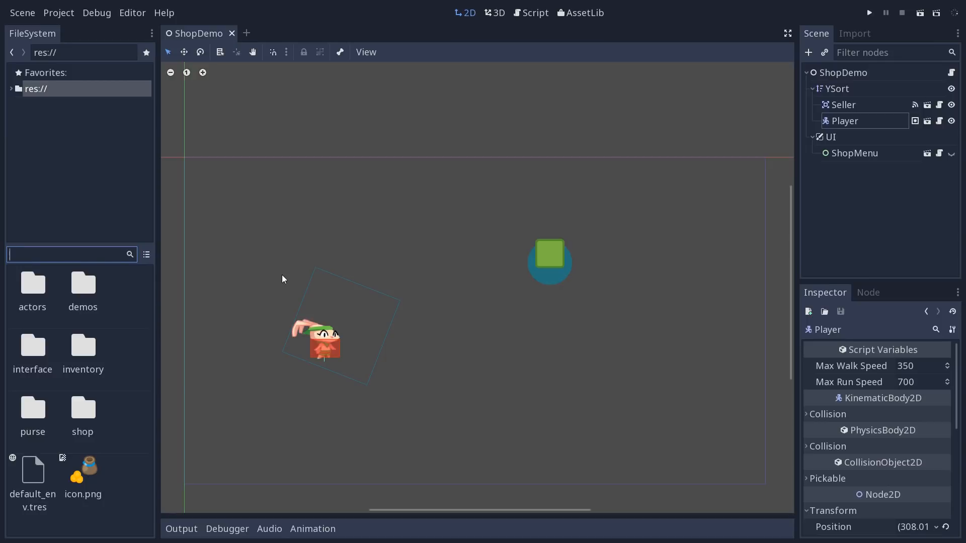
Step: Filter project files by 'Itembu', pick the ItemButton script, then clear the search
type("Itmeb")
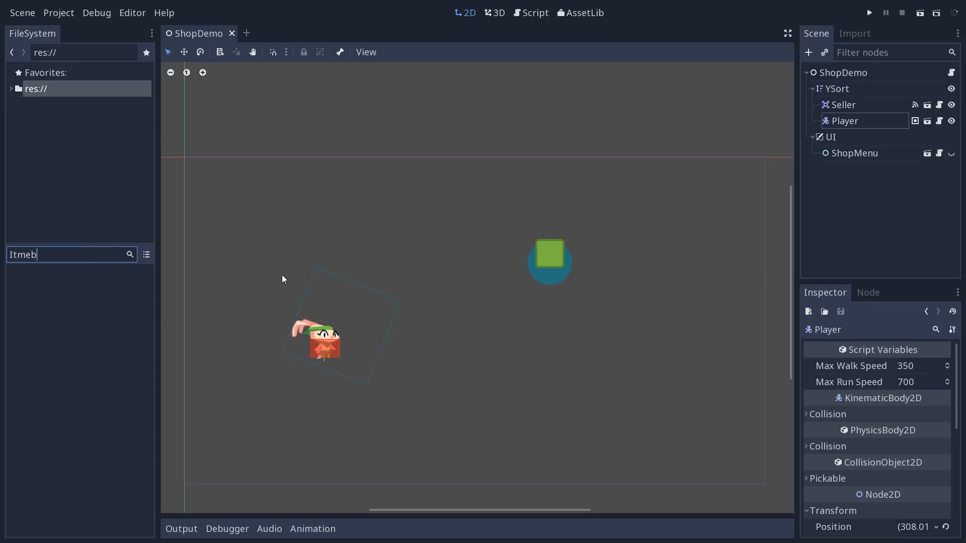
type("Itembu")
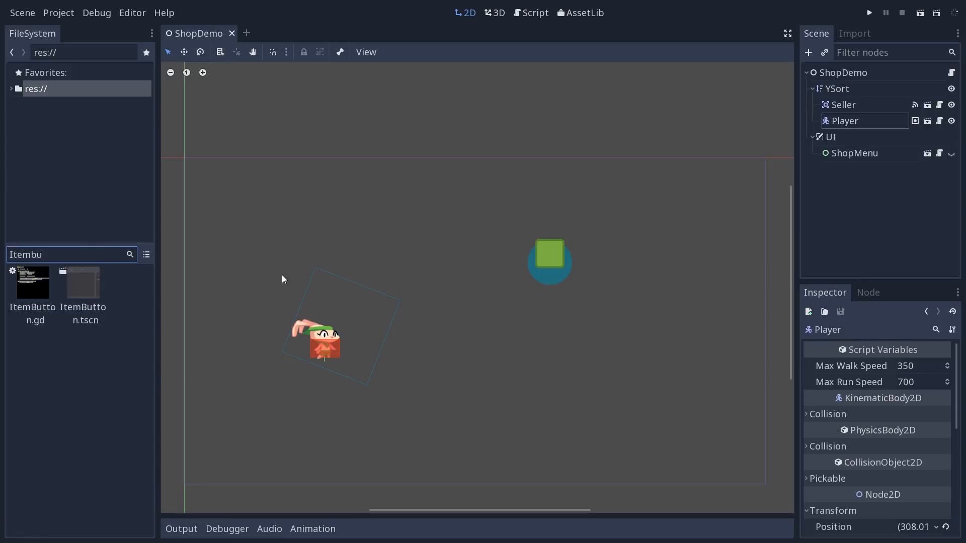
left_click(33, 282)
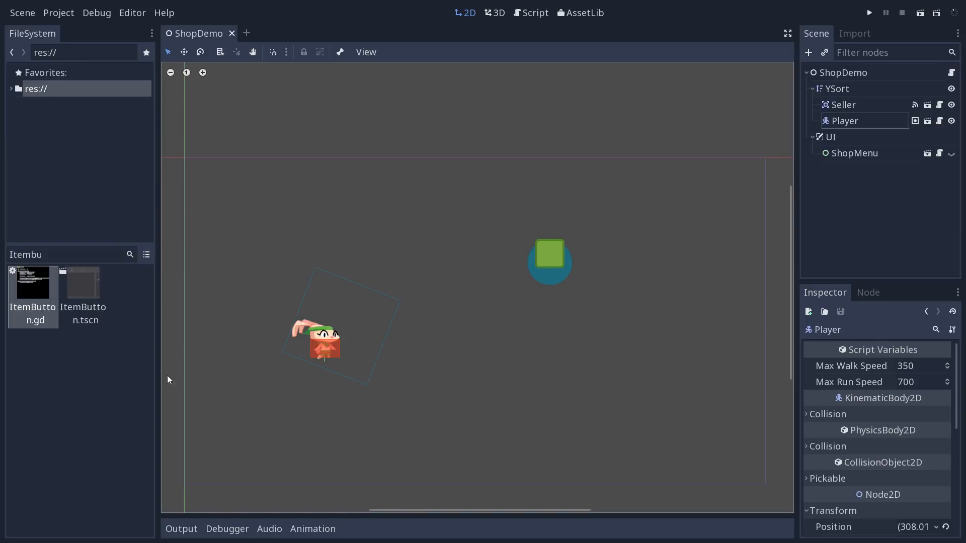
left_click(59, 254)
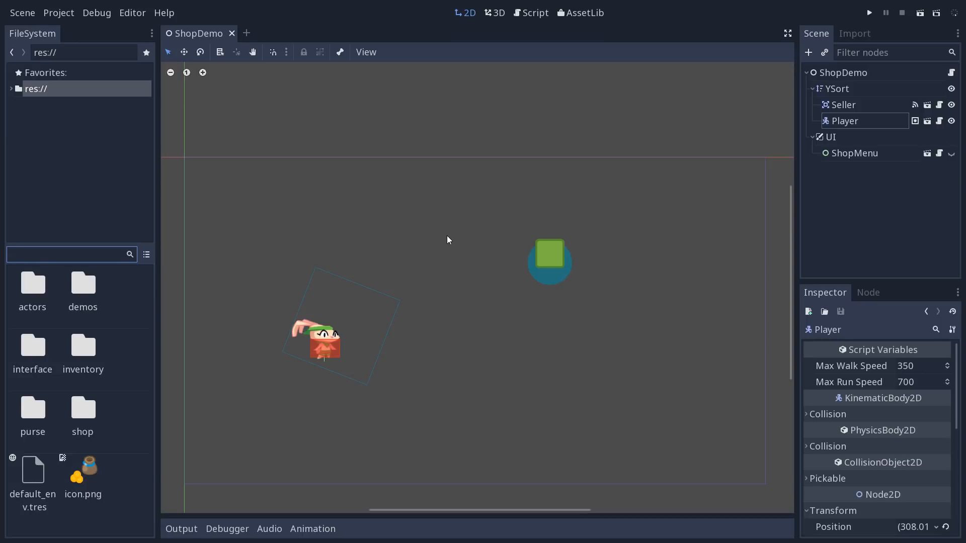
Step: Filter files by 'menu', open Menu.gd in the script editor, and return to ShopDemo
type("menu")
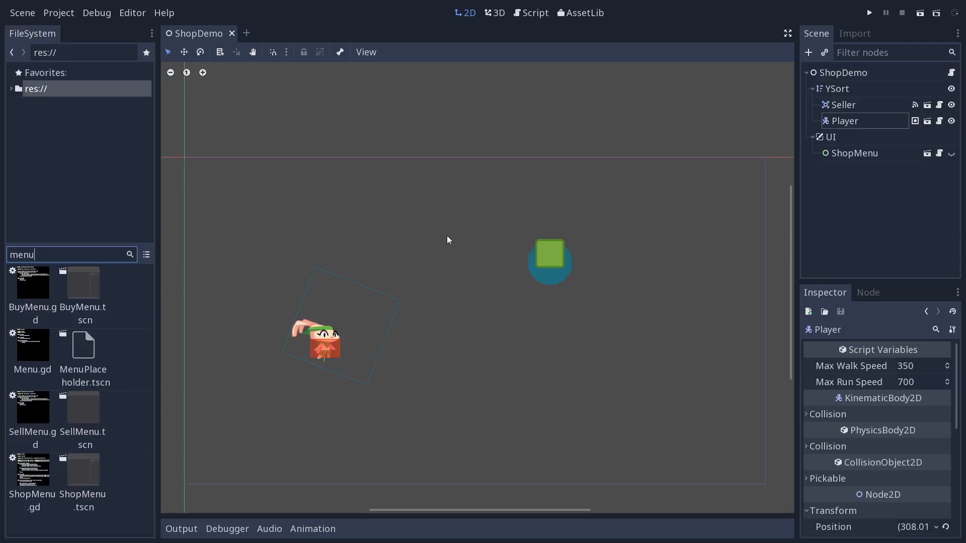
mouse_move(31, 489)
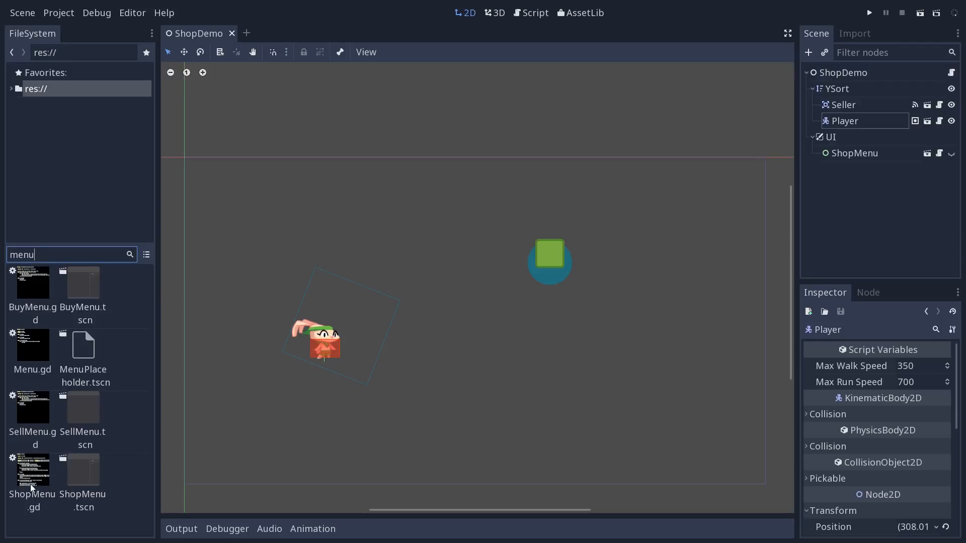
left_click(33, 284)
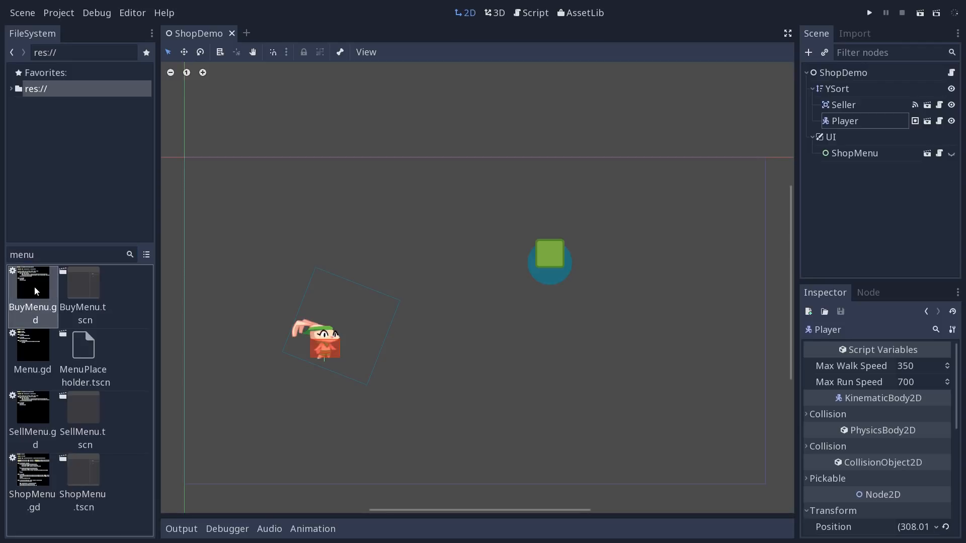
left_click(32, 409)
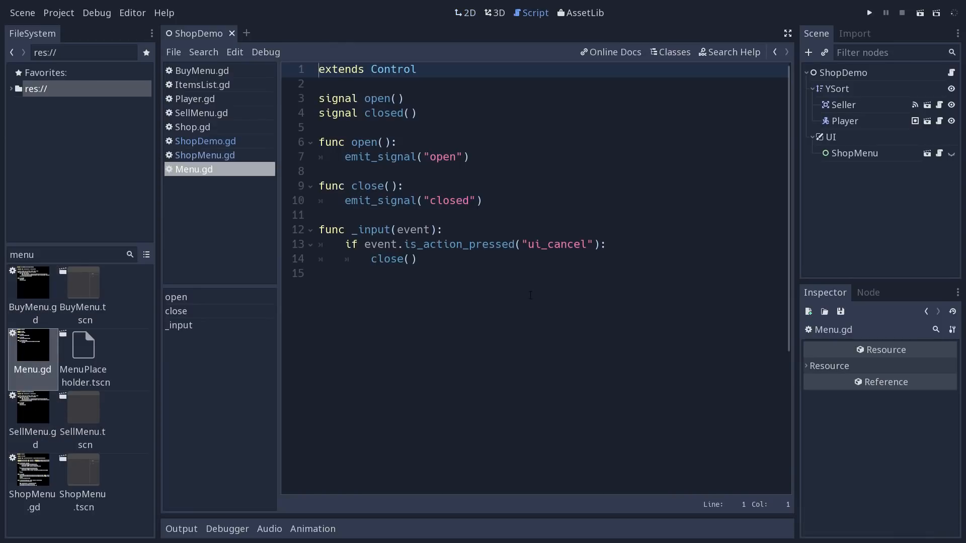
left_click(61, 255)
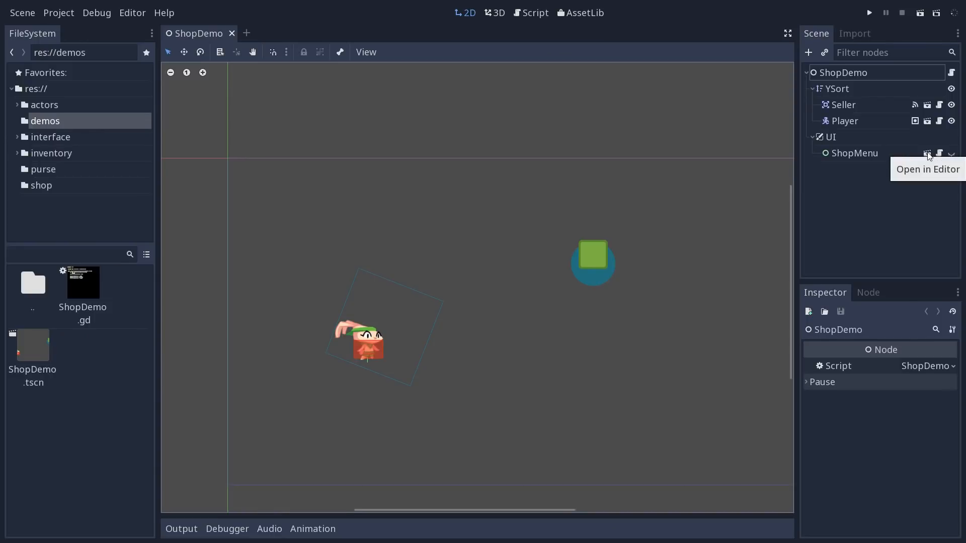
Step: Open ShopMenu as its own scene and expand the root node's Rect properties in the Inspector
left_click(925, 153)
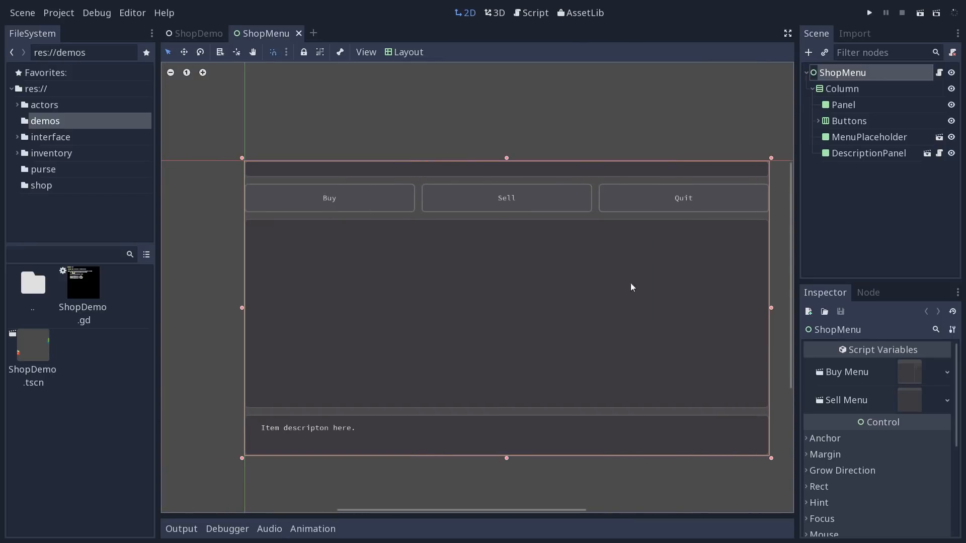
left_click(817, 120)
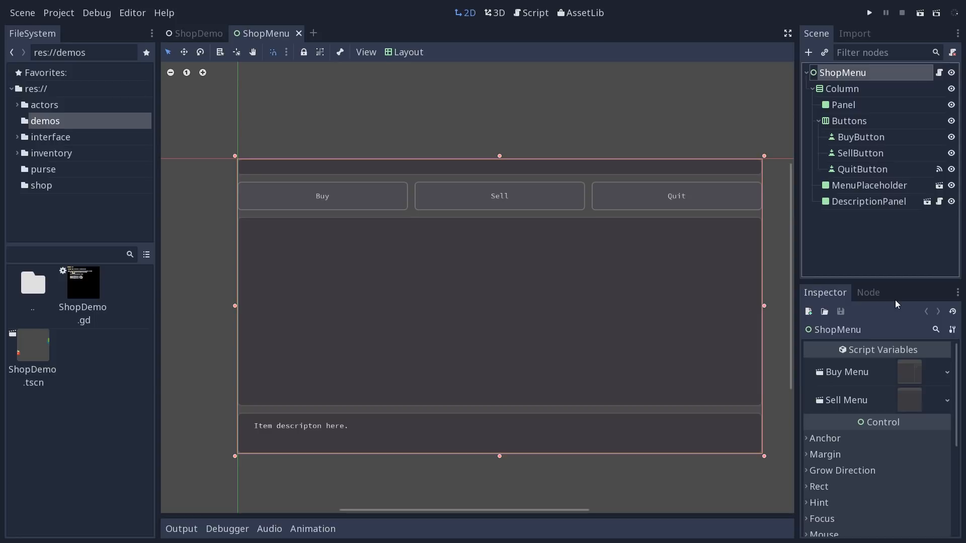
left_click(843, 88)
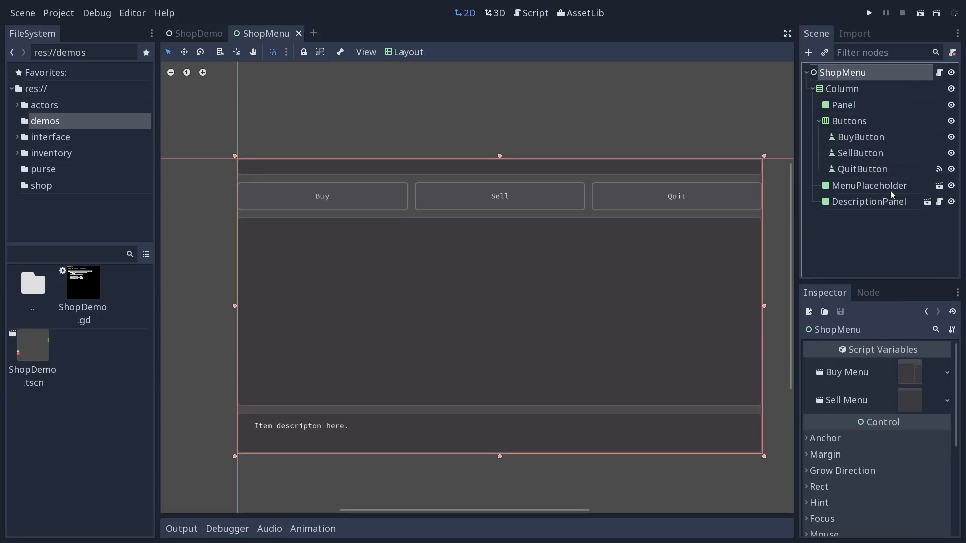
scroll("down", 3)
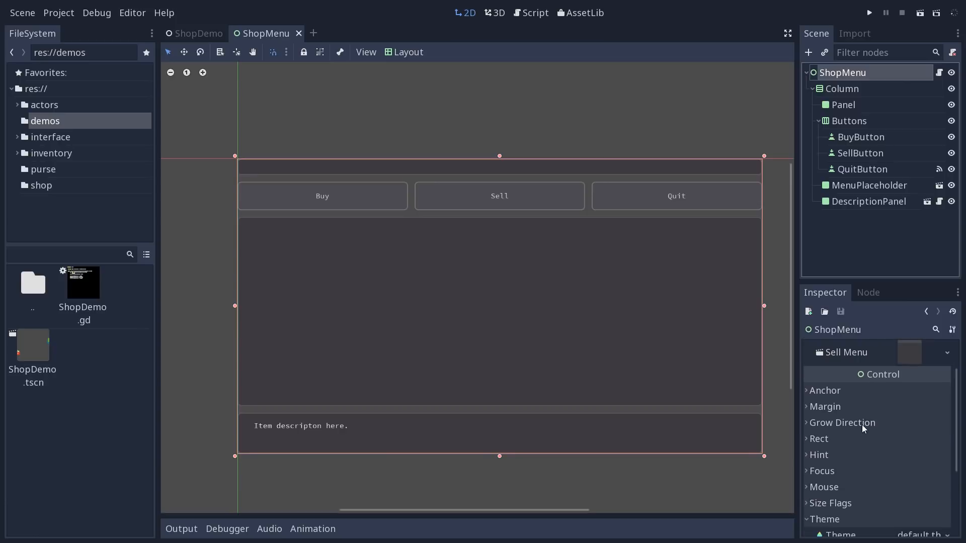
mouse_move(865, 525)
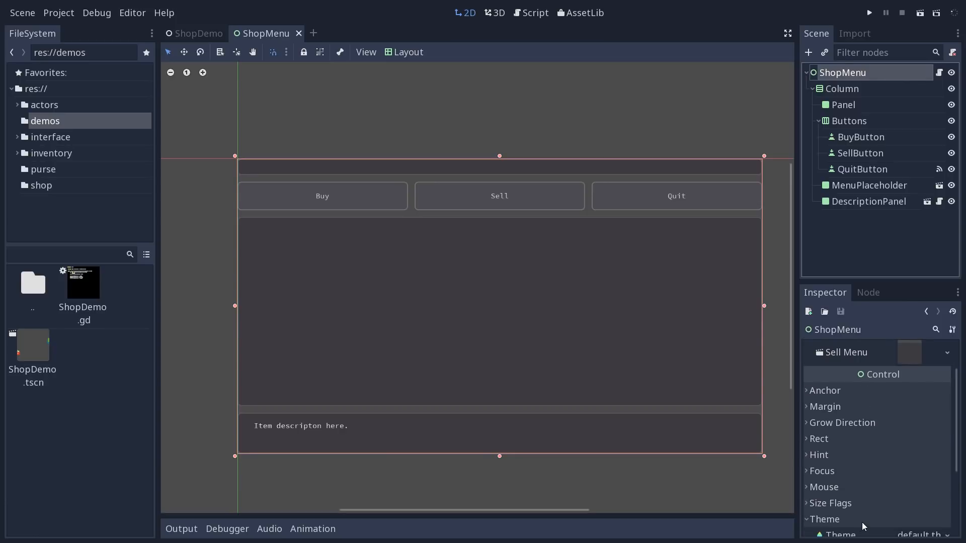
mouse_move(864, 525)
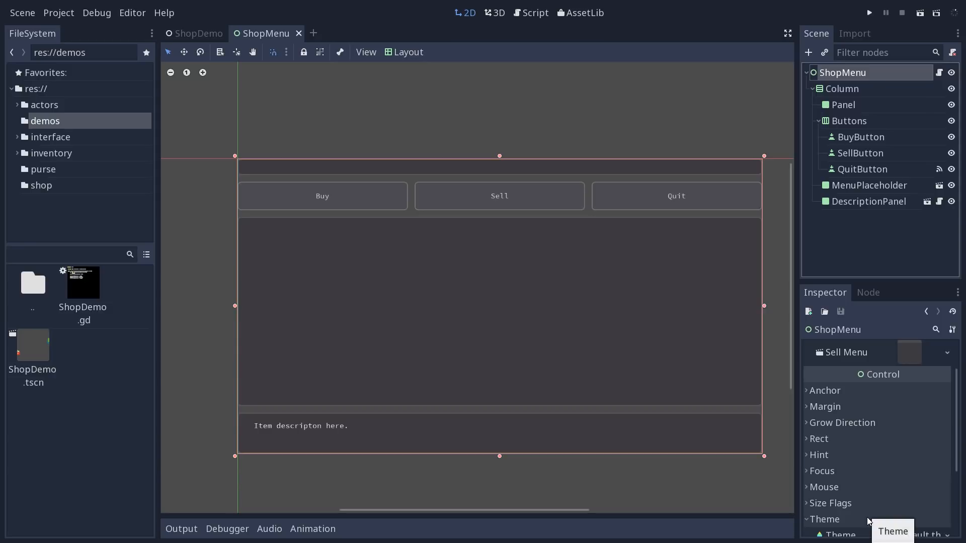
mouse_move(897, 413)
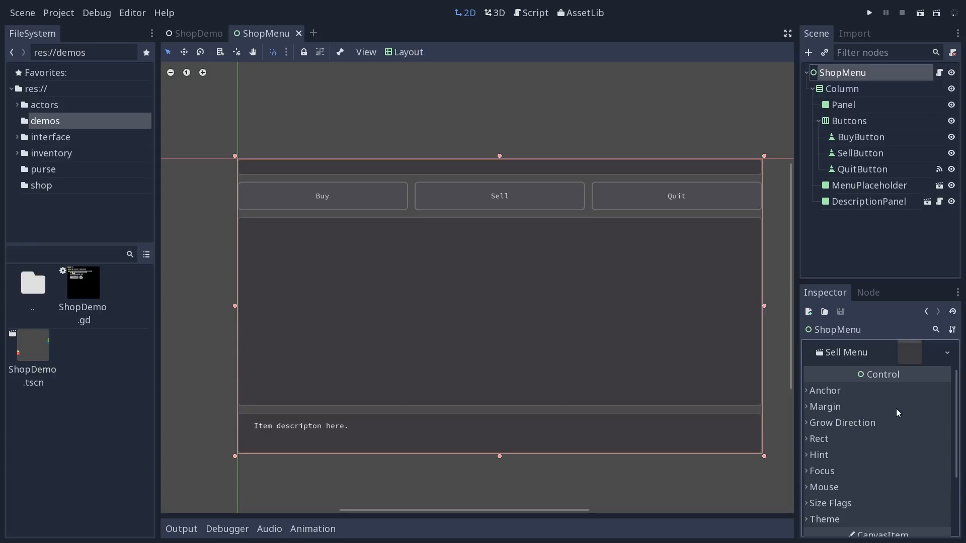
mouse_move(864, 506)
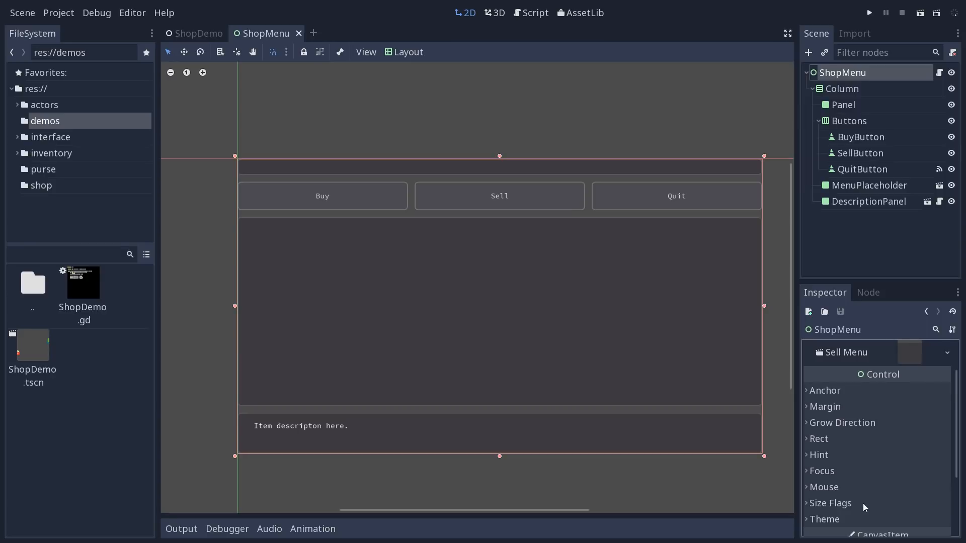
scroll("down", 3)
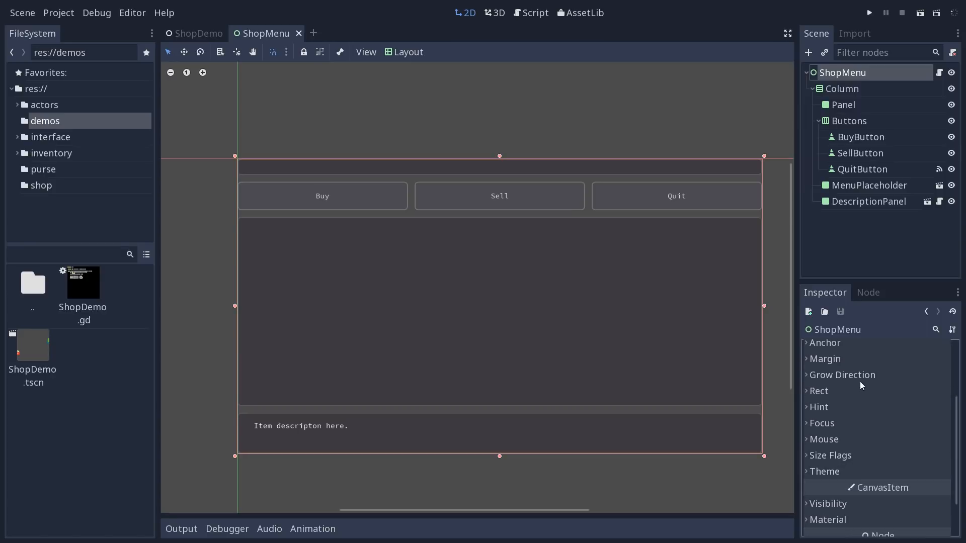
left_click(818, 390)
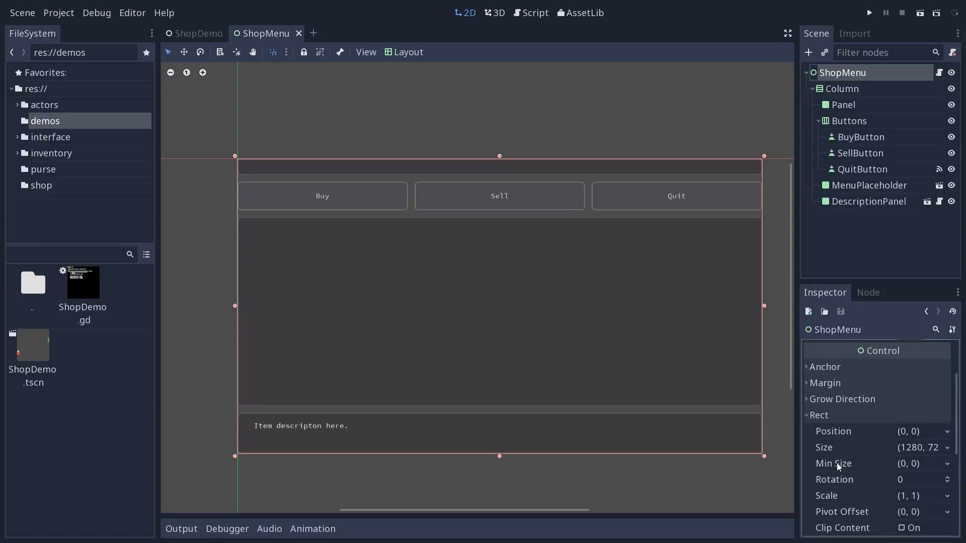
mouse_move(863, 169)
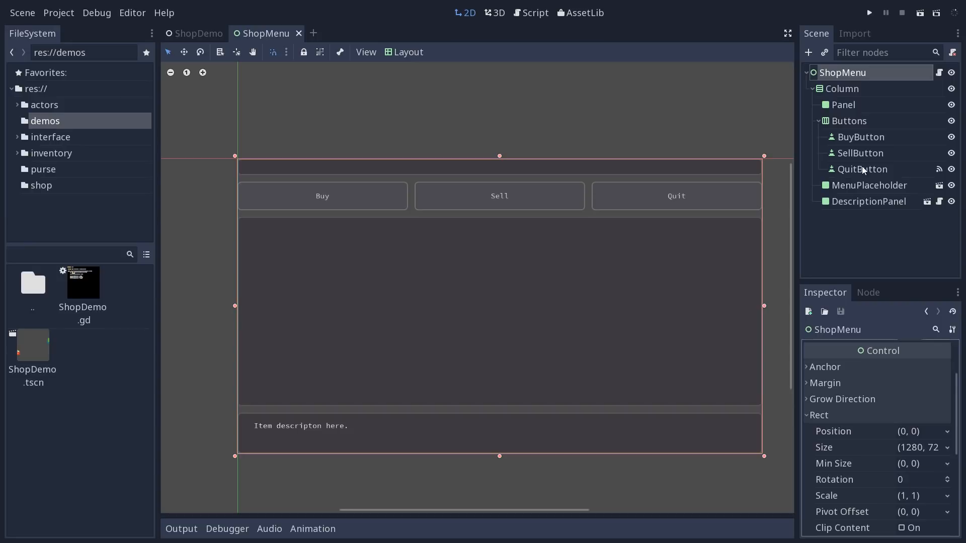
Step: Select BuyButton and filter its Inspector properties by 'min' to find minimum size
left_click(861, 137)
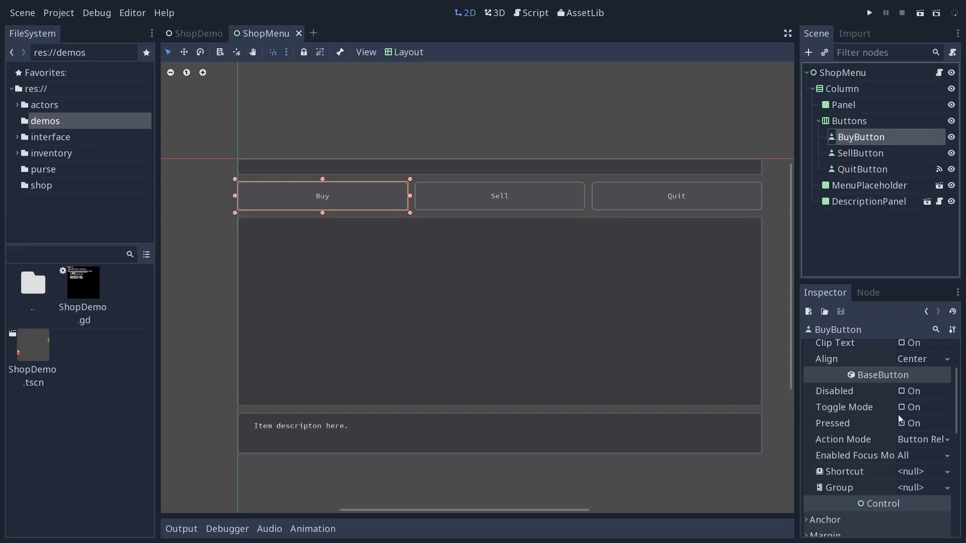
scroll("down", 3)
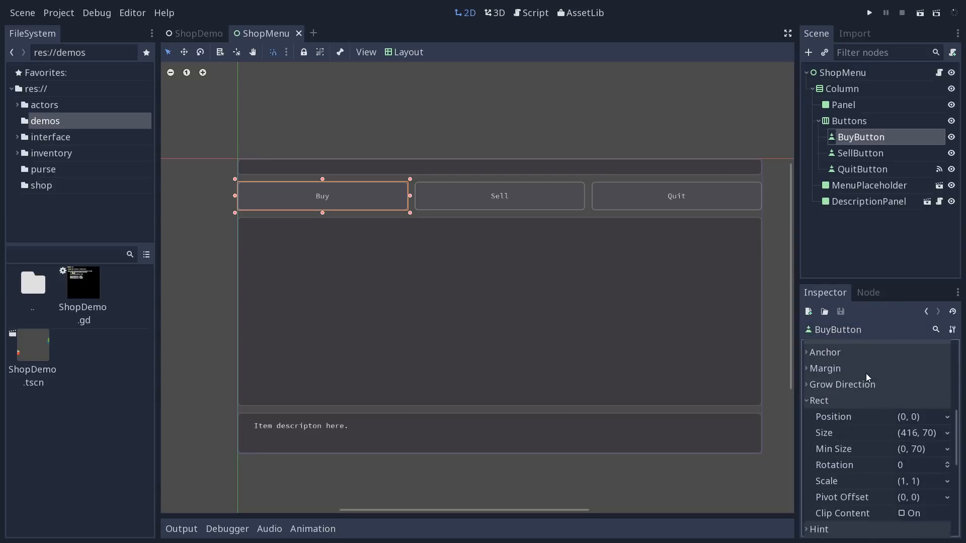
scroll("down", 3)
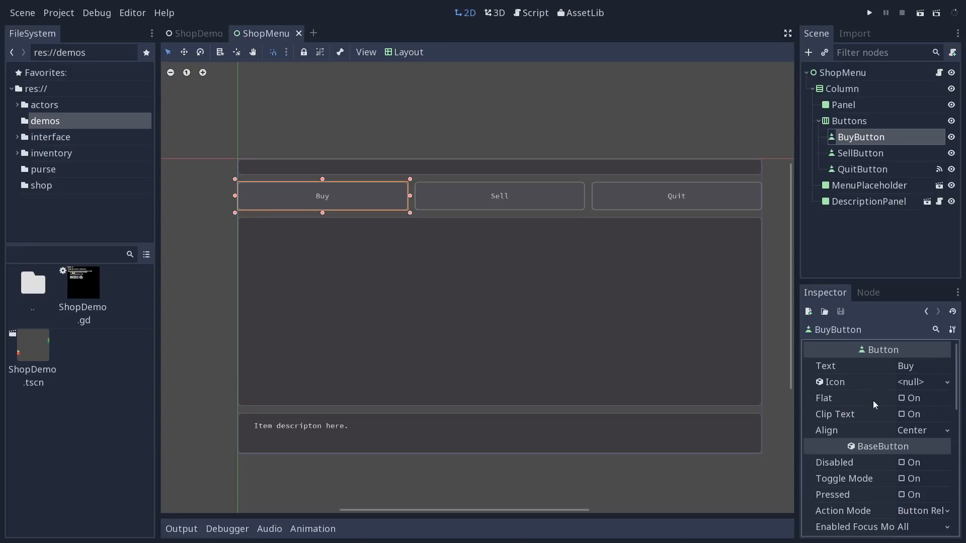
left_click(935, 329)
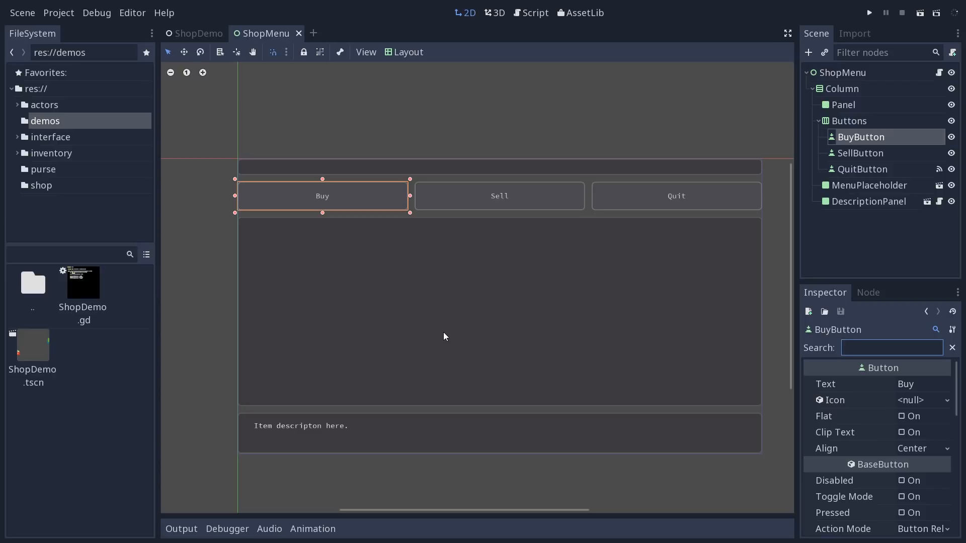
type("min")
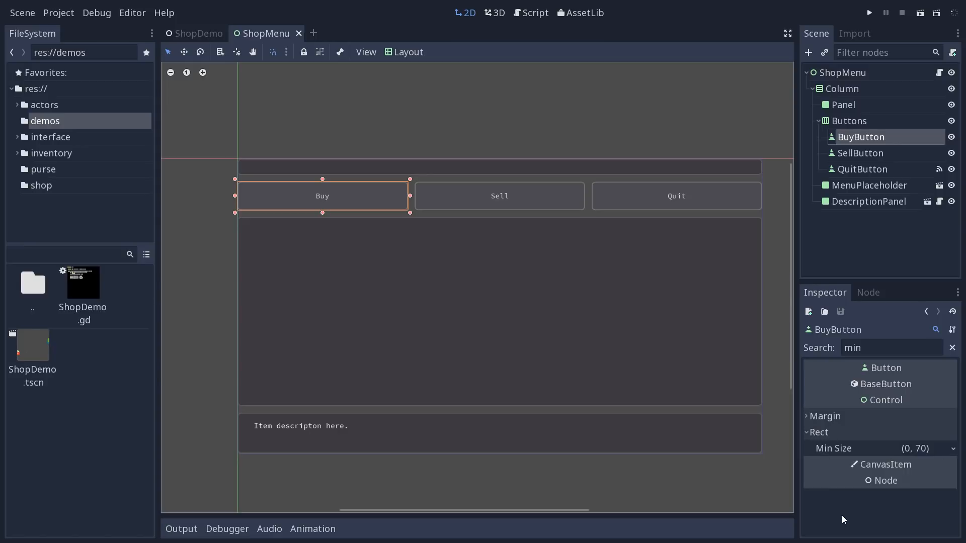
mouse_move(827, 445)
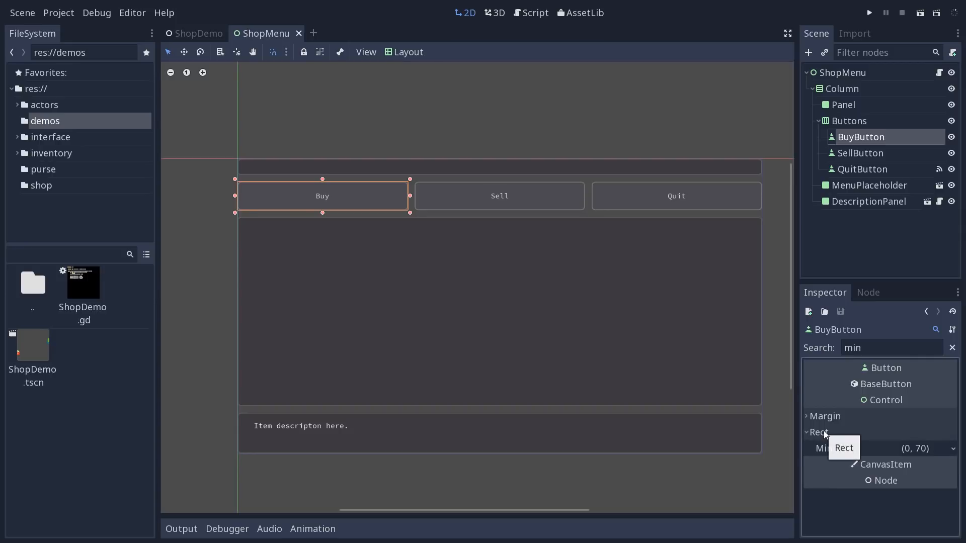
Step: Filter by 'size', check the Size Flags group, then clear the filter to show all properties
left_click(817, 433)
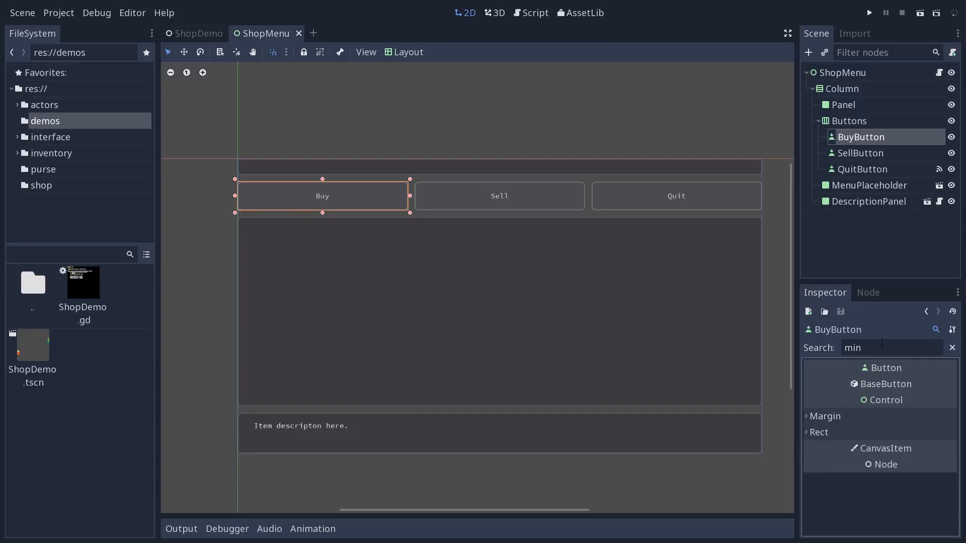
type("size")
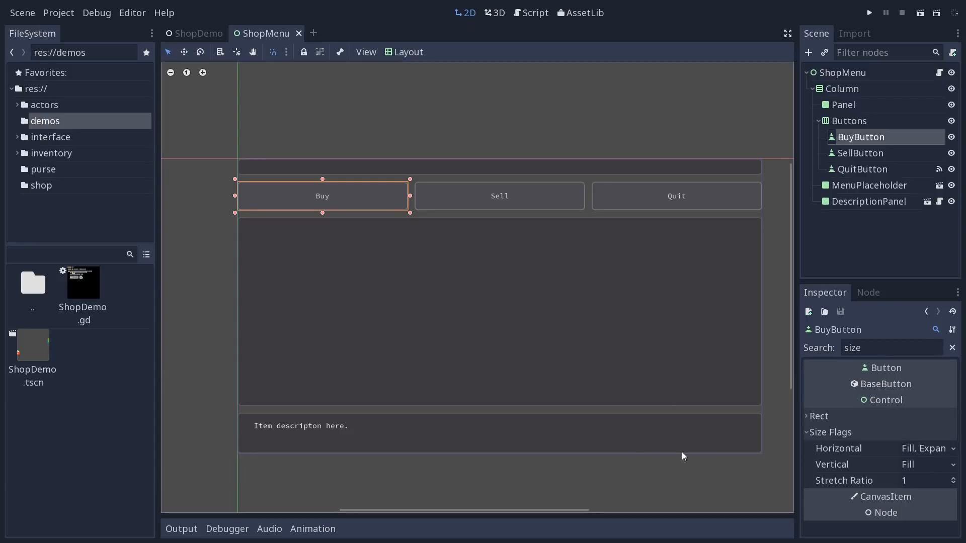
mouse_move(849, 442)
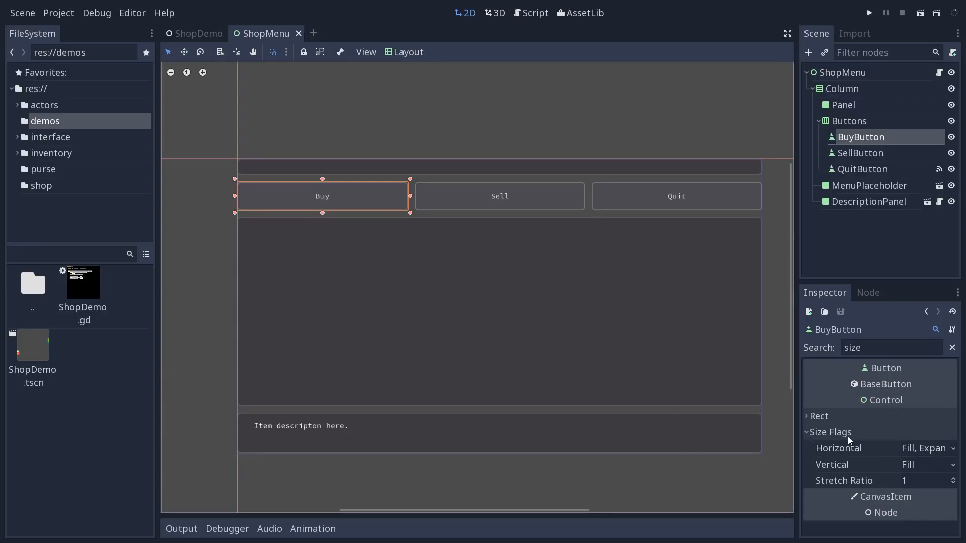
mouse_move(853, 446)
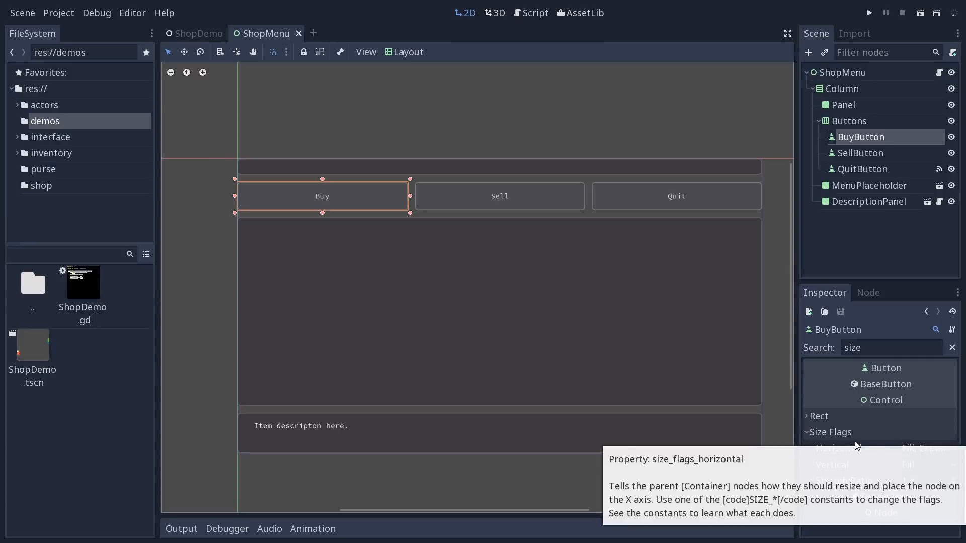
mouse_move(861, 439)
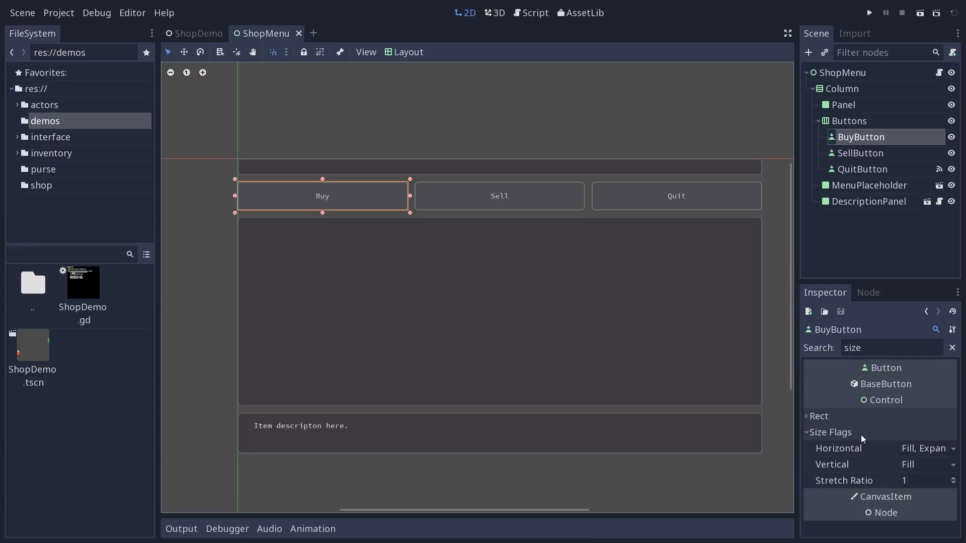
mouse_move(863, 449)
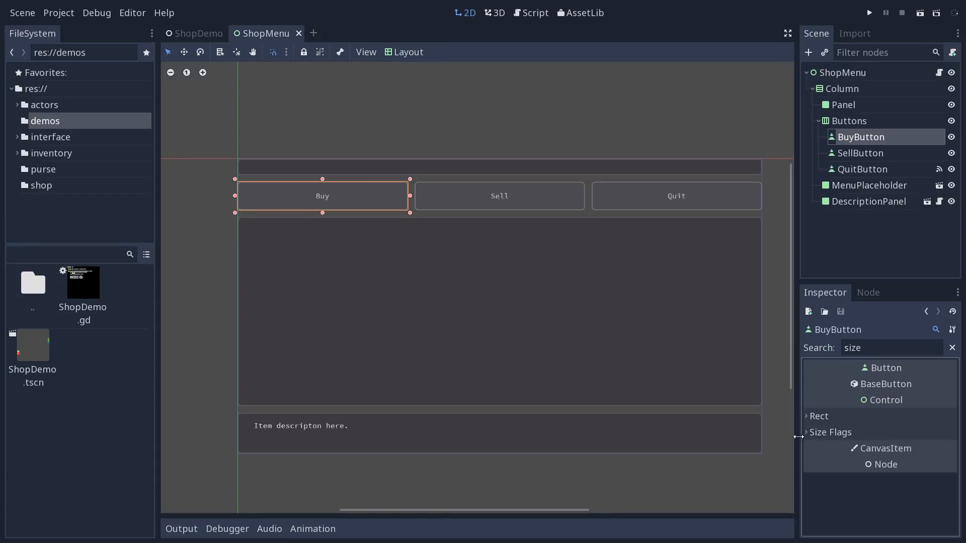
left_click(807, 433)
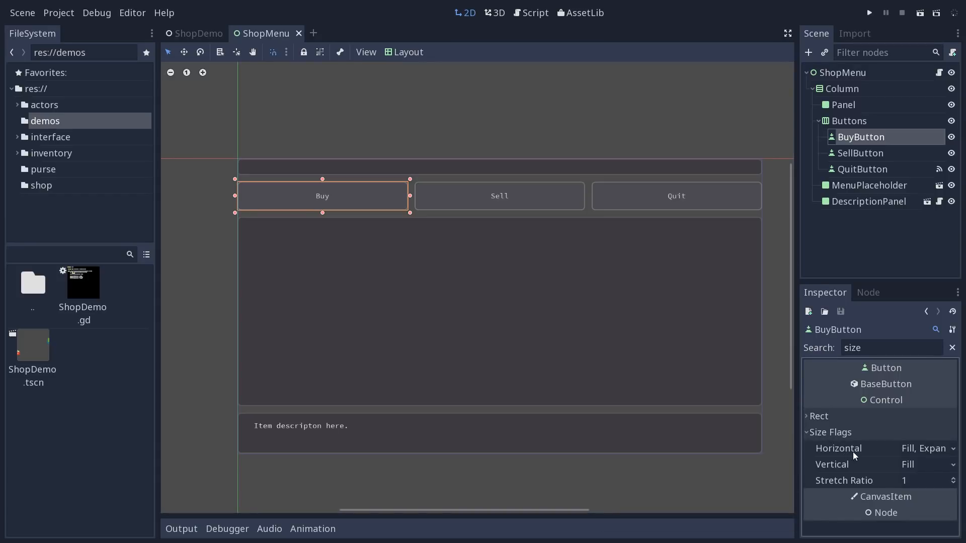
left_click(806, 433)
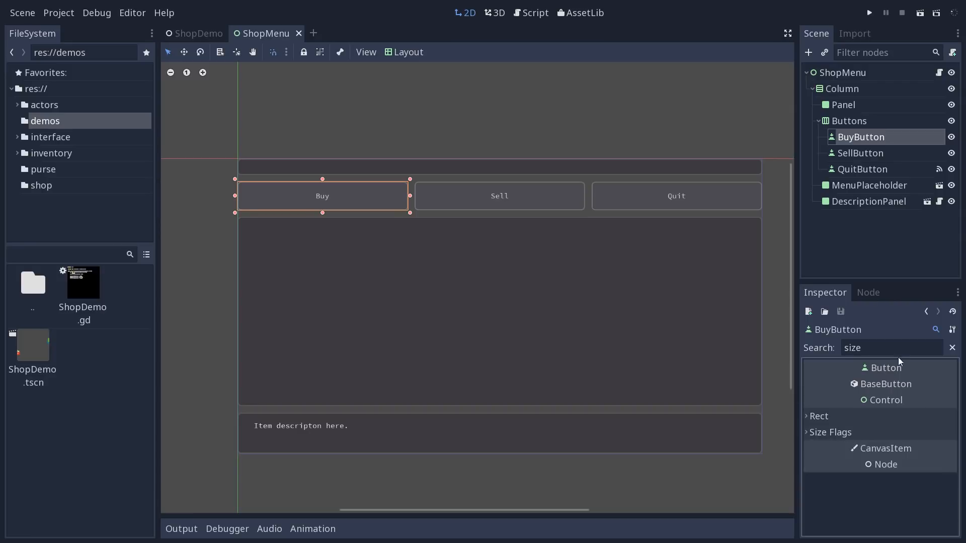
left_click(951, 347)
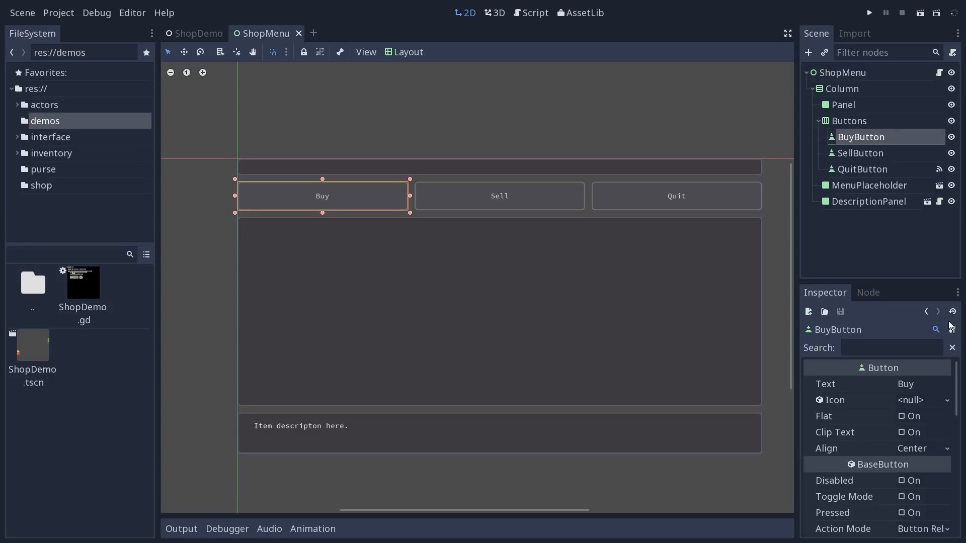
Step: Inspect the Column container, then the ShopMenu root to reach its sub-resources list
left_click(841, 88)
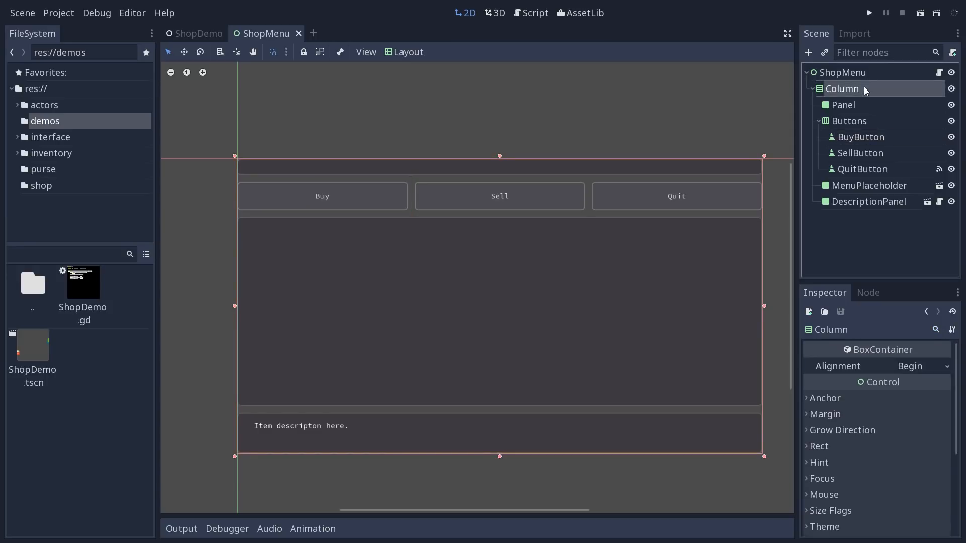
left_click(843, 73)
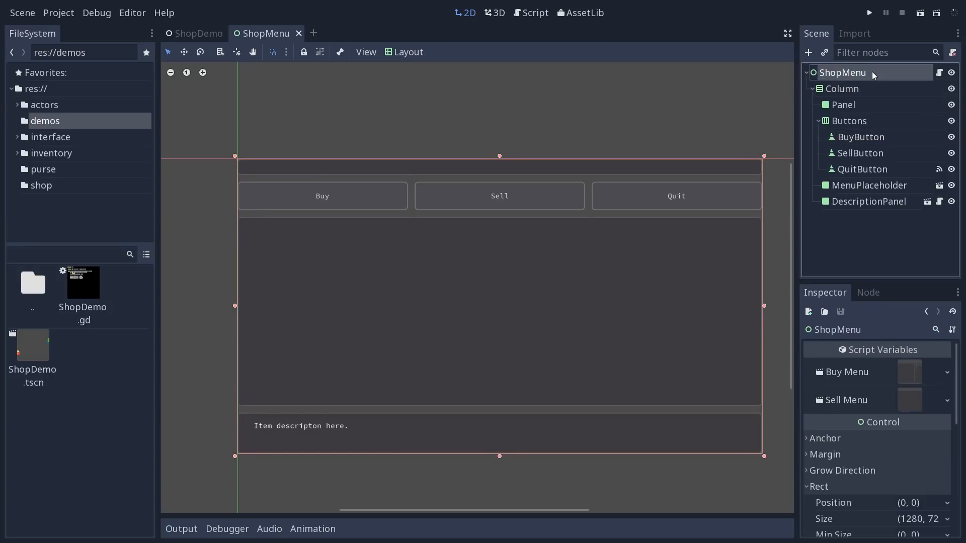
mouse_move(853, 332)
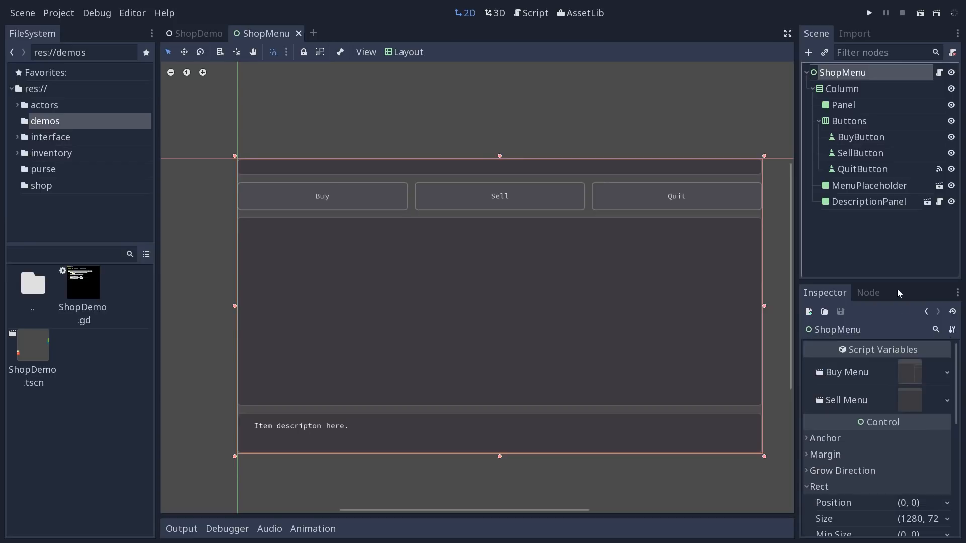
mouse_move(904, 373)
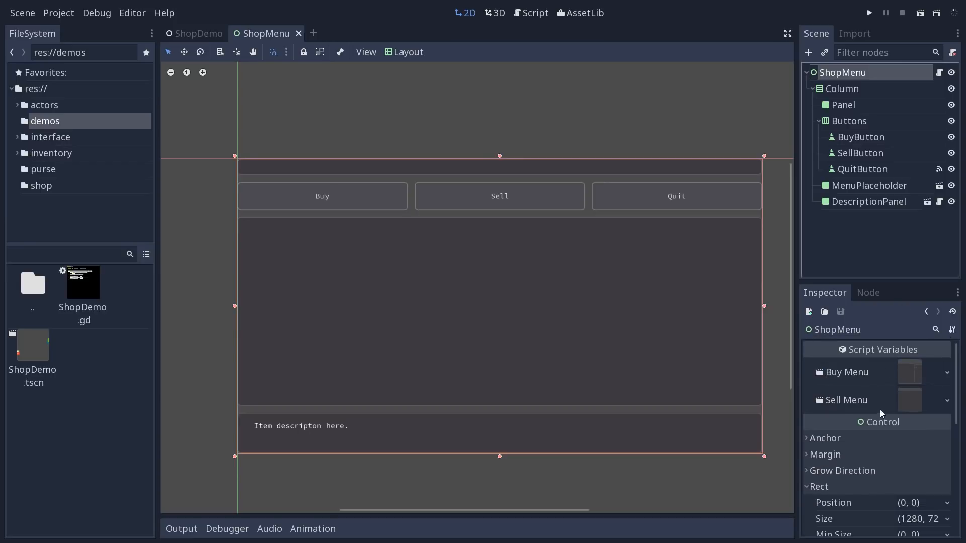
mouse_move(925, 390)
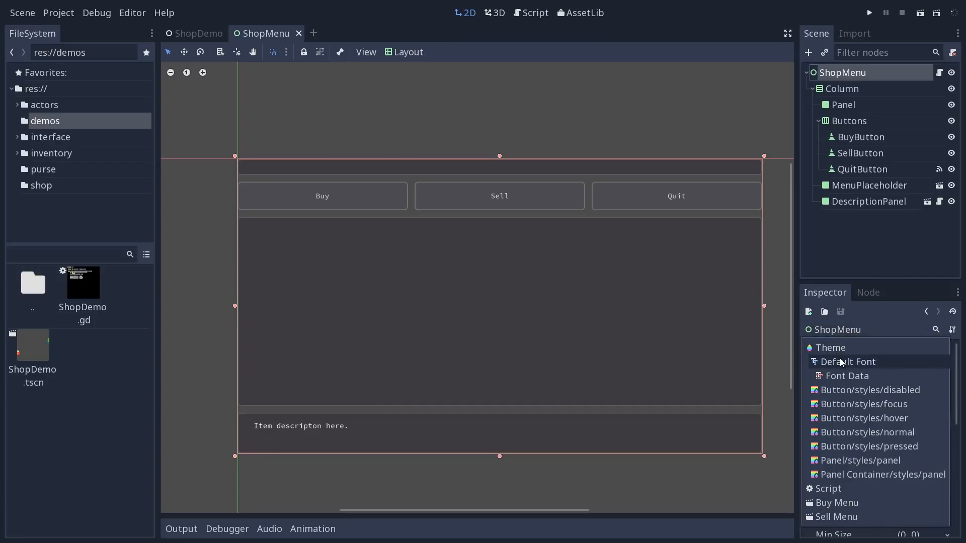
mouse_move(854, 480)
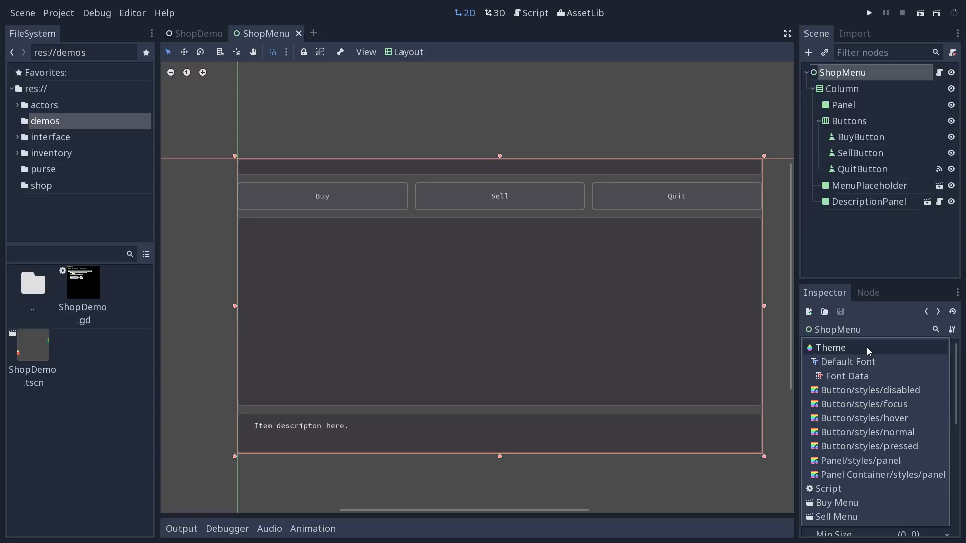
Step: Edit the default.theme resource, step back to the ShopMenu node, and collapse its Rect group
left_click(830, 347)
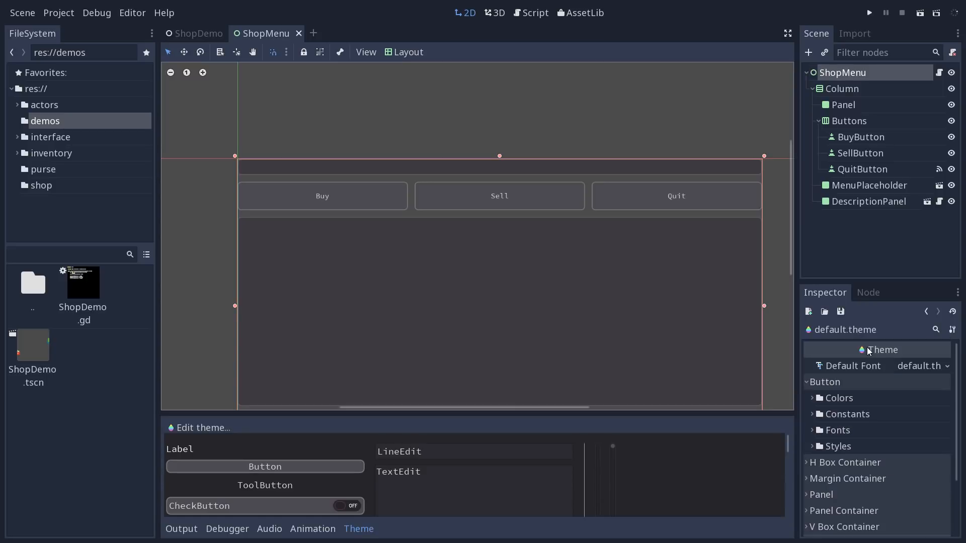
mouse_move(921, 416)
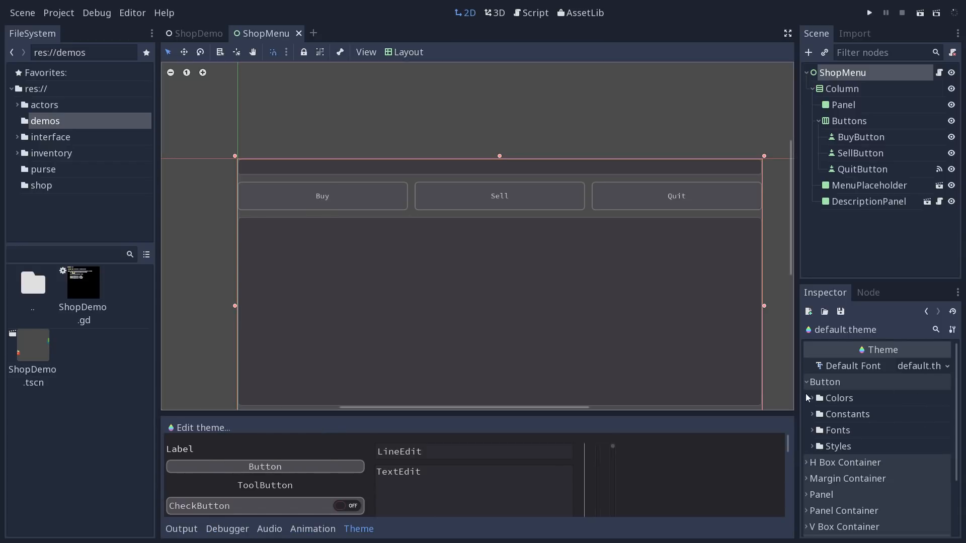
left_click(812, 398)
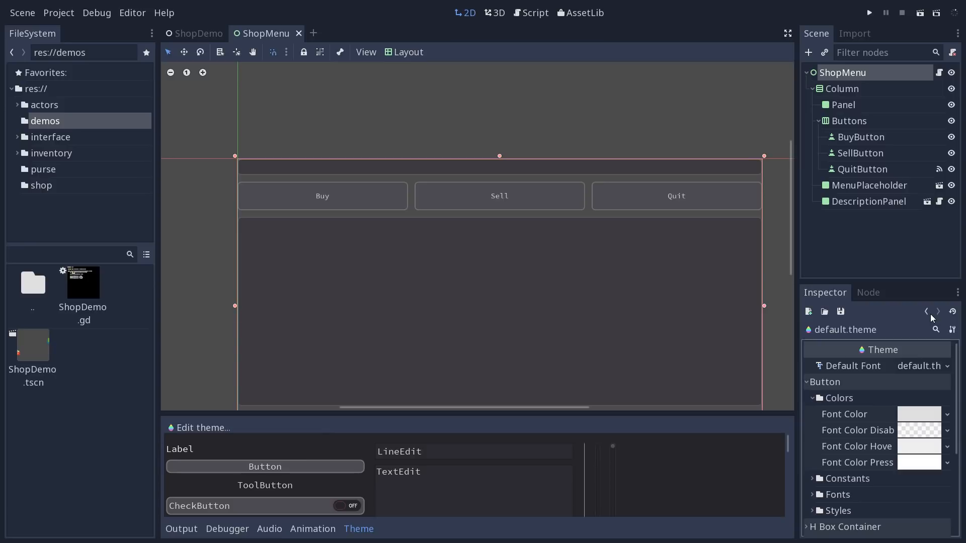
mouse_move(925, 312)
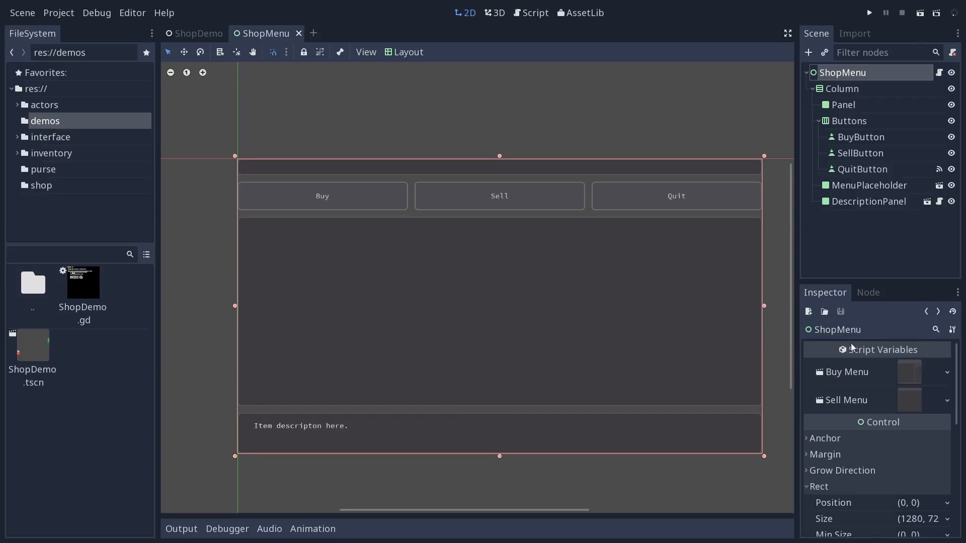
left_click(883, 350)
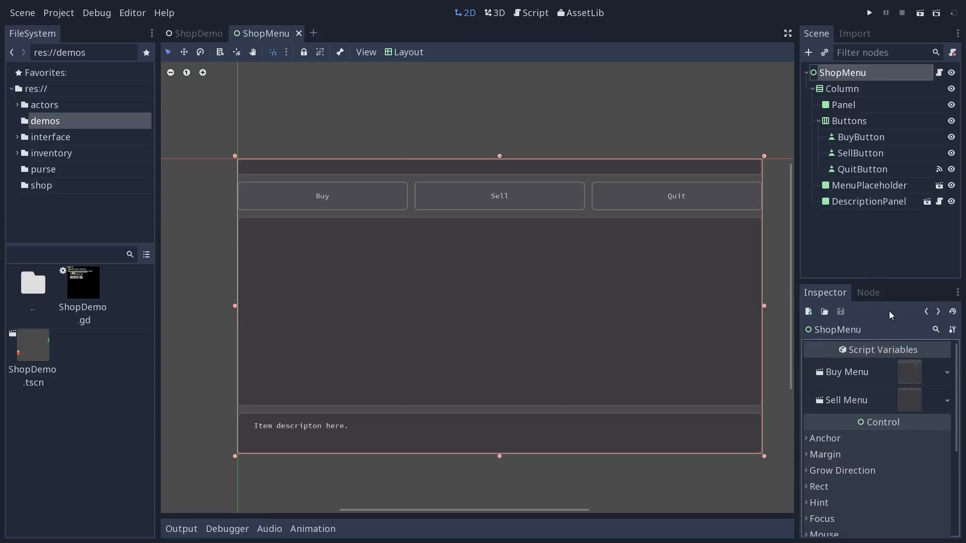
Step: Revisit Column, ShopMenu, DescriptionPanel and BuyButton via the Inspector history and scene tree
left_click(842, 88)
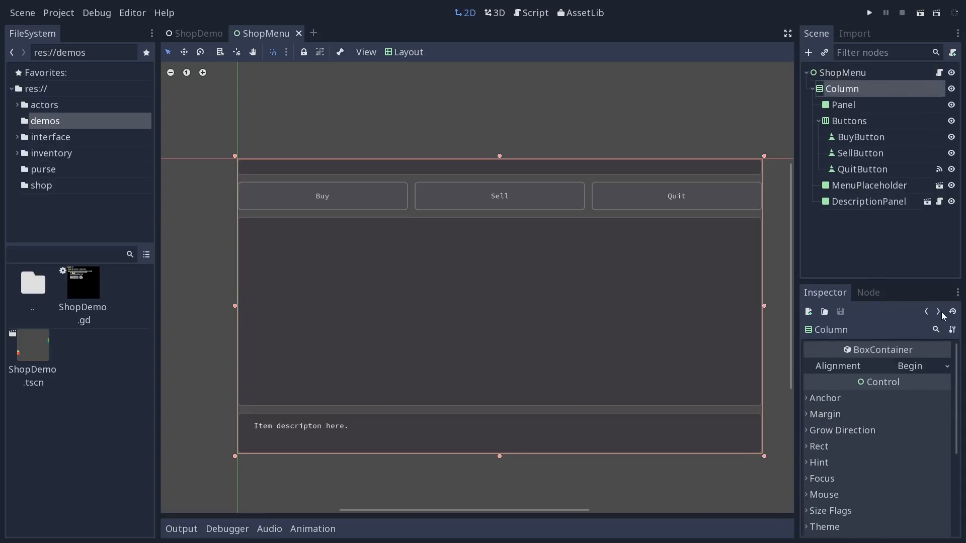
left_click(842, 72)
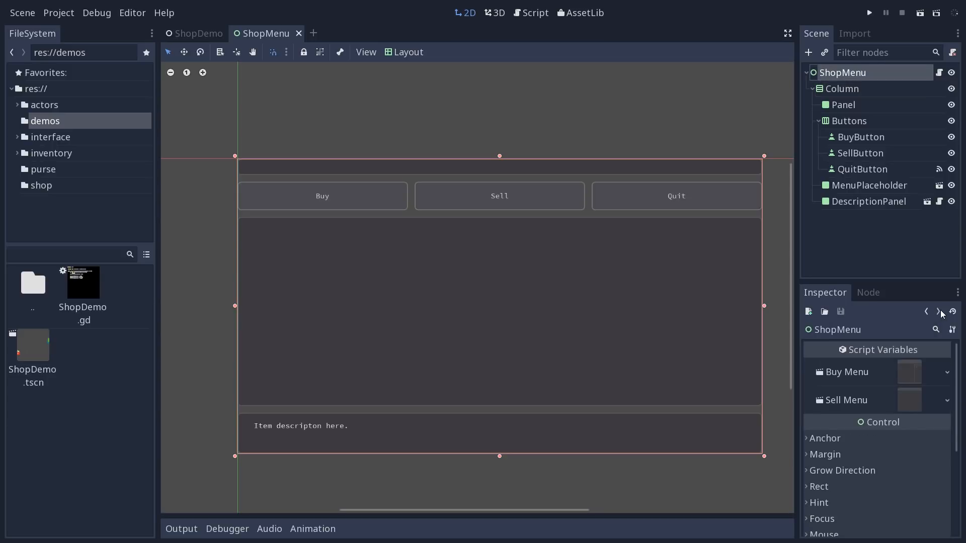
mouse_move(918, 324)
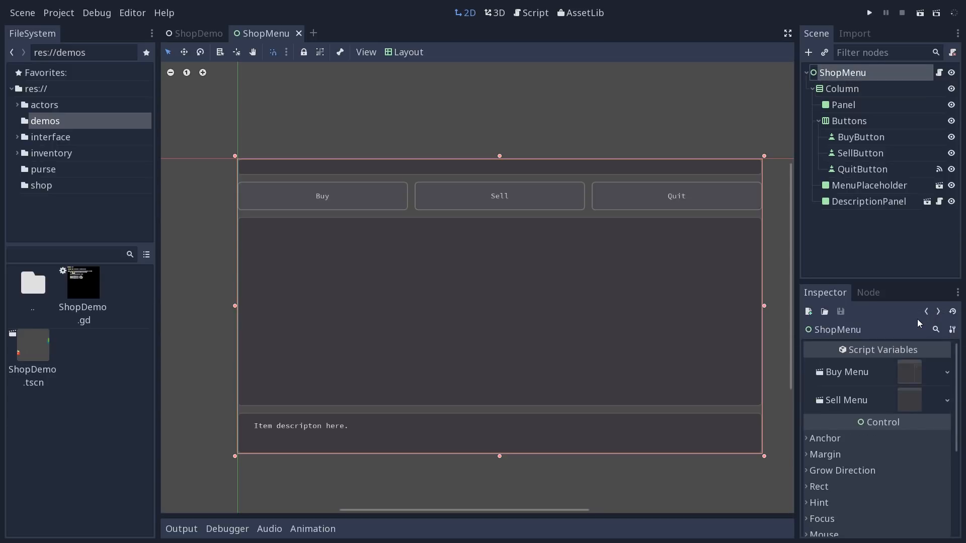
mouse_move(952, 311)
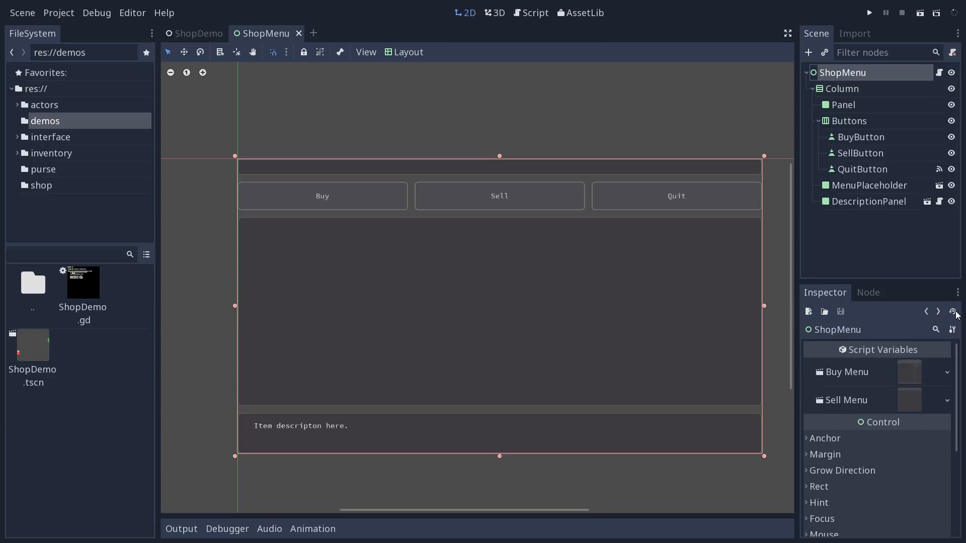
left_click(953, 312)
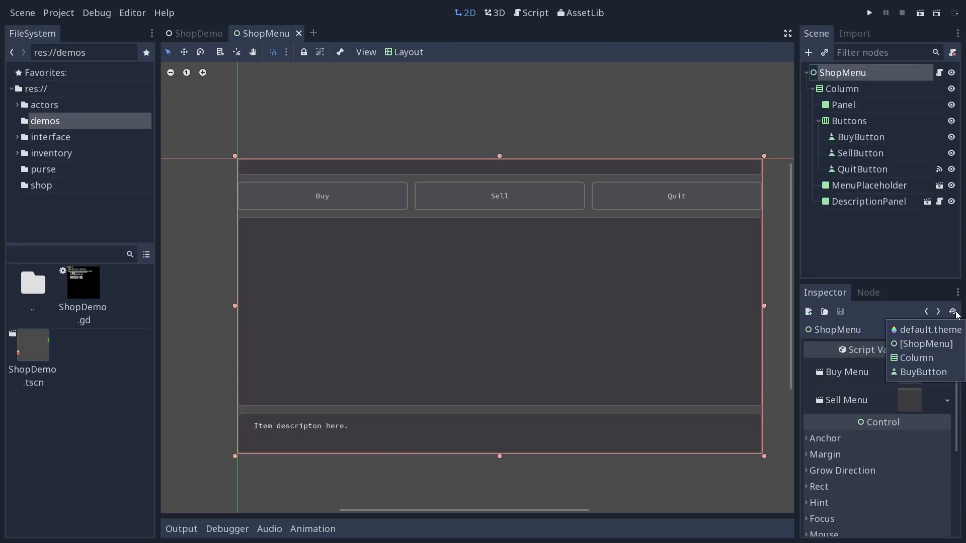
mouse_move(859, 288)
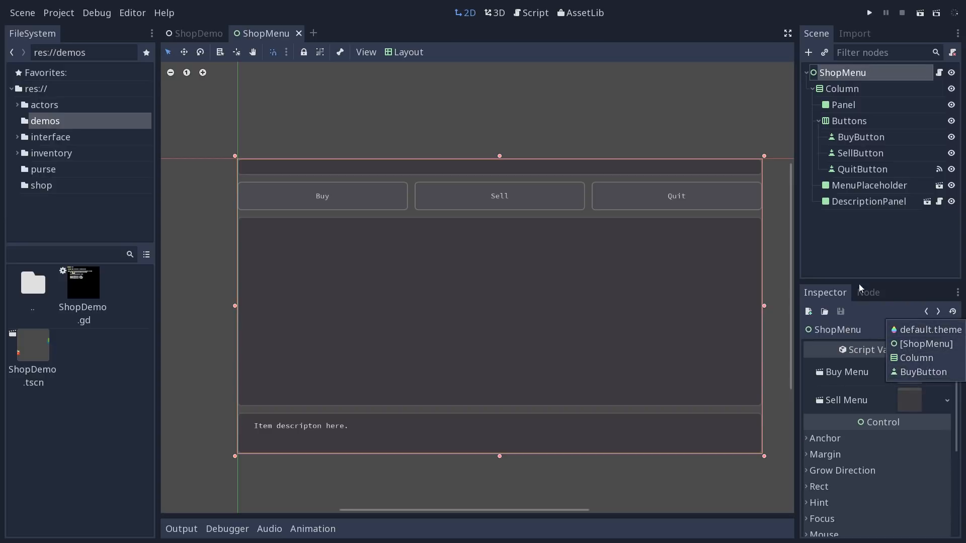
left_click(869, 201)
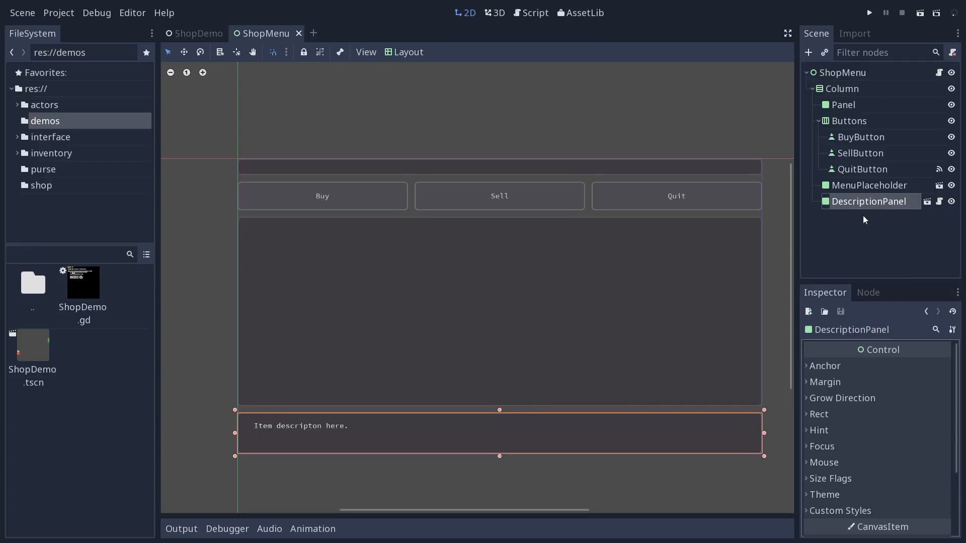
left_click(861, 136)
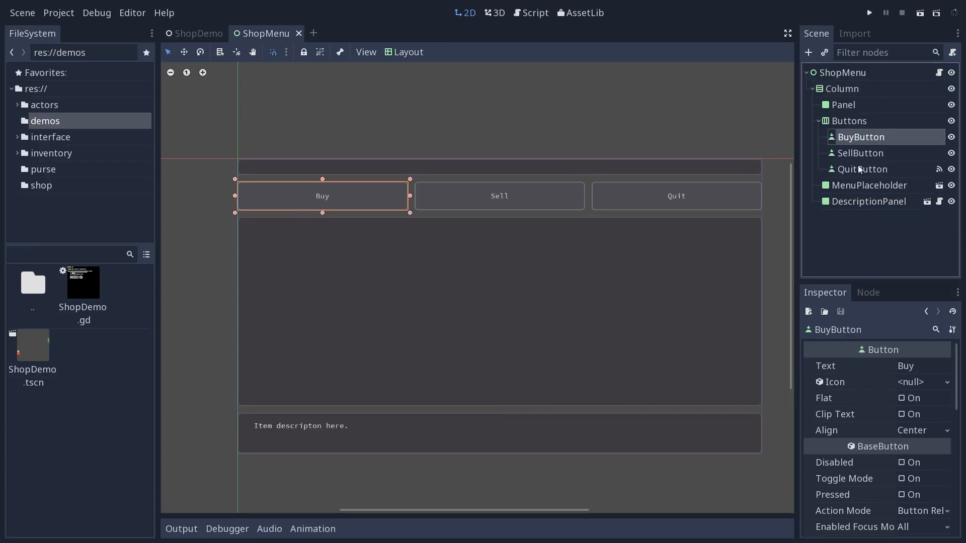
left_click(919, 366)
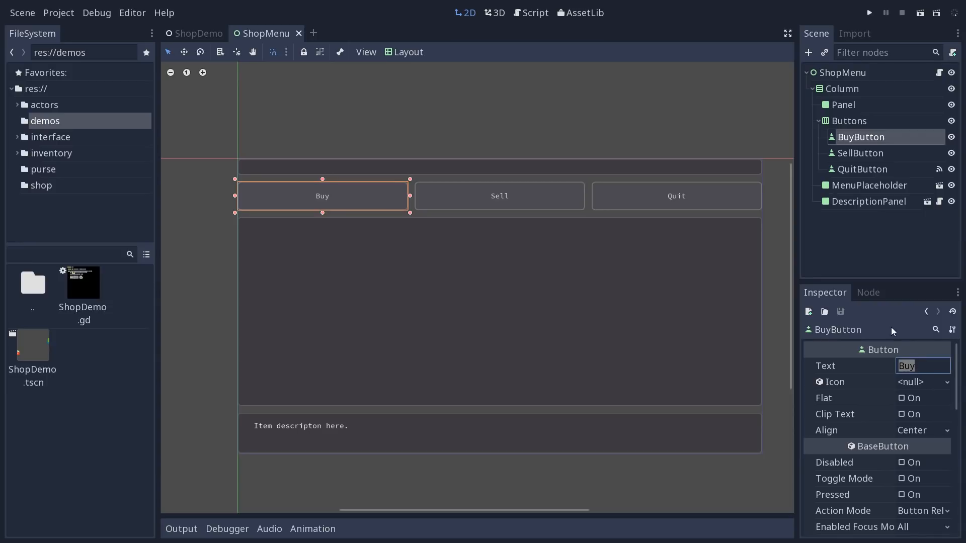
Step: Return to ShopMenu, toggle its scene-tree children, and jump to a node from recent history
left_click(842, 73)
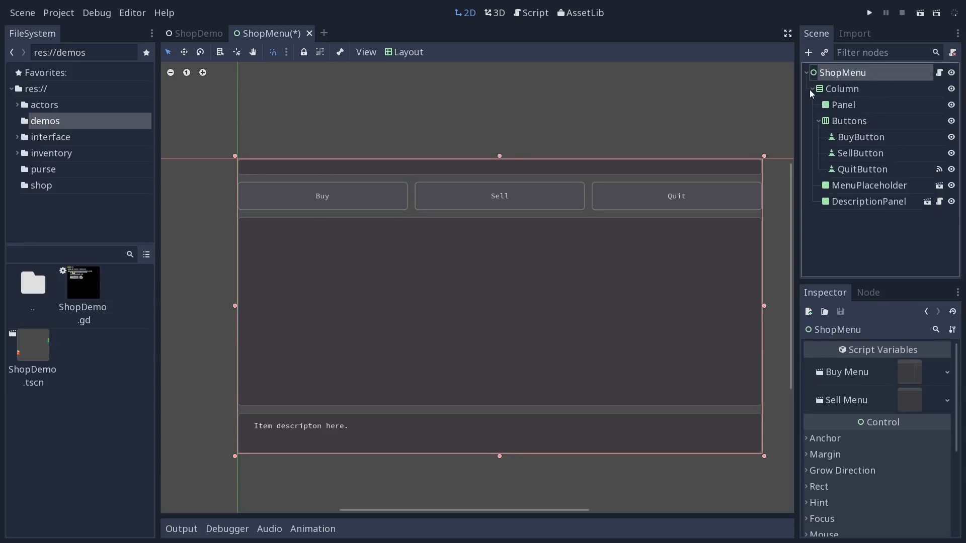
left_click(806, 73)
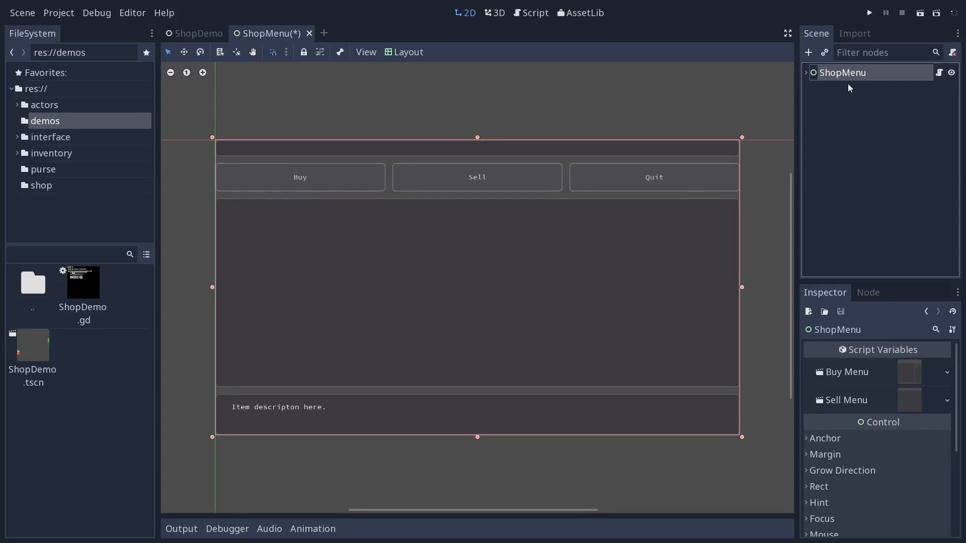
left_click(806, 72)
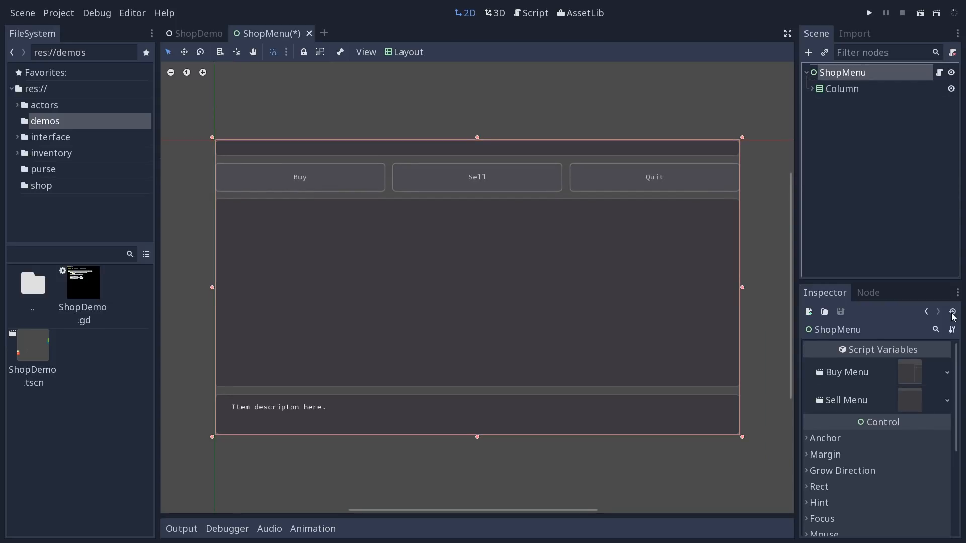
left_click(951, 312)
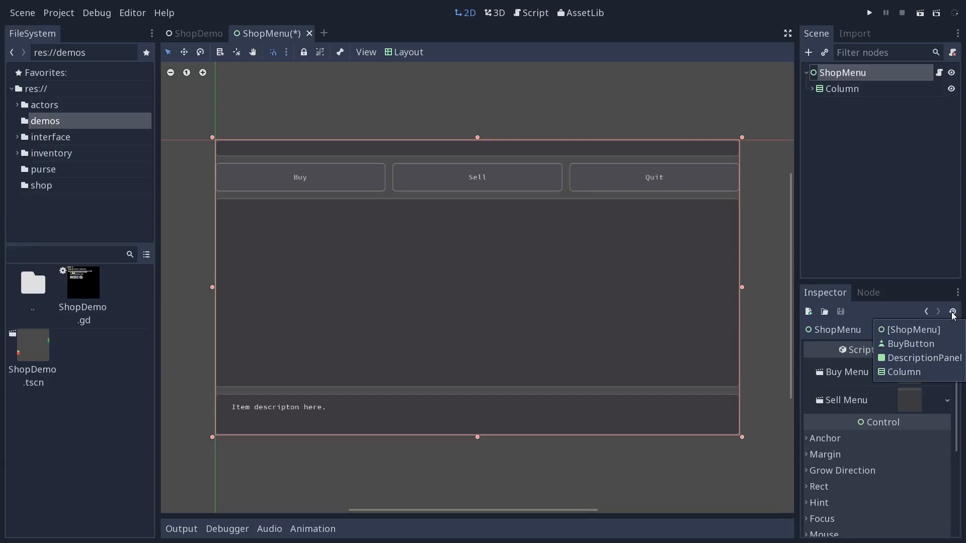
mouse_move(926, 347)
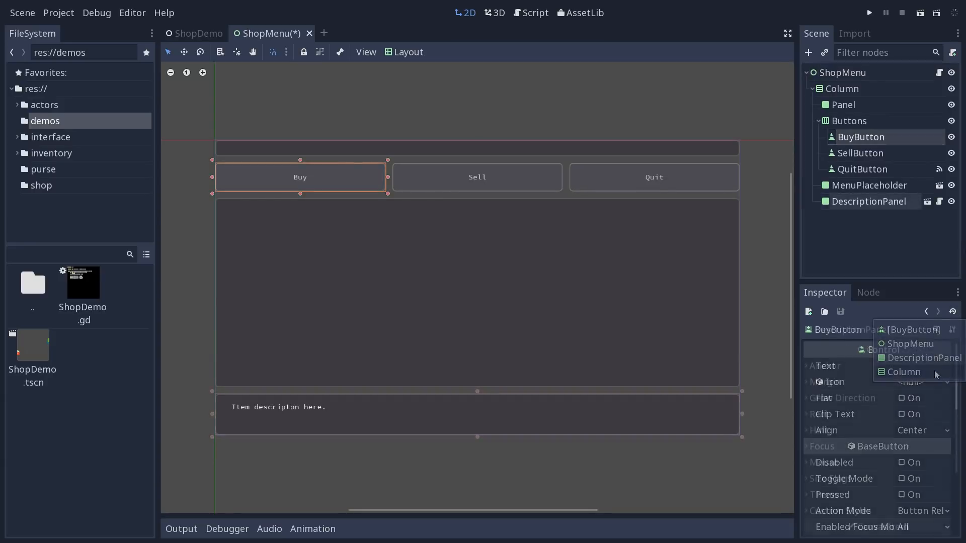
left_click(869, 202)
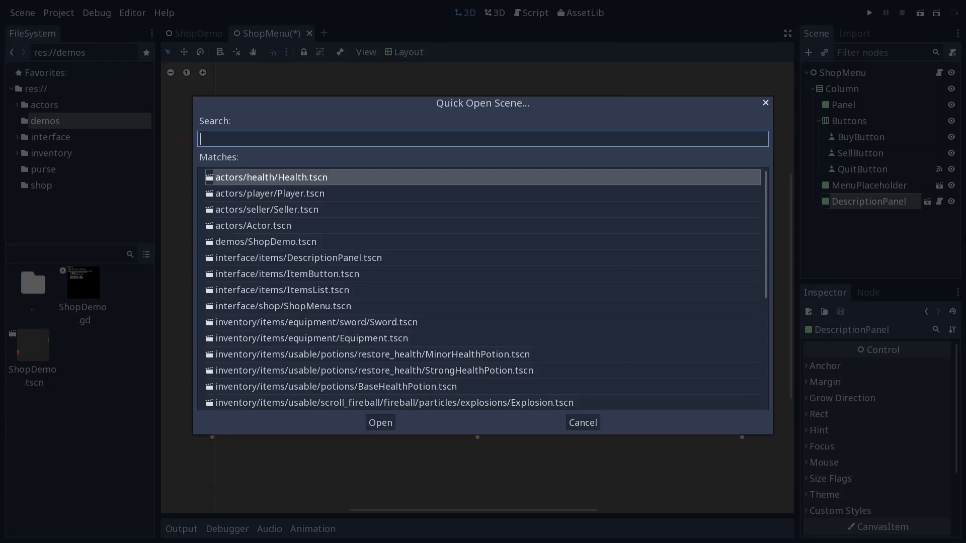
type("Button")
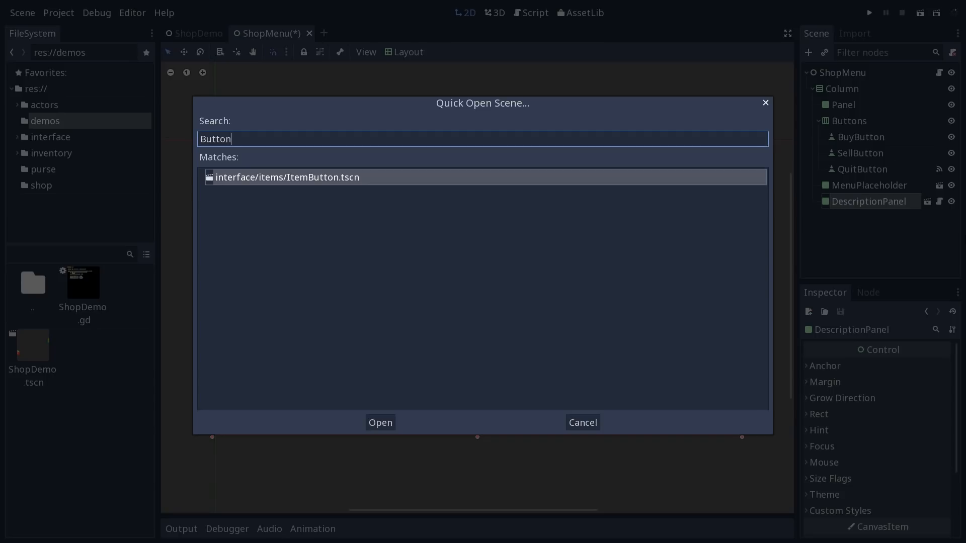
type("M")
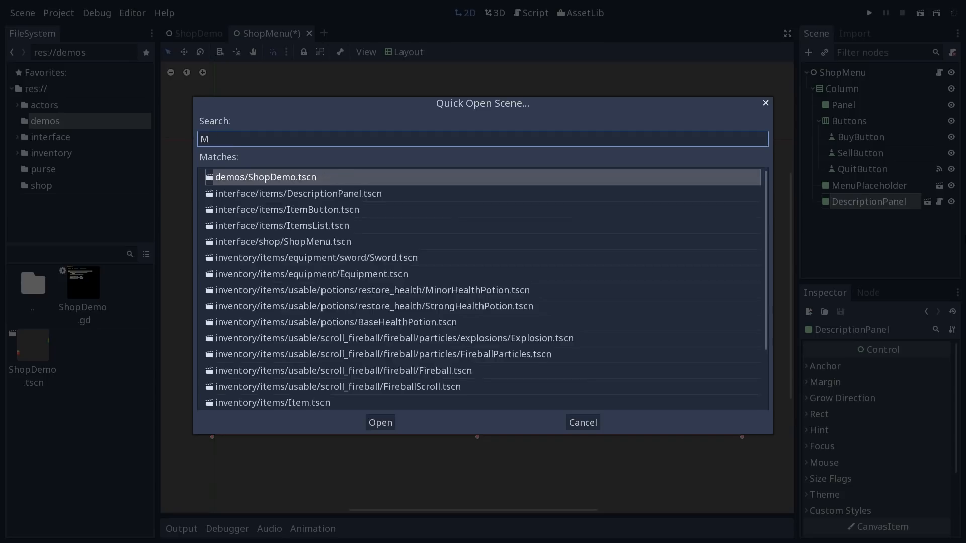
type("enu")
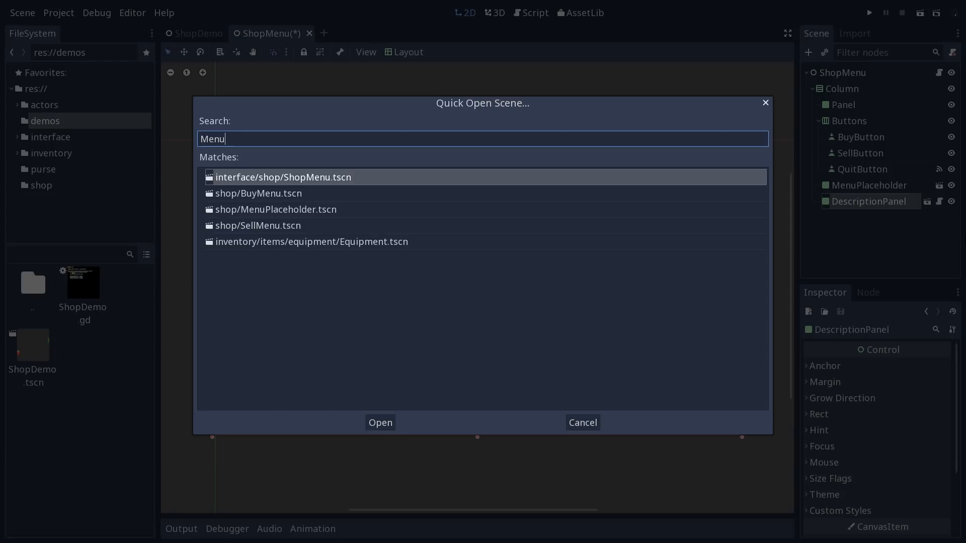
left_click(276, 209)
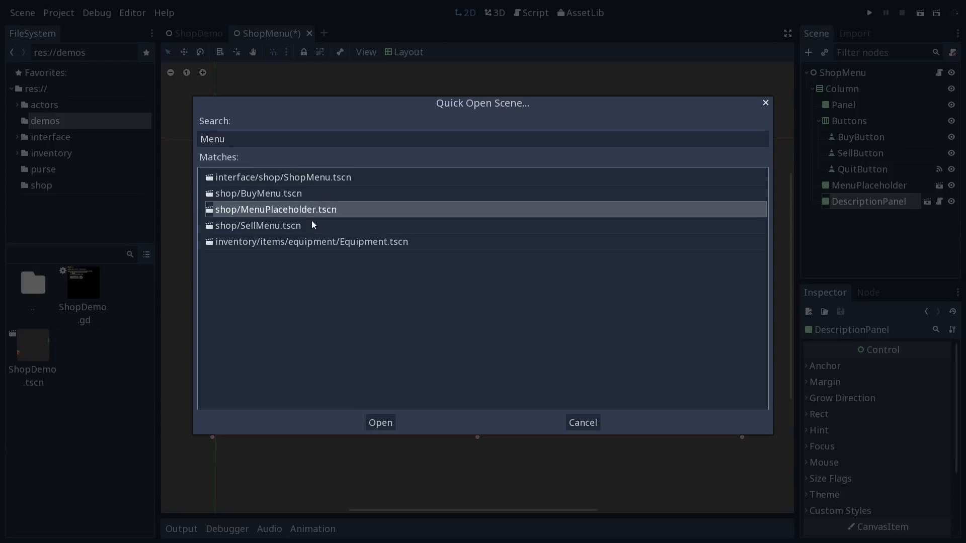
left_click(257, 226)
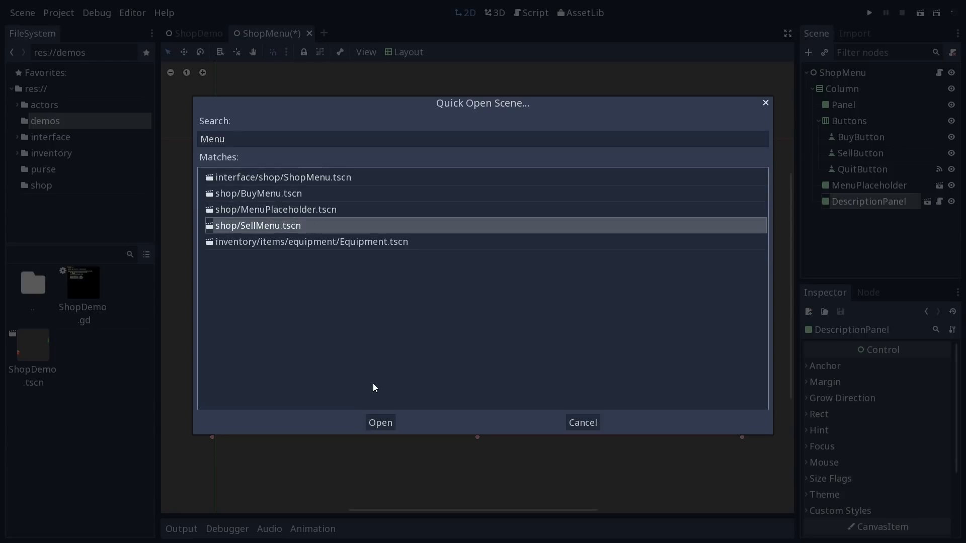
left_click(583, 422)
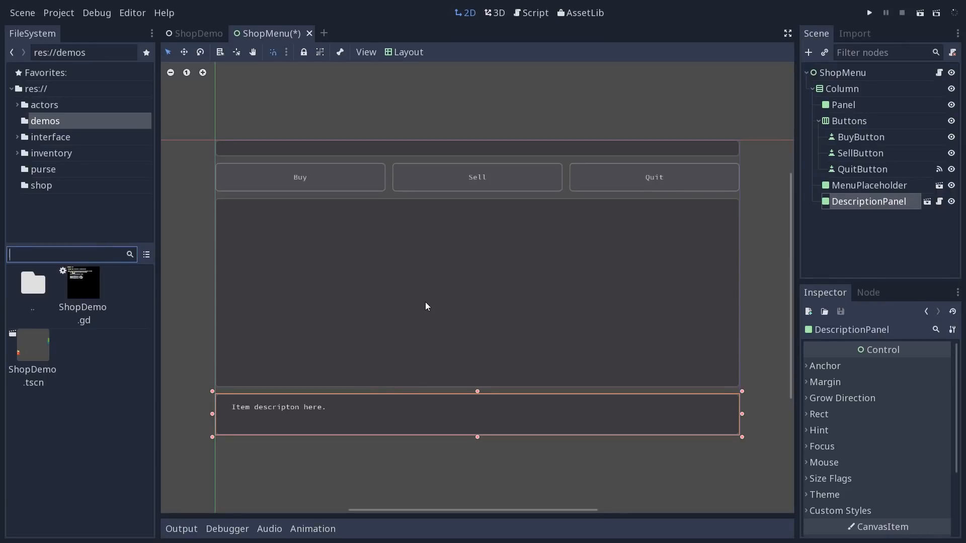
type("Menu")
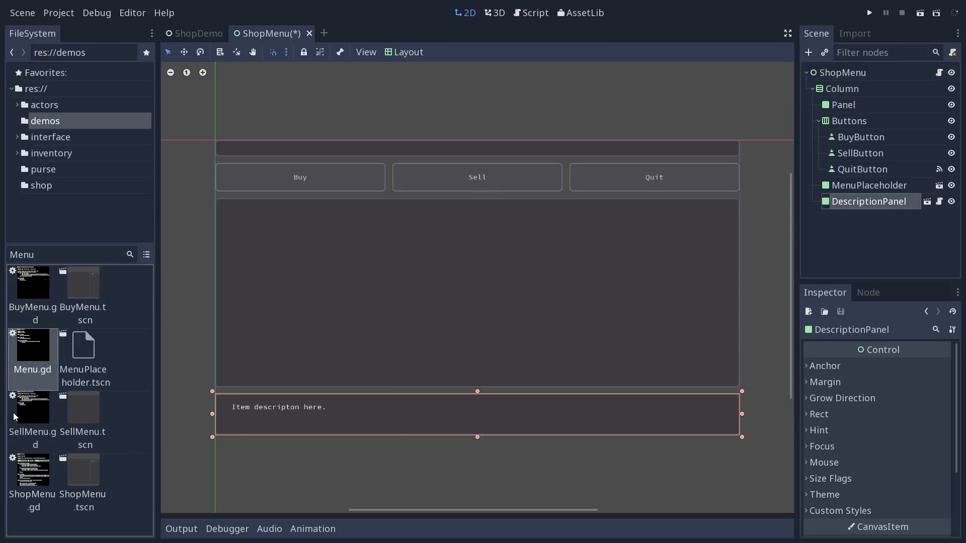
Step: Select ShopMenu.gd from the 'Me' filter results, then the MenuPlaceholder and DescriptionPanel nodes
left_click(32, 471)
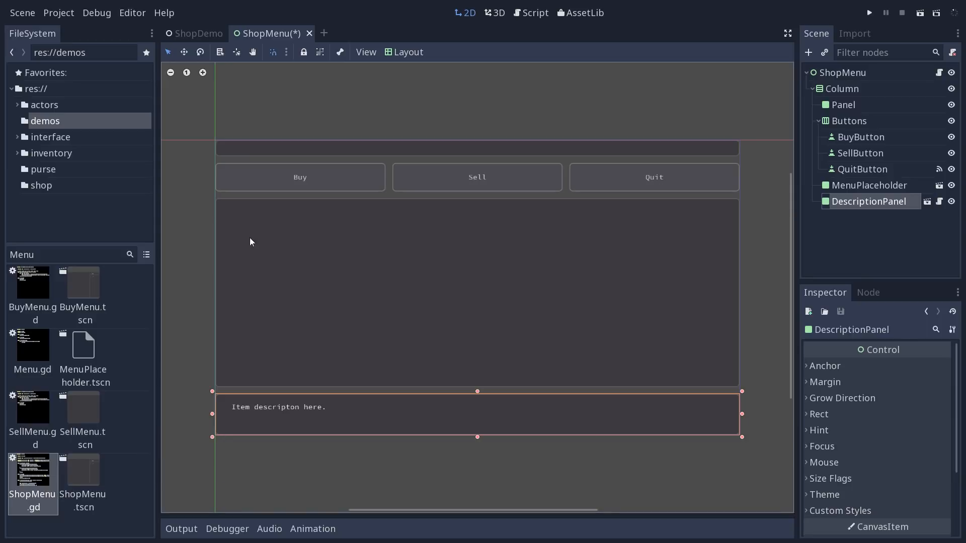
left_click(869, 185)
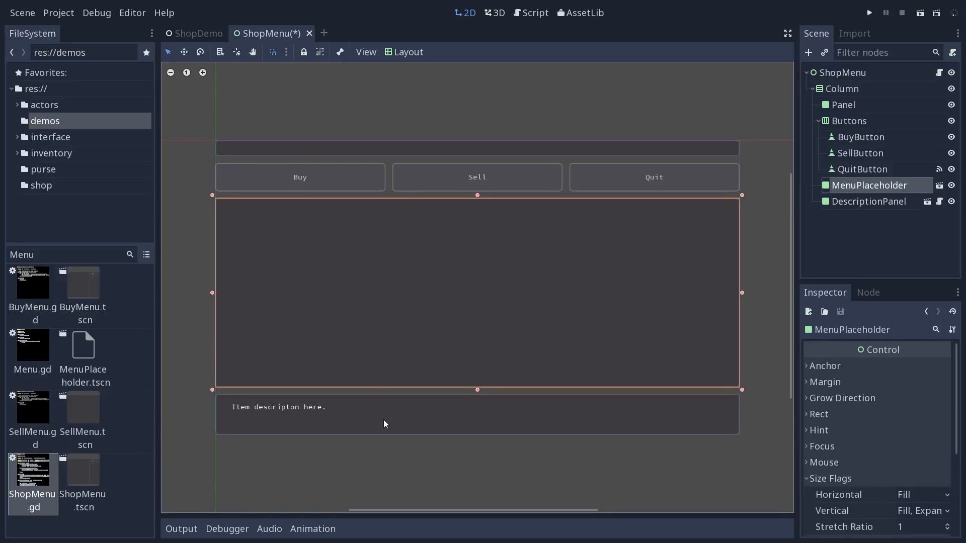
left_click(869, 201)
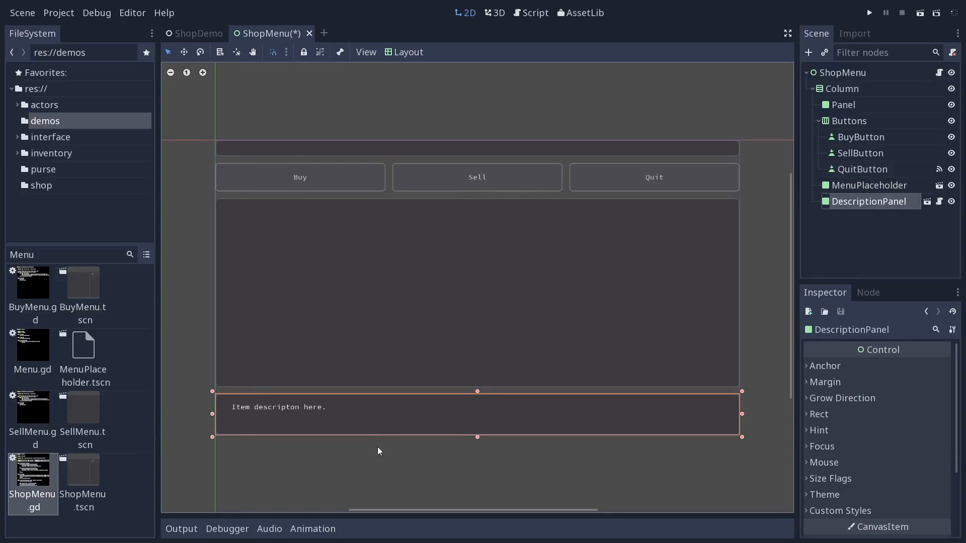
mouse_move(375, 456)
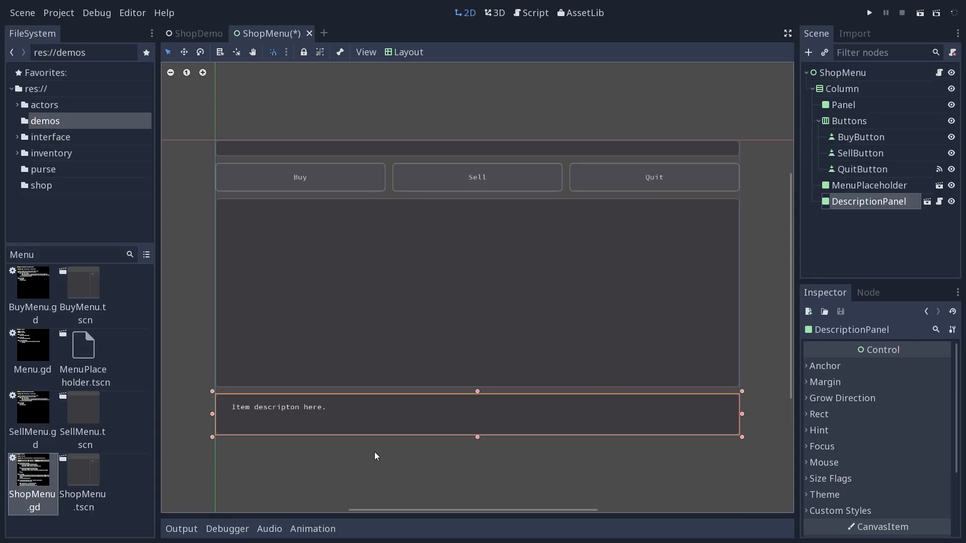
mouse_move(41, 527)
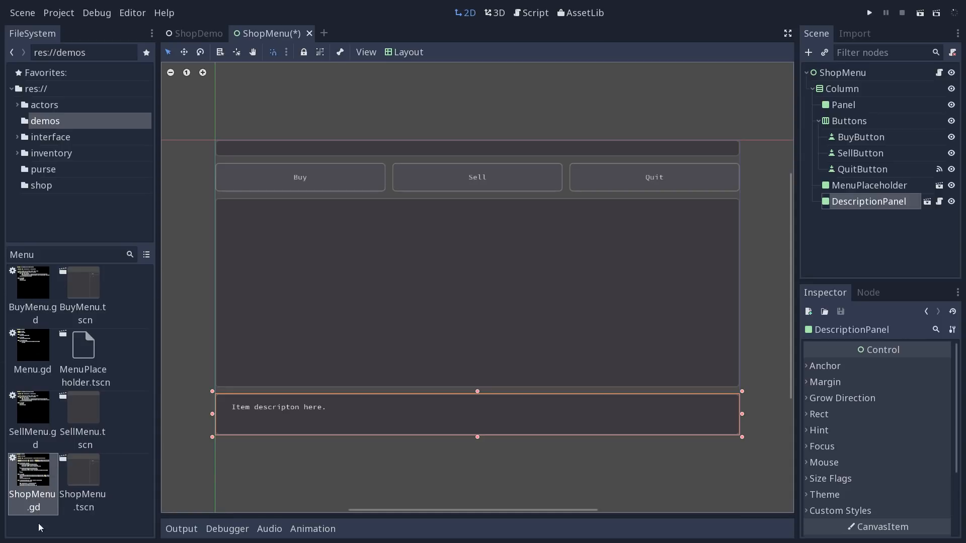
left_click(65, 255)
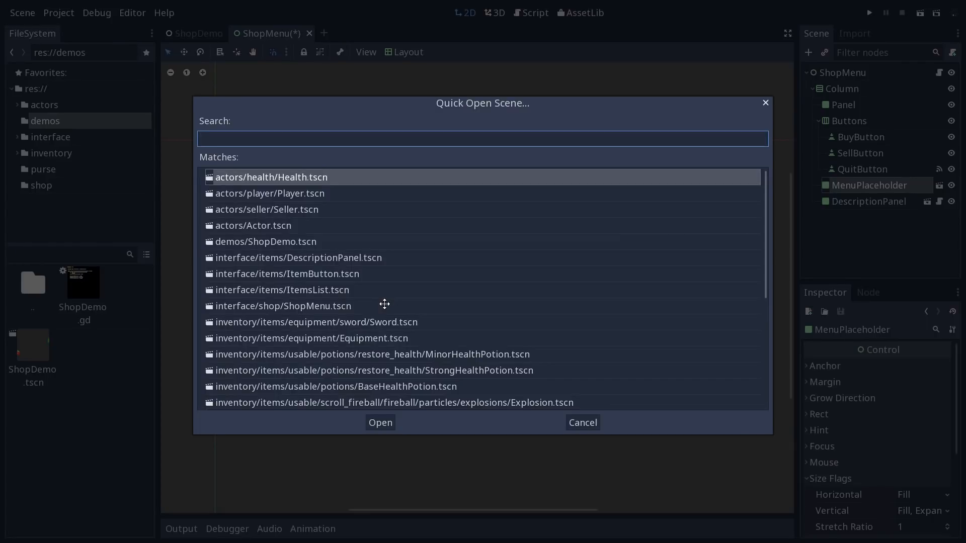
Step: Filter the Quick Open Scene dialog by 'menu' and pick the ShopMenu and Equipment matches
type("menu")
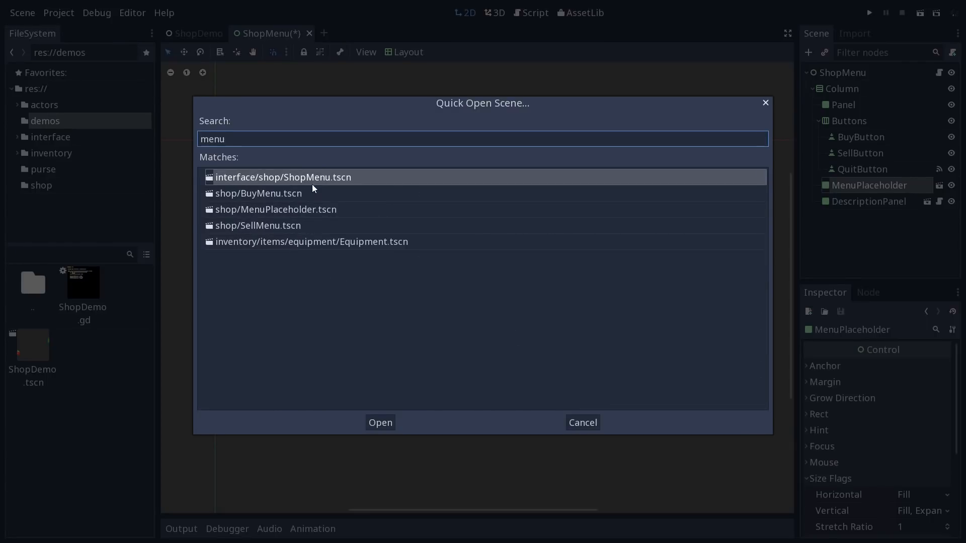
left_click(278, 225)
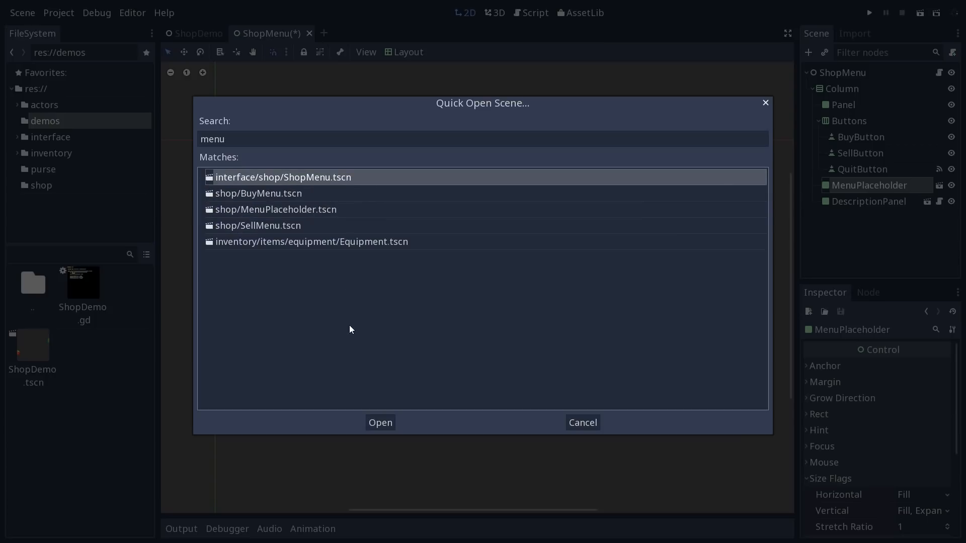
left_click(310, 242)
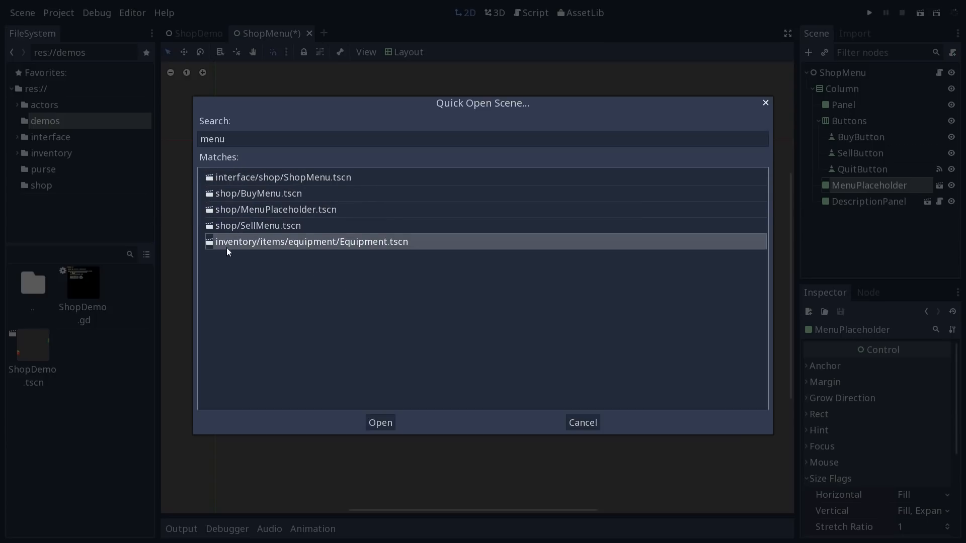
mouse_move(396, 254)
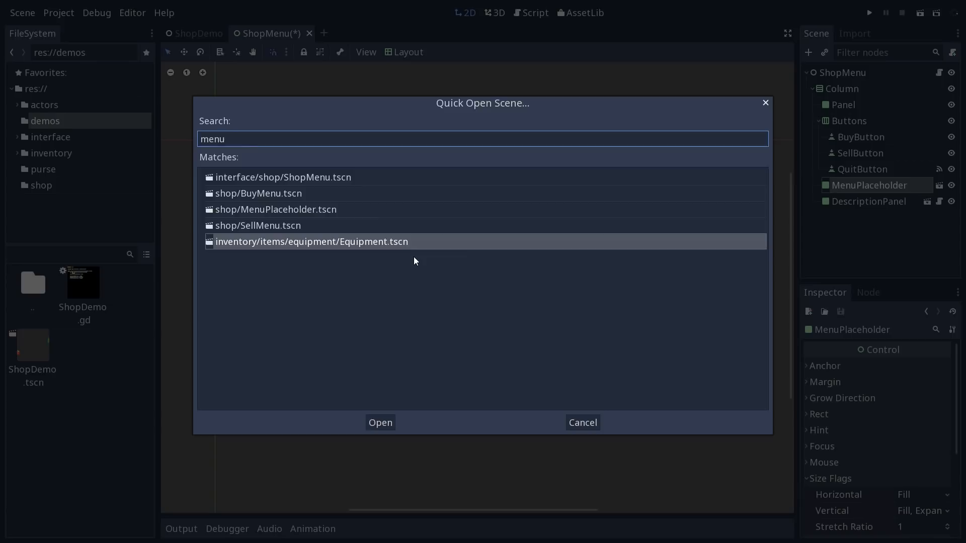
left_click(582, 423)
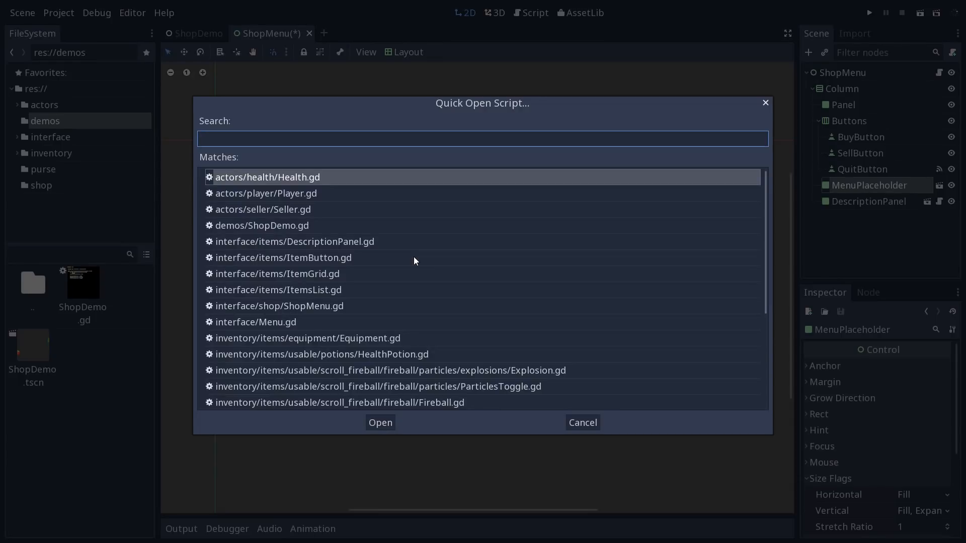
Step: Filter the Quick Open Script search by 'Menu' to list the menu-related scripts
left_click(583, 422)
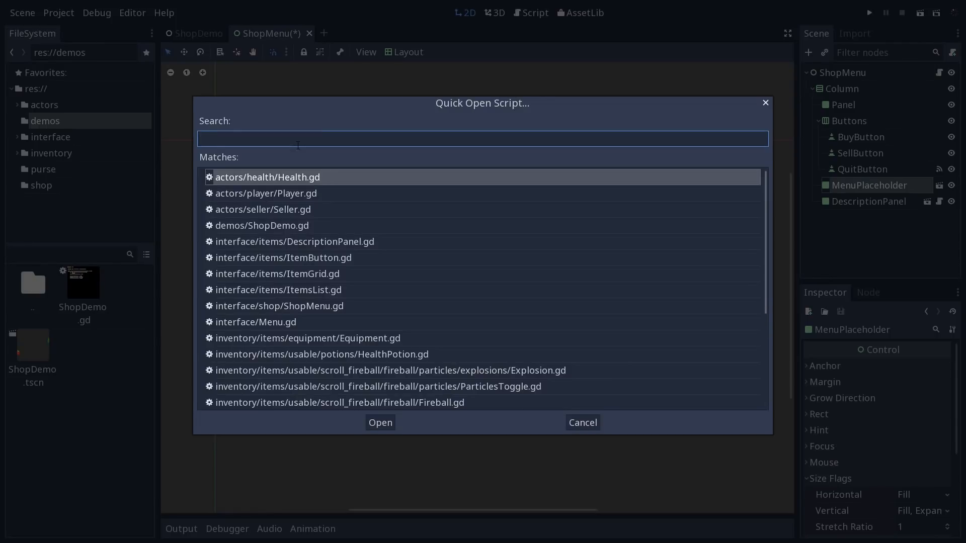
type("Menu")
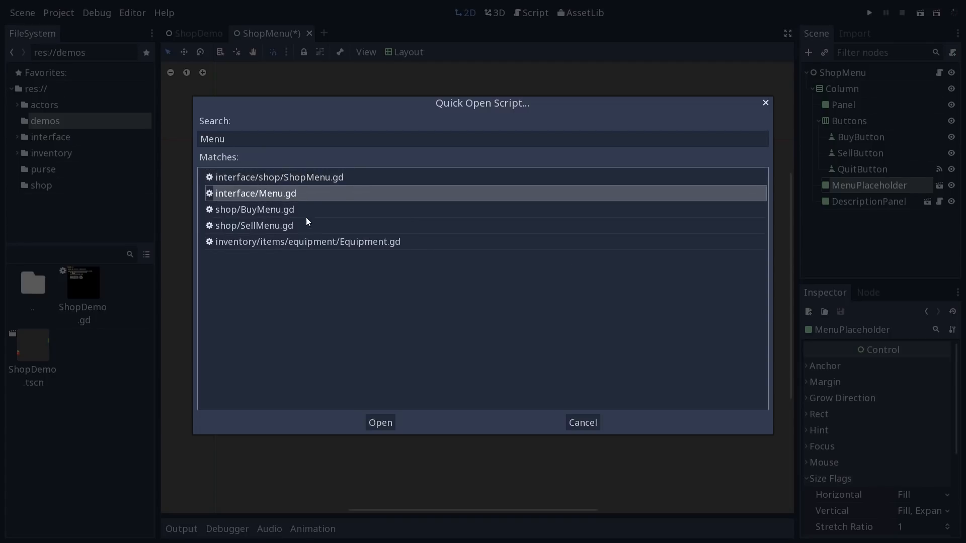
mouse_move(299, 226)
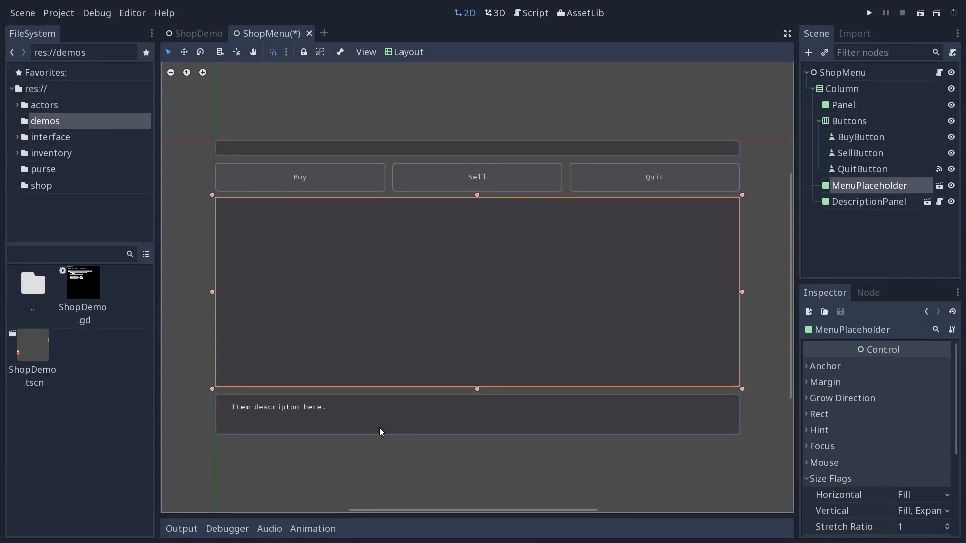
mouse_move(378, 438)
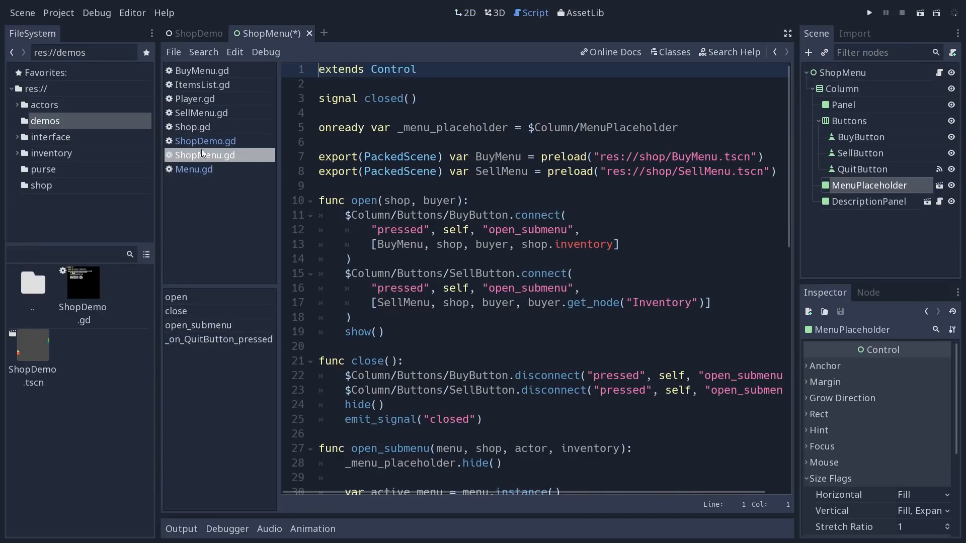
mouse_move(205, 155)
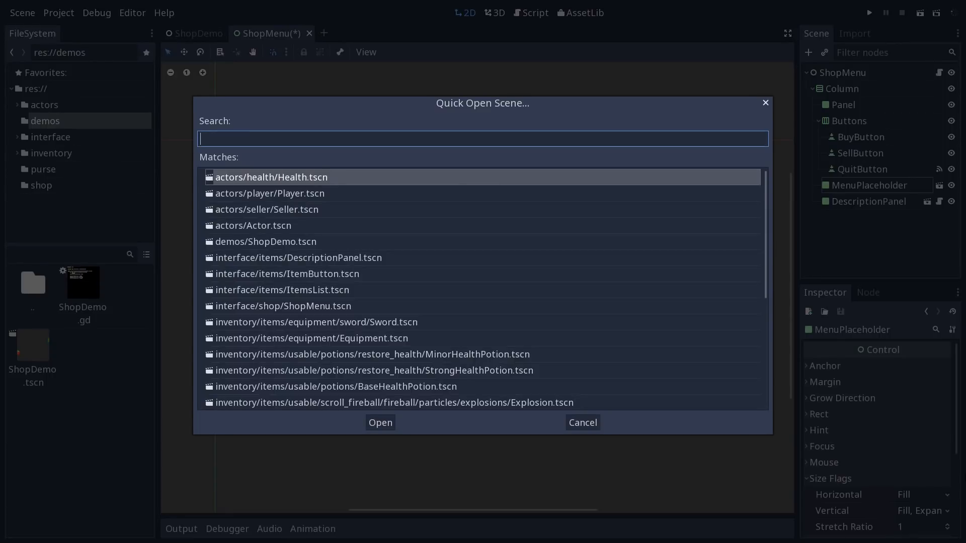
Step: Search Quick Open Scene for 'Item.tsc' and open inventory/items/Item.tscn
type("Item")
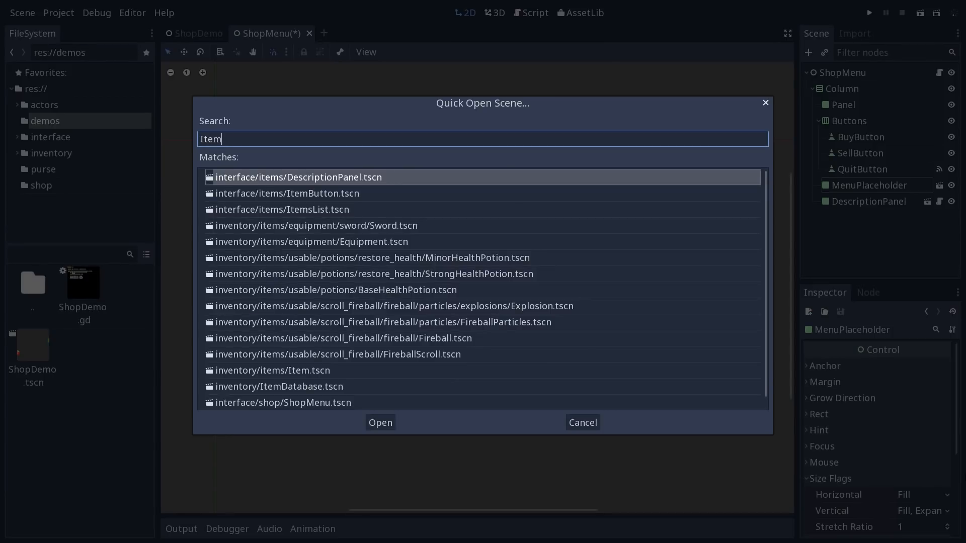
mouse_move(921, 450)
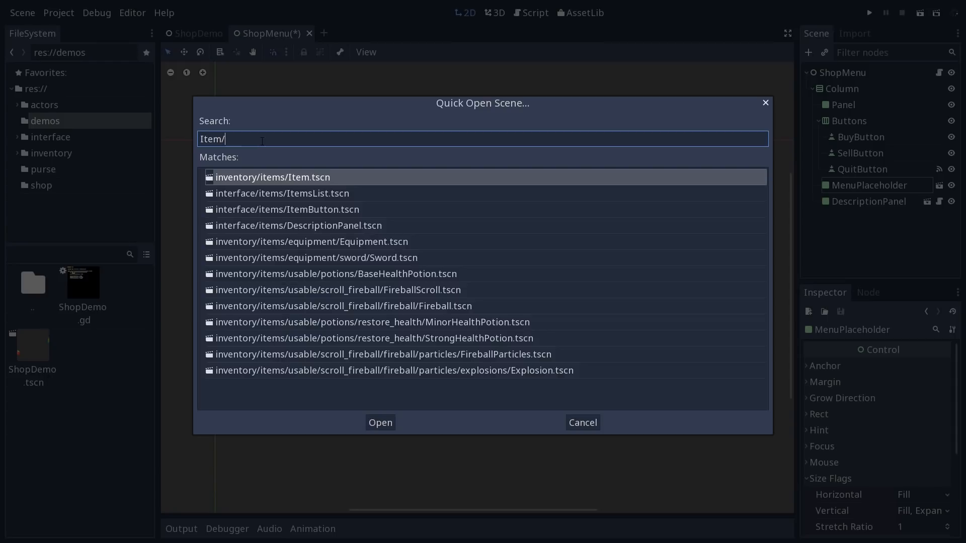
key("BackSpace")
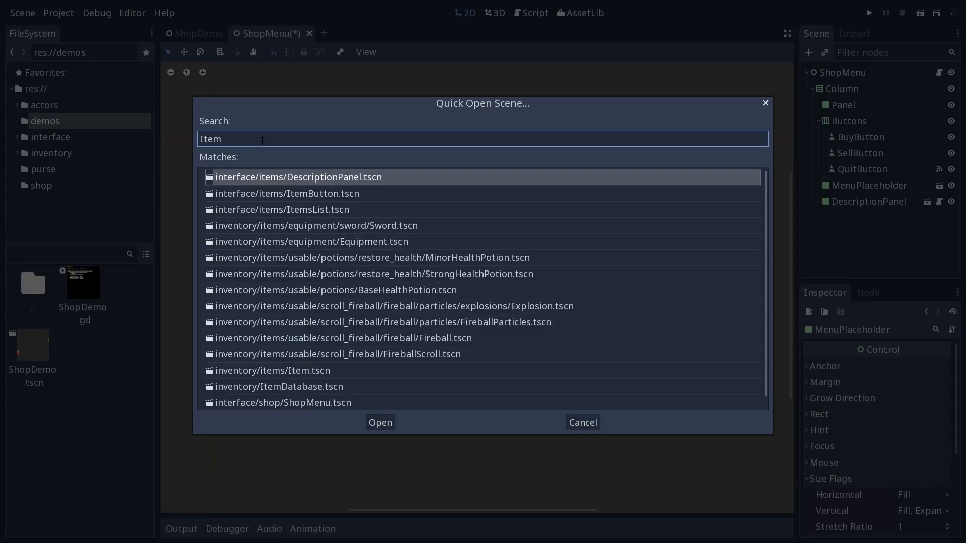
type(".tsc")
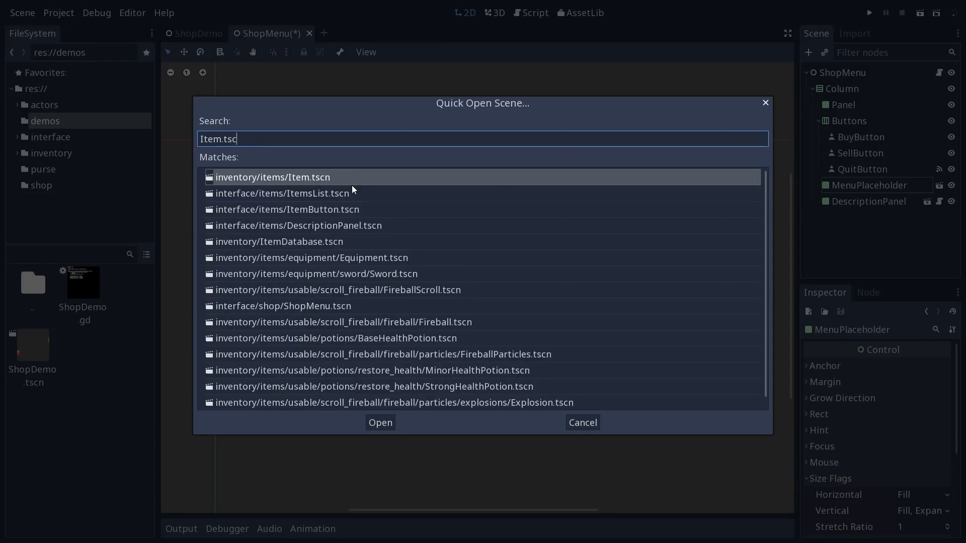
mouse_move(352, 190)
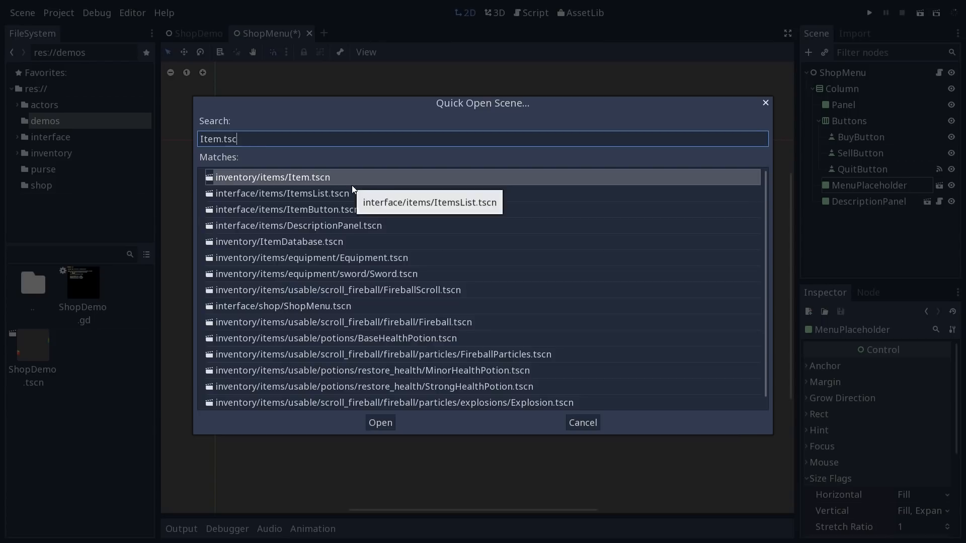
left_click(380, 422)
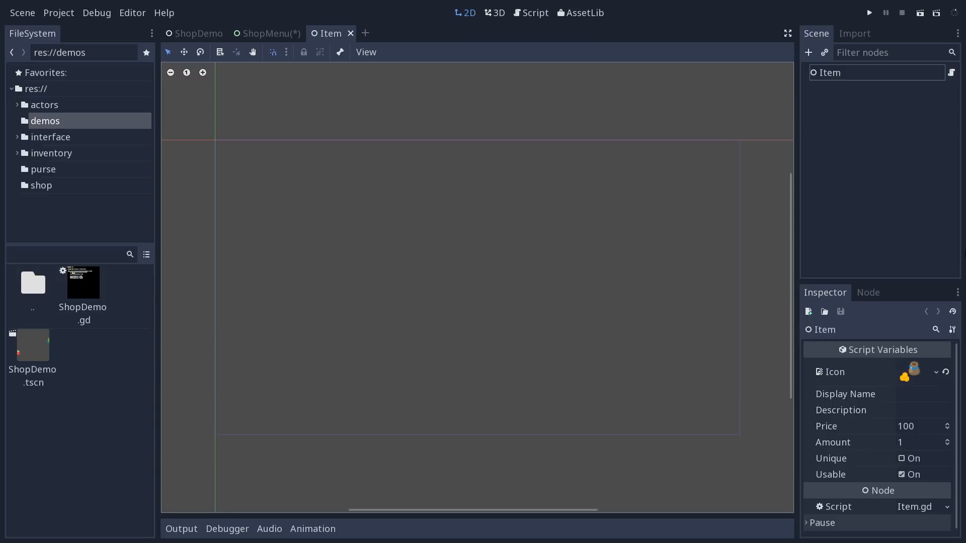
Step: Edit Item.gd, switch to ShopDemo.gd, and bring up Search Help
left_click(533, 13)
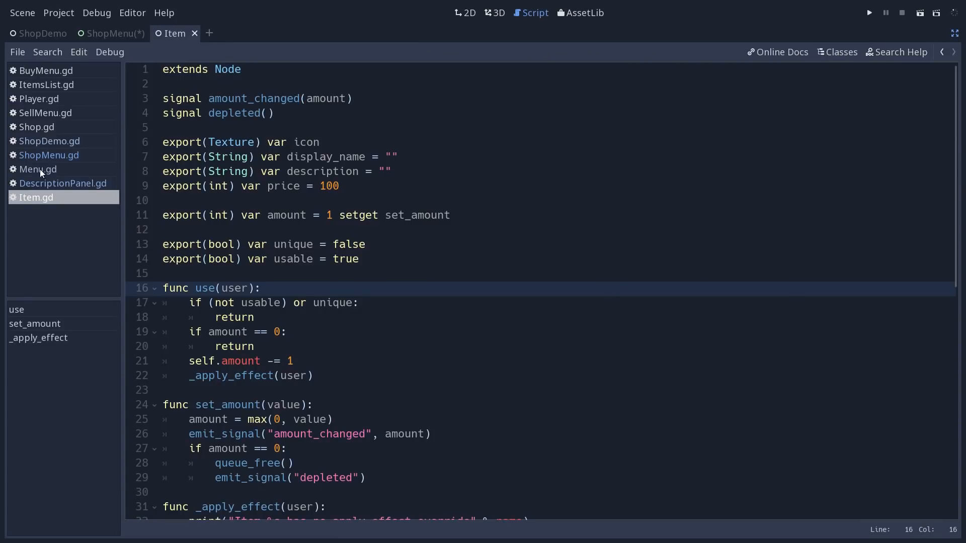
left_click(49, 140)
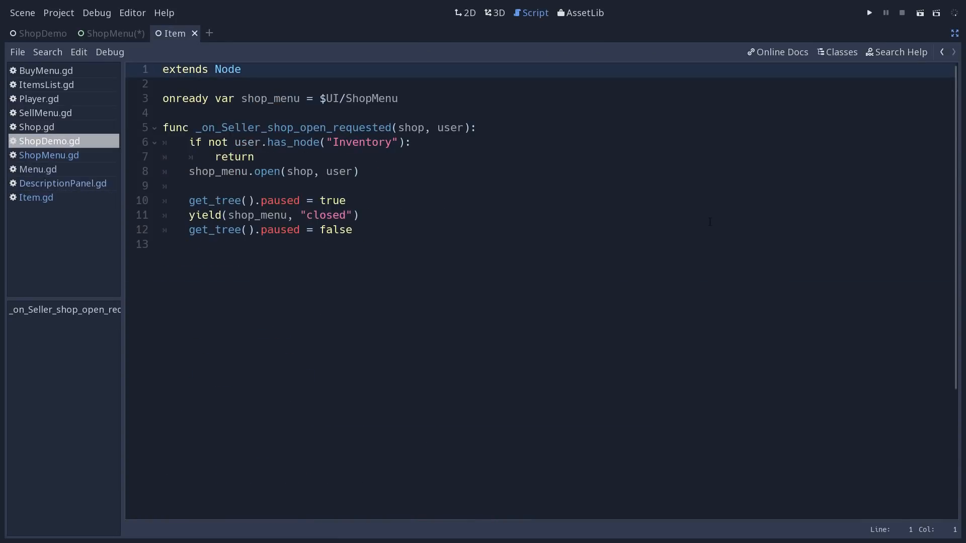
left_click(900, 53)
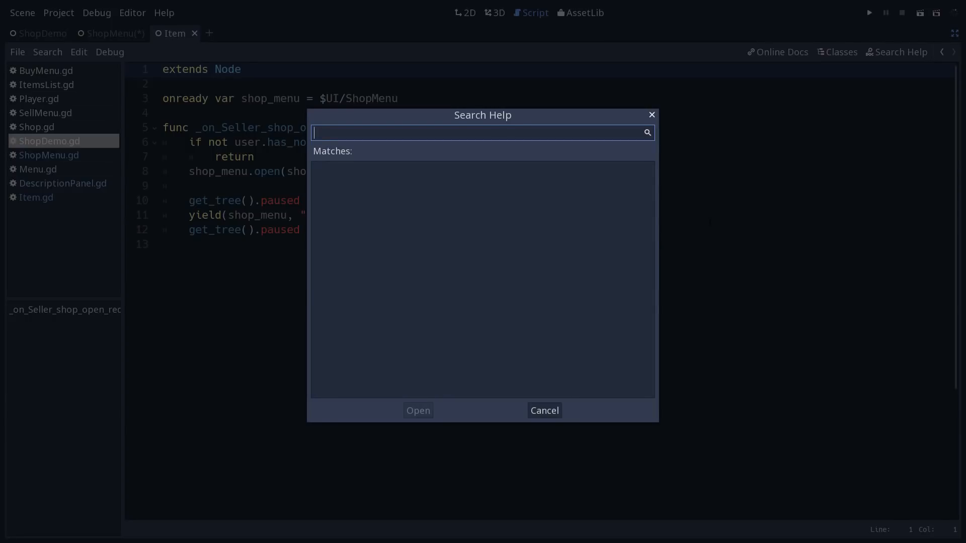
Step: Reopen Search Help and look up Node.get_child via the query 'get_chil'
left_click(544, 411)
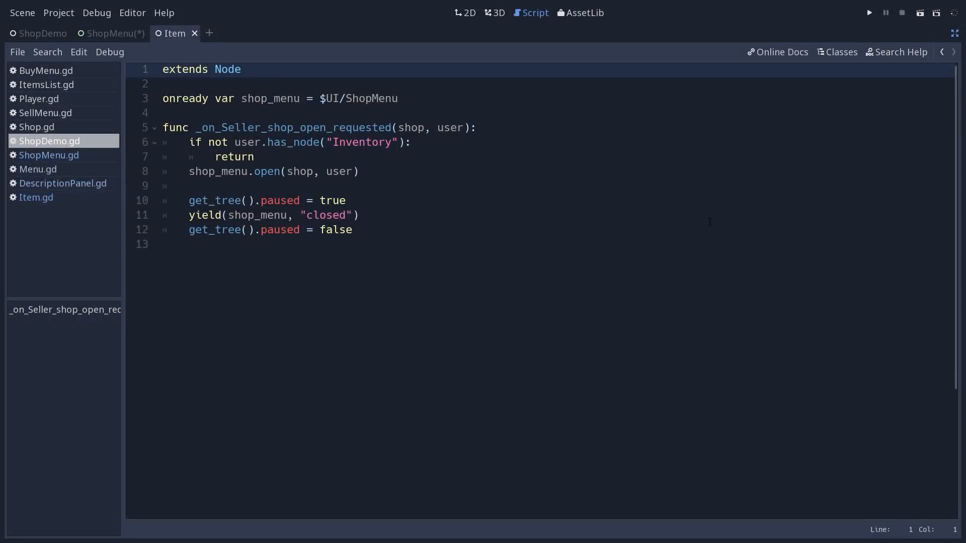
left_click(900, 52)
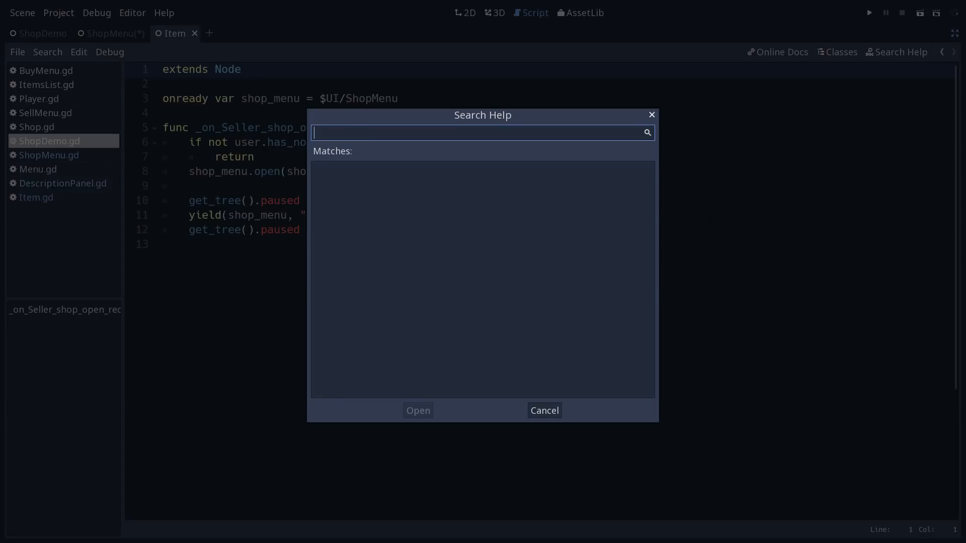
type("N")
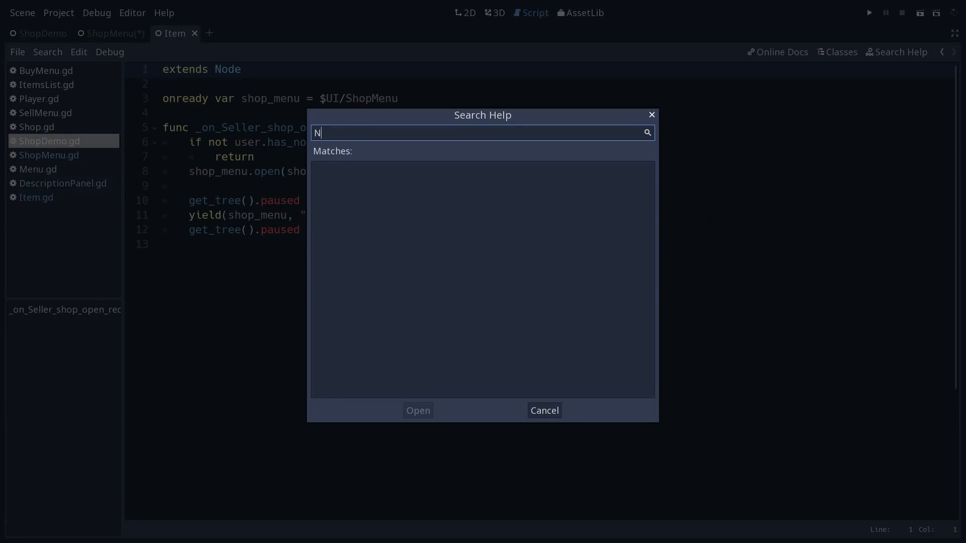
type("ode")
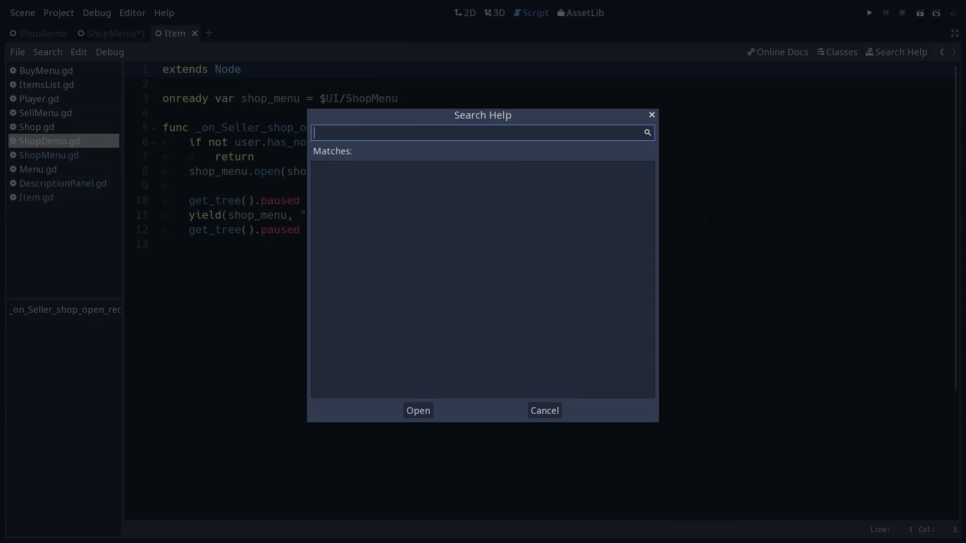
type("get_chil")
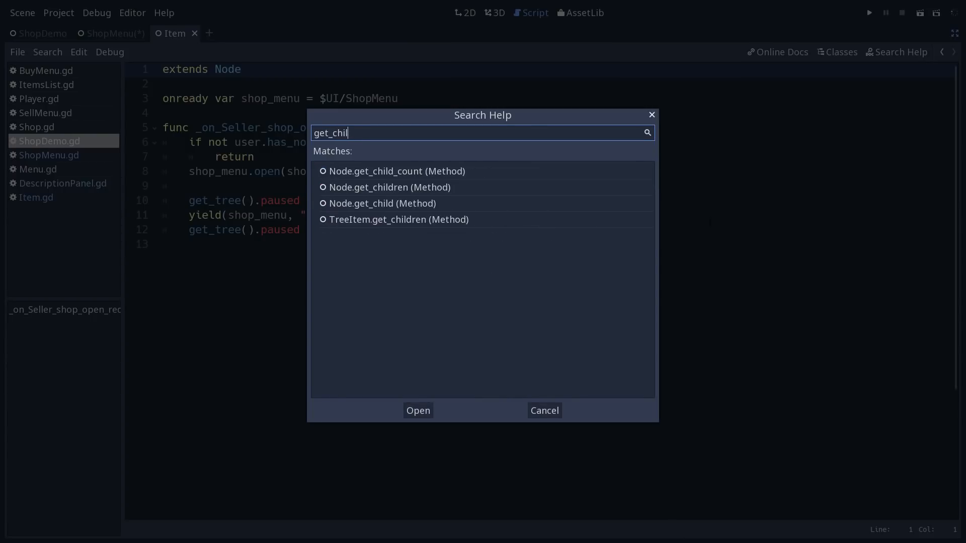
left_click(382, 204)
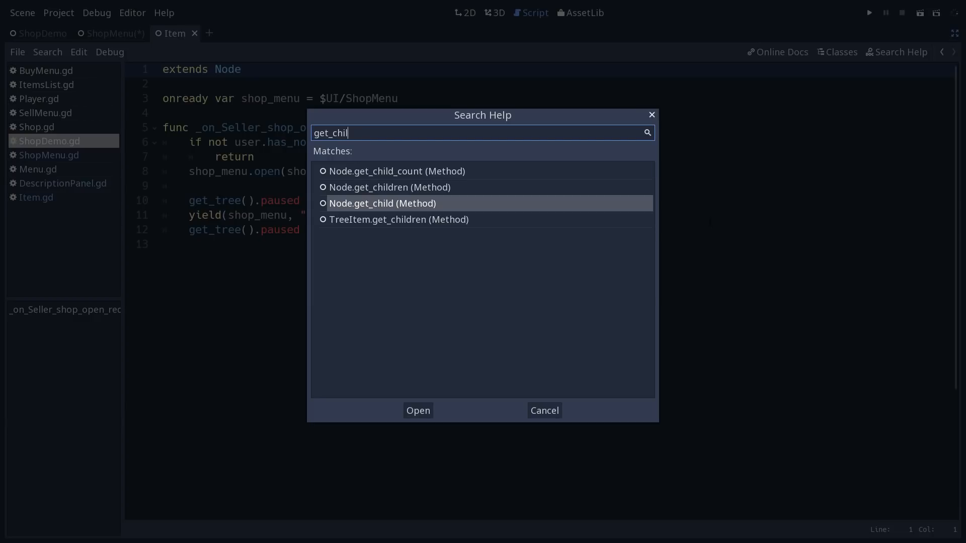
Step: Search for 'Node', choose Node (Class) and open its documentation page
key("ctrl+a")
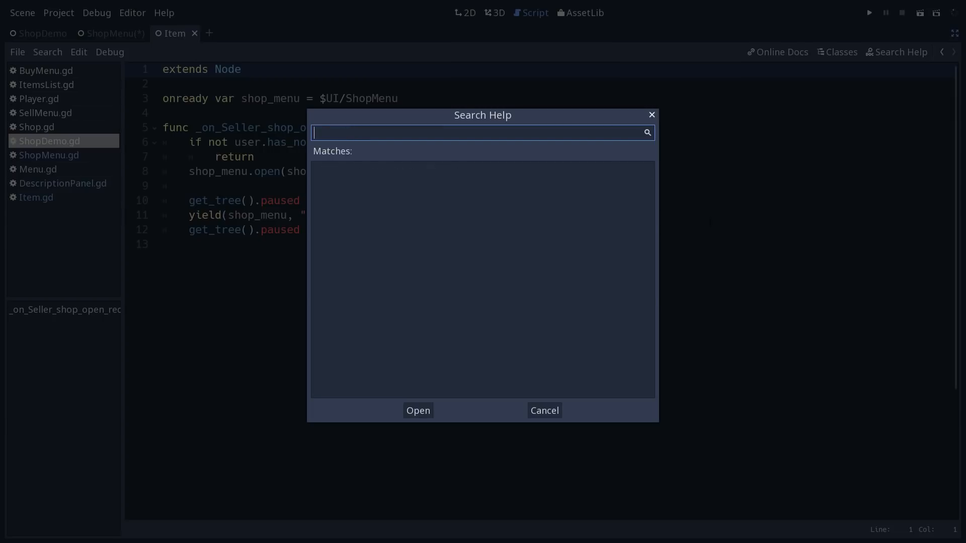
type("Node")
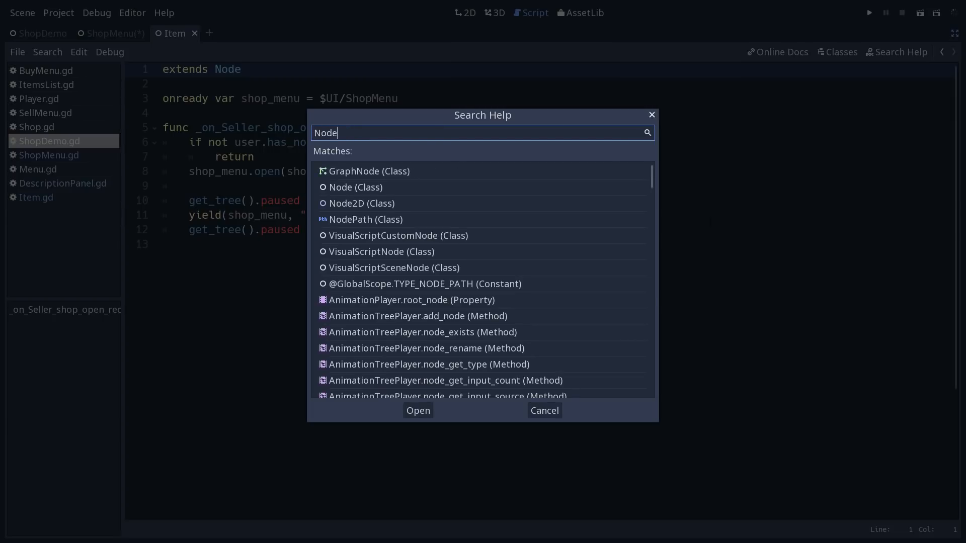
left_click(356, 187)
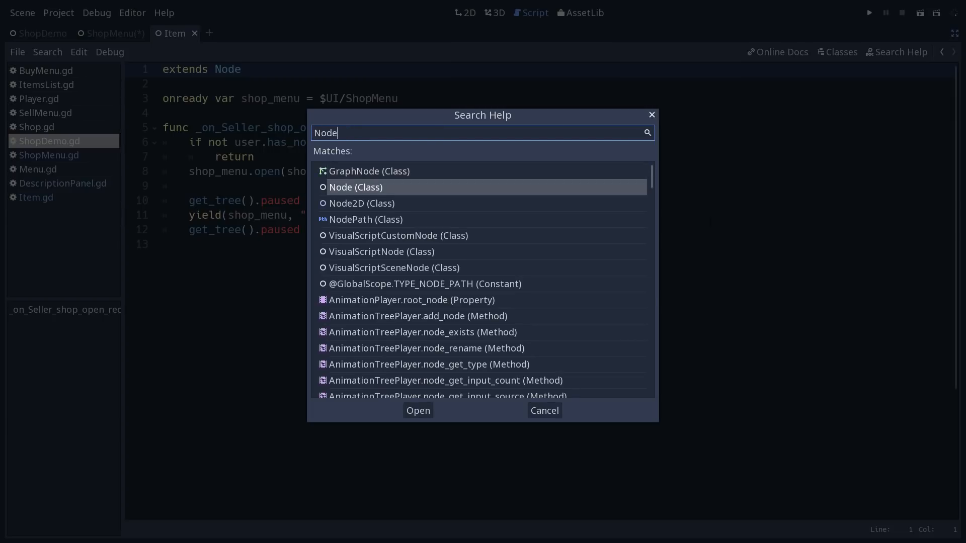
left_click(418, 410)
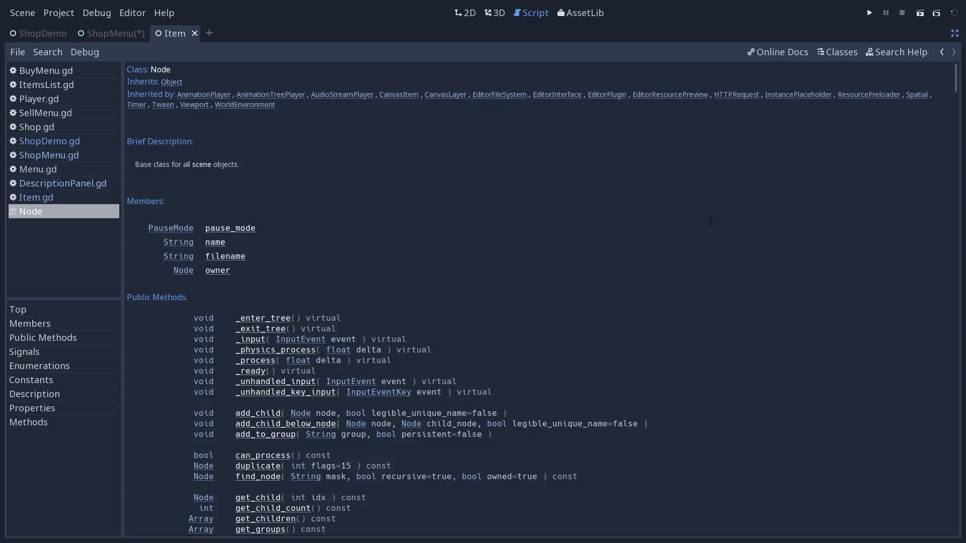
Step: Visit ShopMenu.gd in the script list, then return to the Node class reference page
left_click(49, 155)
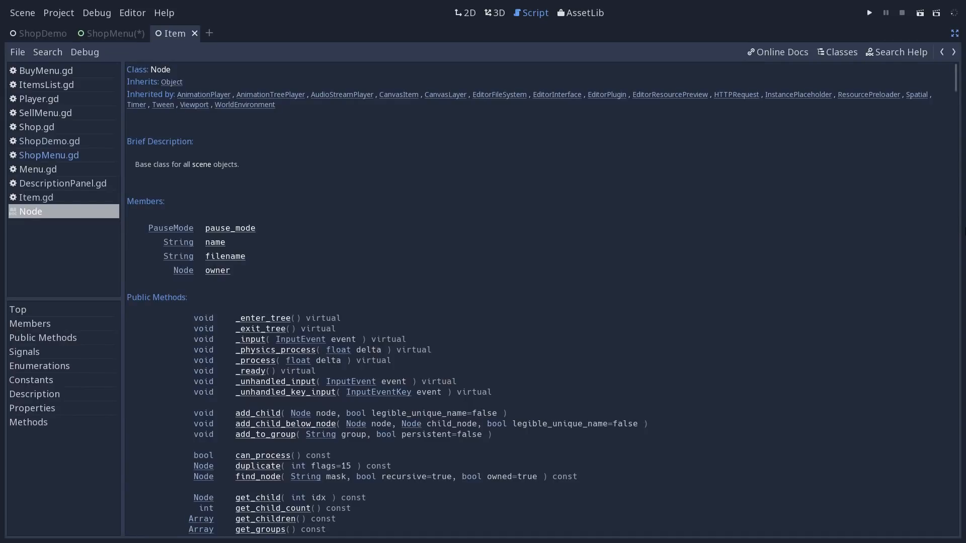
left_click(48, 155)
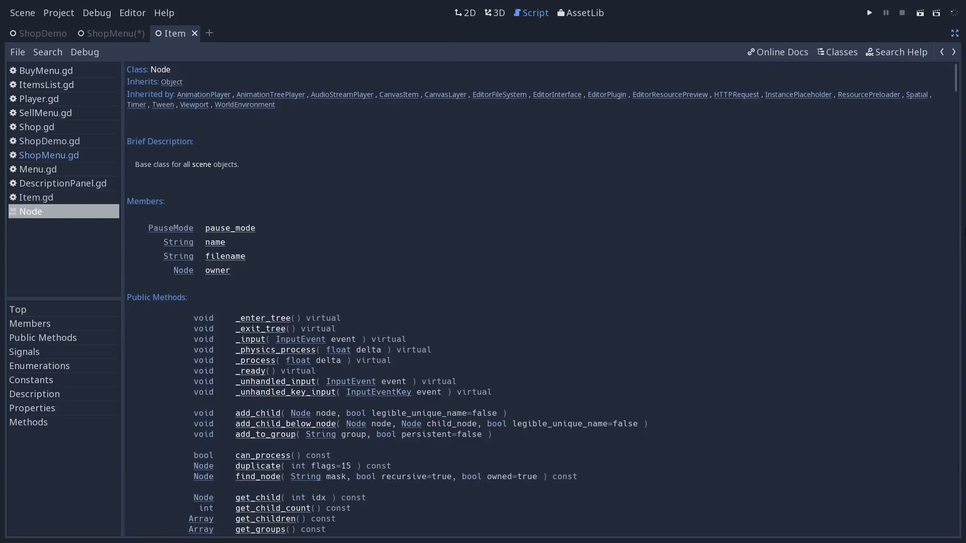
left_click(49, 155)
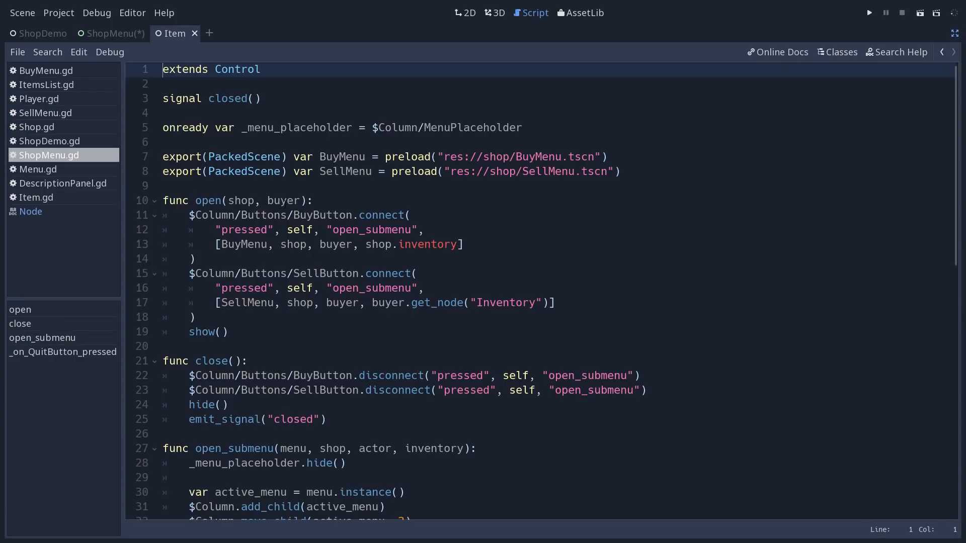
left_click(325, 420)
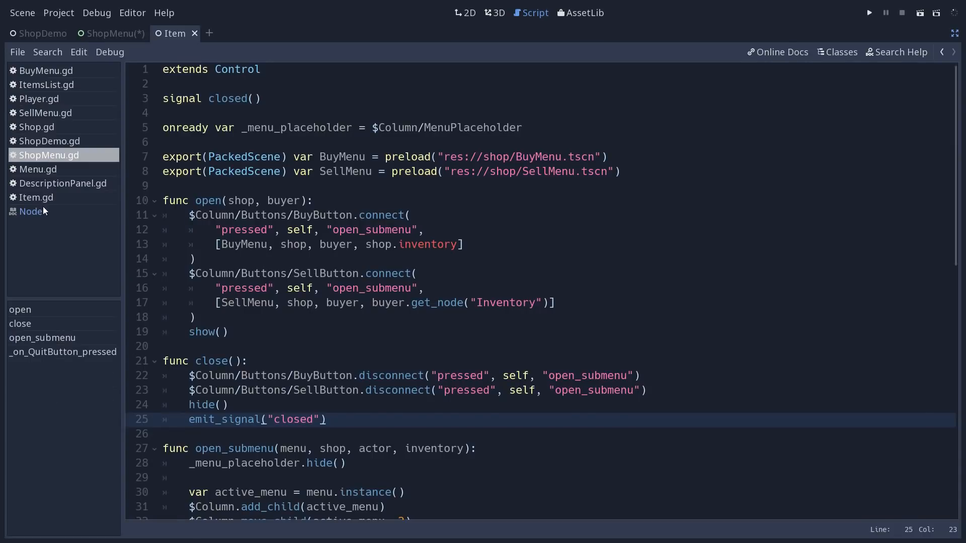
left_click(30, 212)
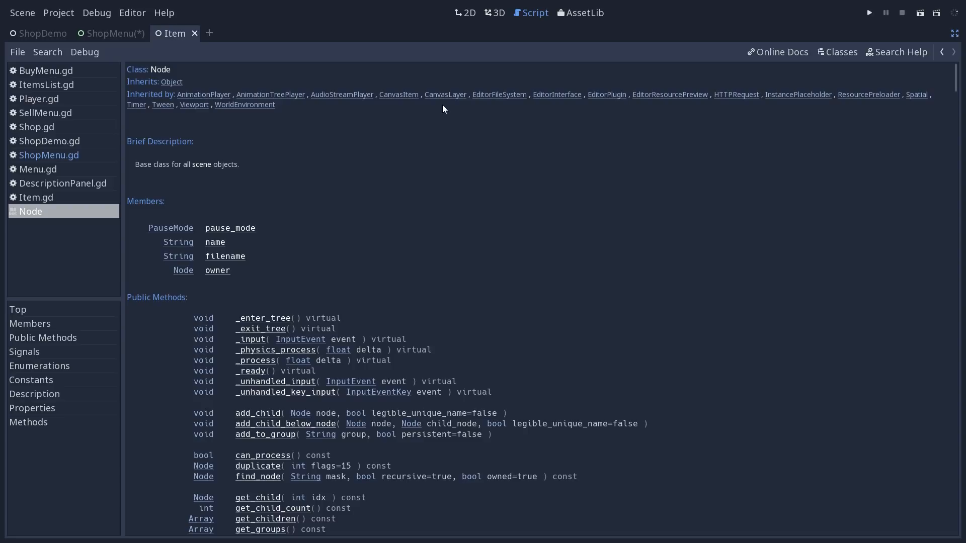
scroll("down", 3)
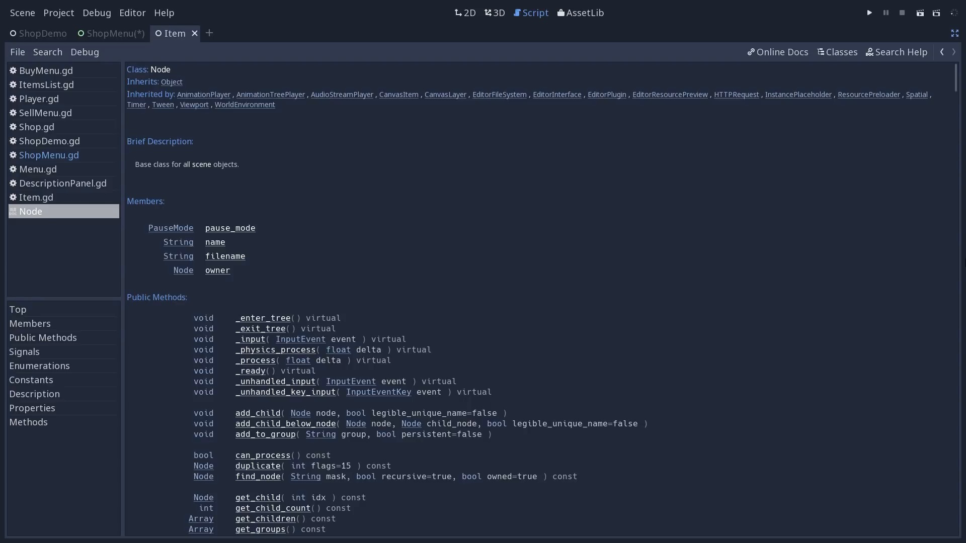
Step: Find 'get_ch' in the Node reference and step through its matches to the get_child methods
left_click(47, 53)
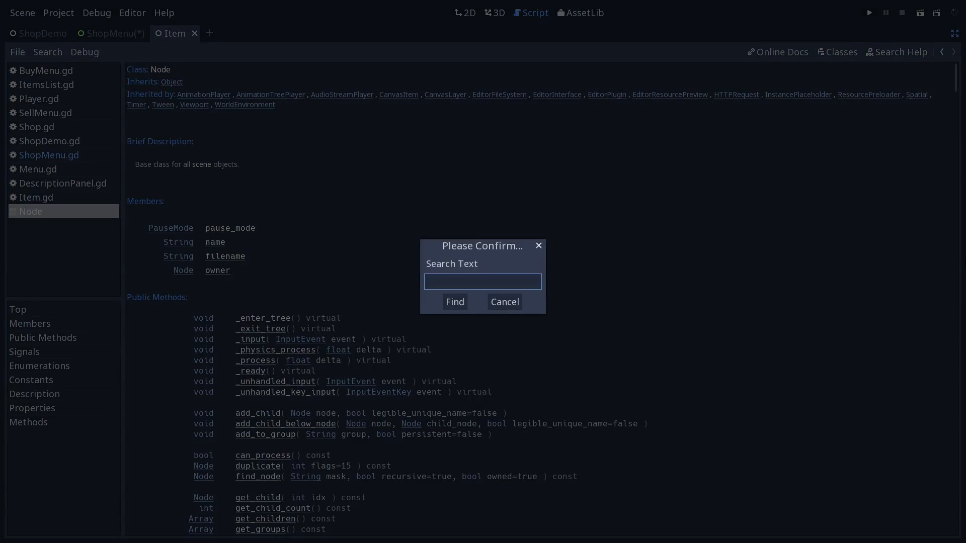
left_click(483, 282)
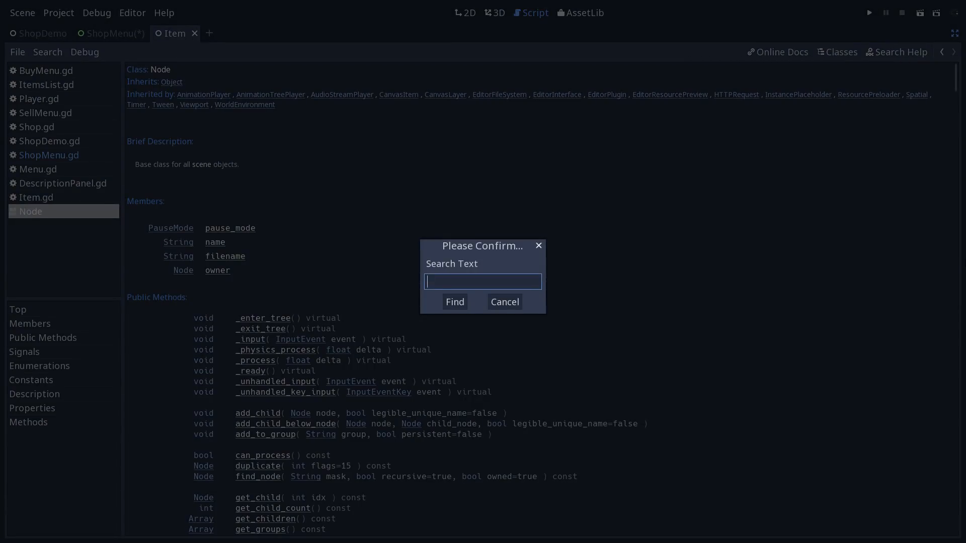
type("get_ch")
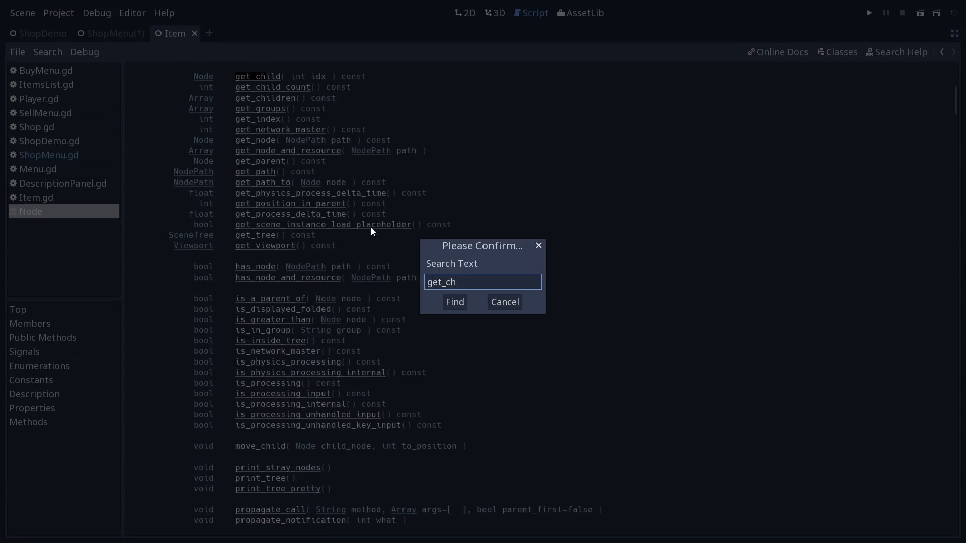
left_click(455, 302)
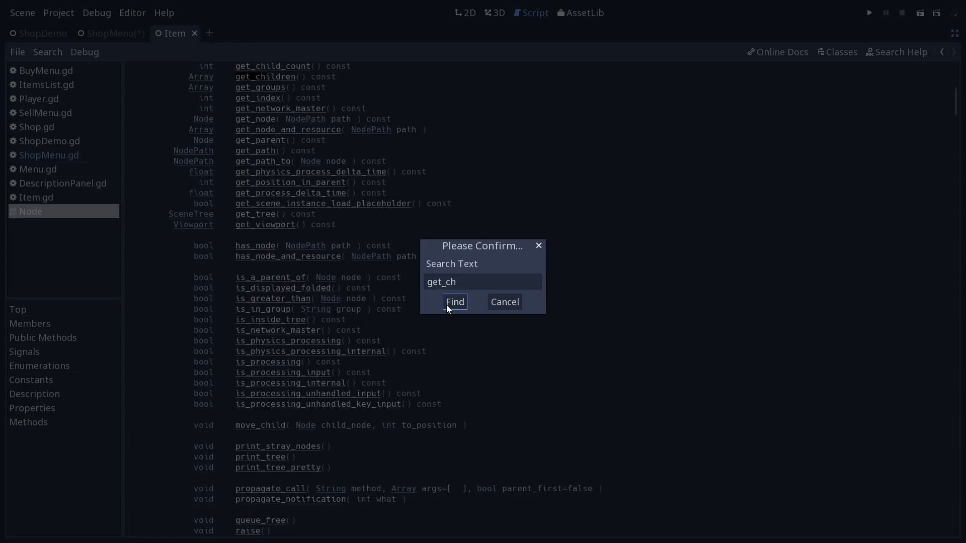
left_click(455, 302)
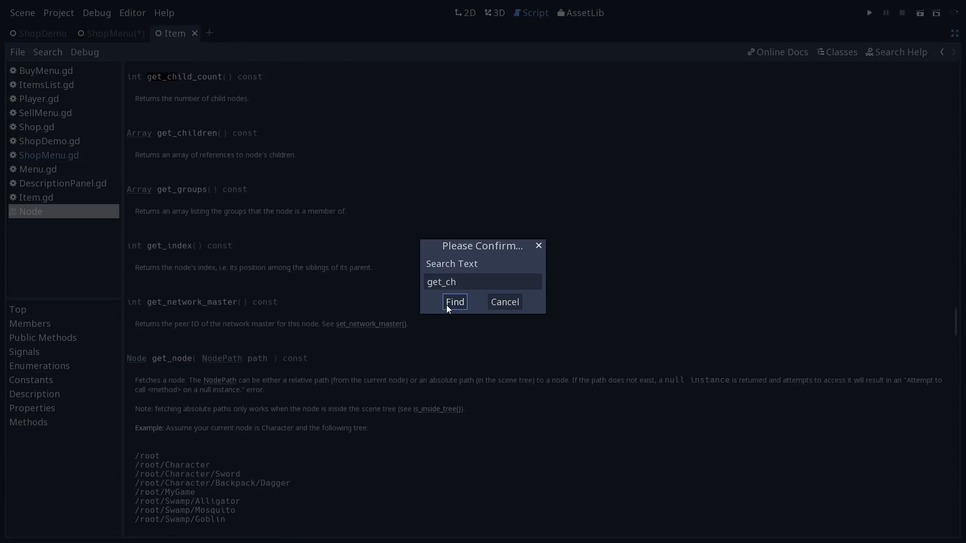
left_click(455, 301)
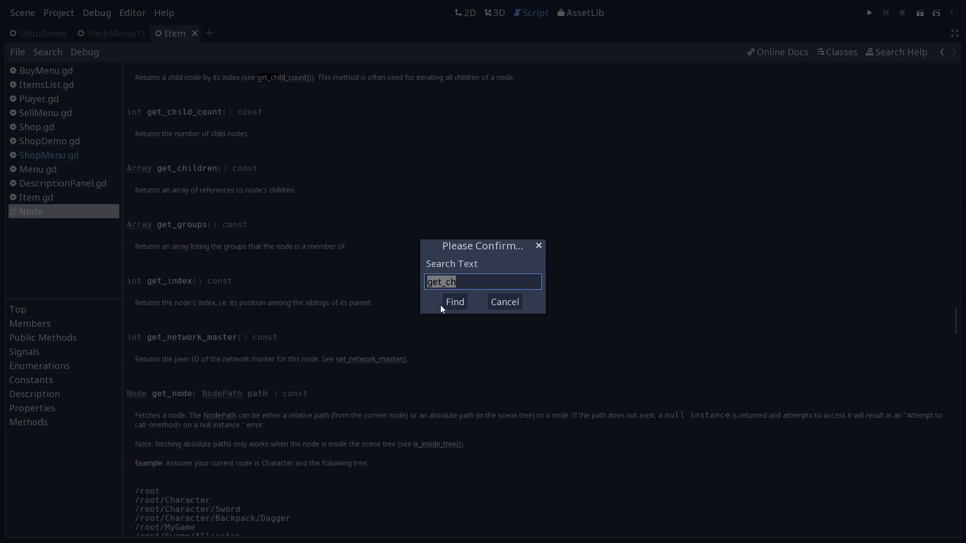
scroll("down", 3)
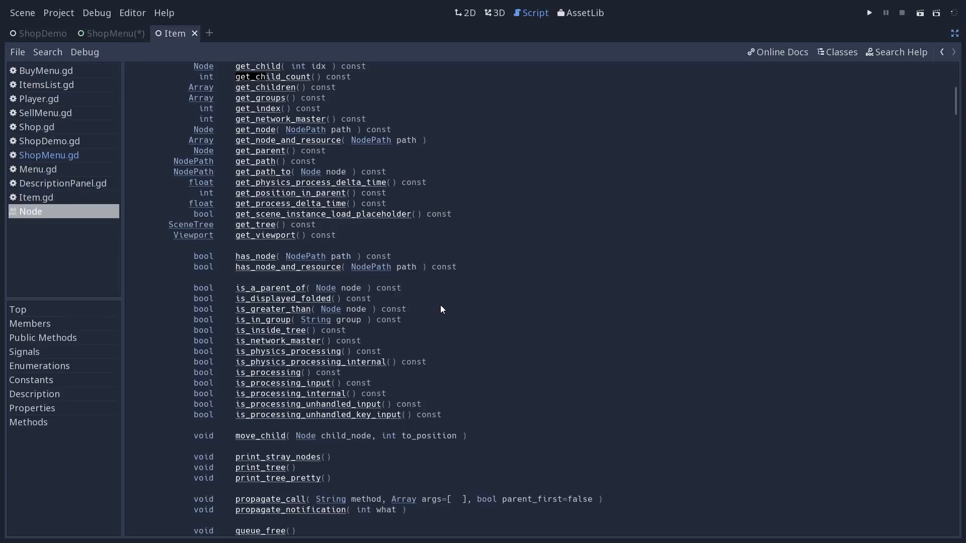
mouse_move(510, 267)
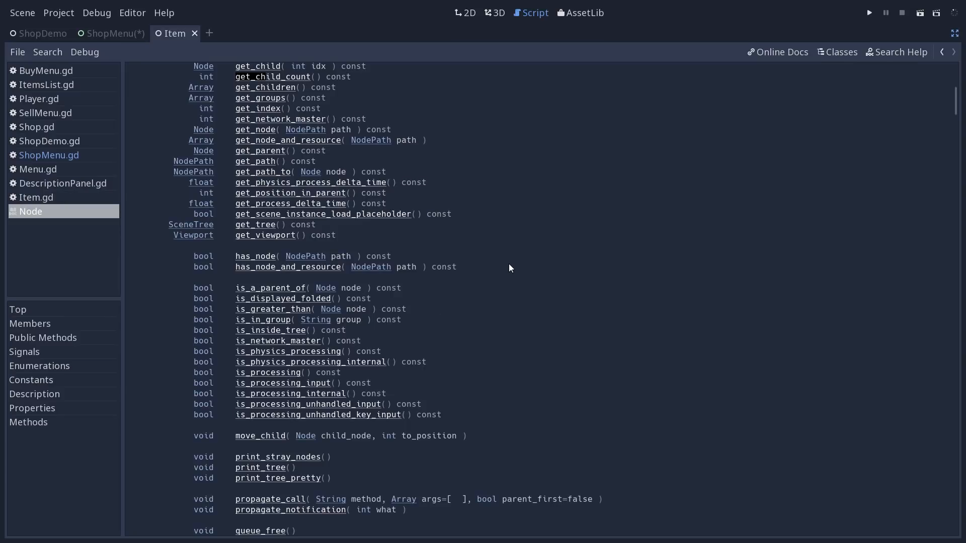
mouse_move(452, 277)
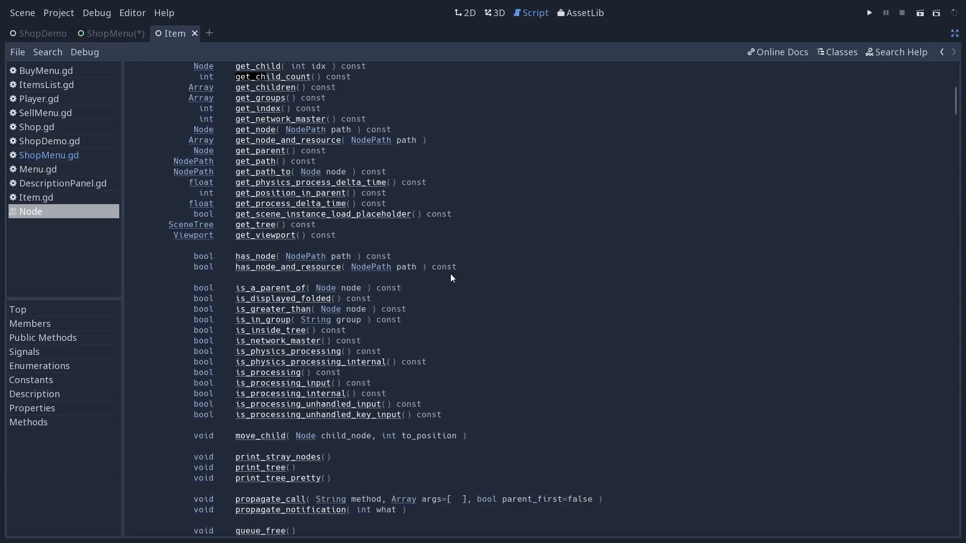
mouse_move(54, 316)
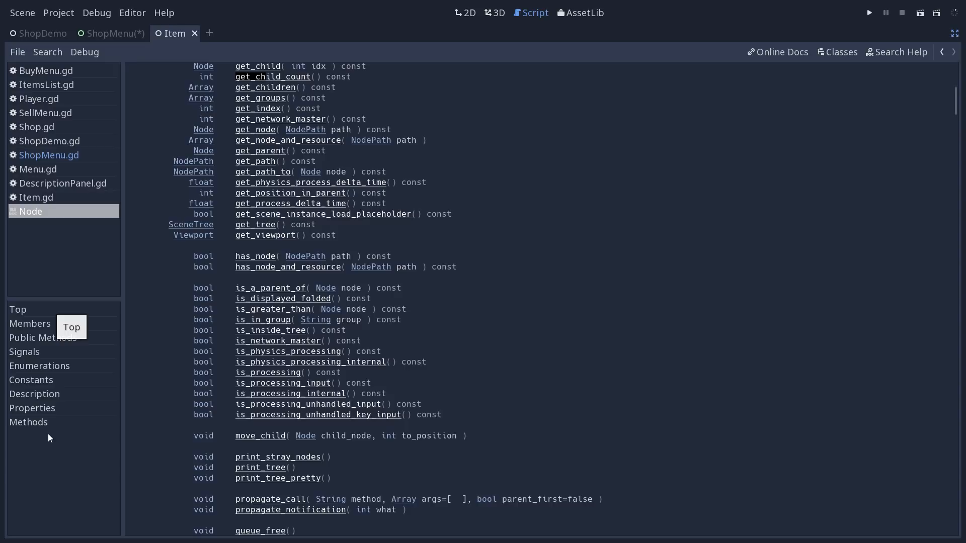
mouse_move(54, 436)
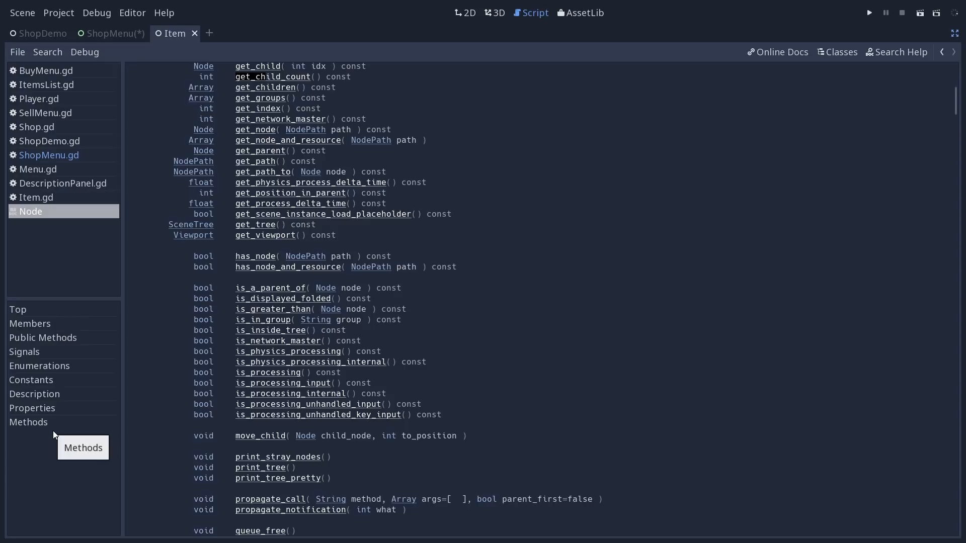
mouse_move(800, 335)
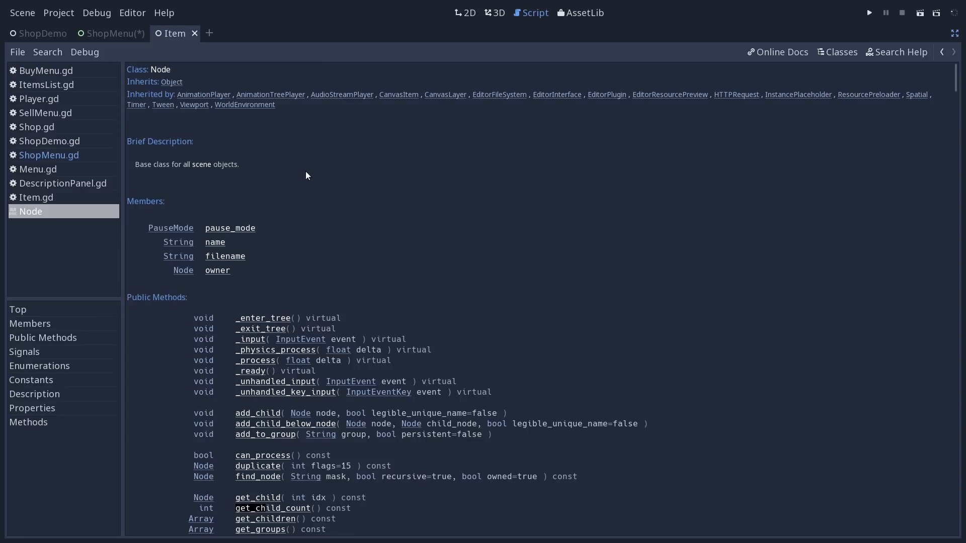
mouse_move(26, 372)
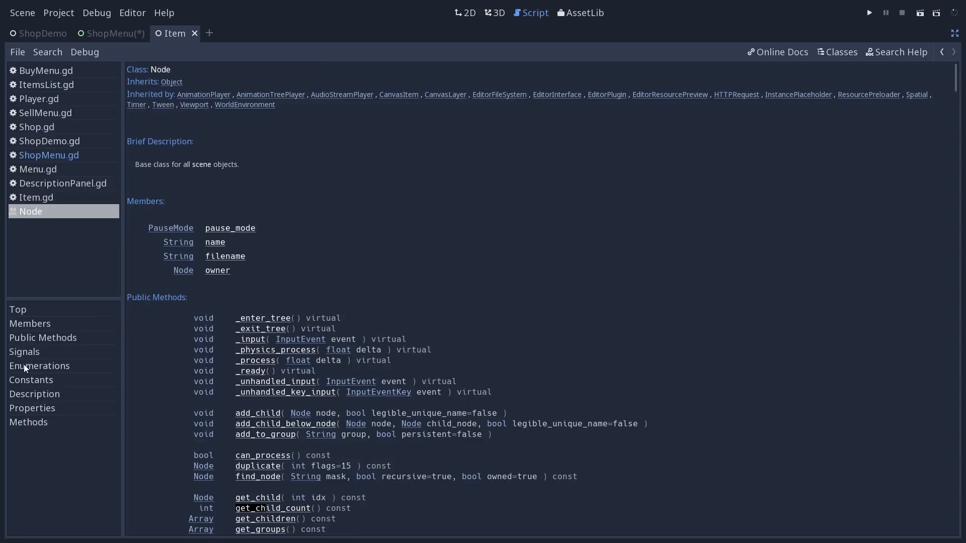
mouse_move(34, 354)
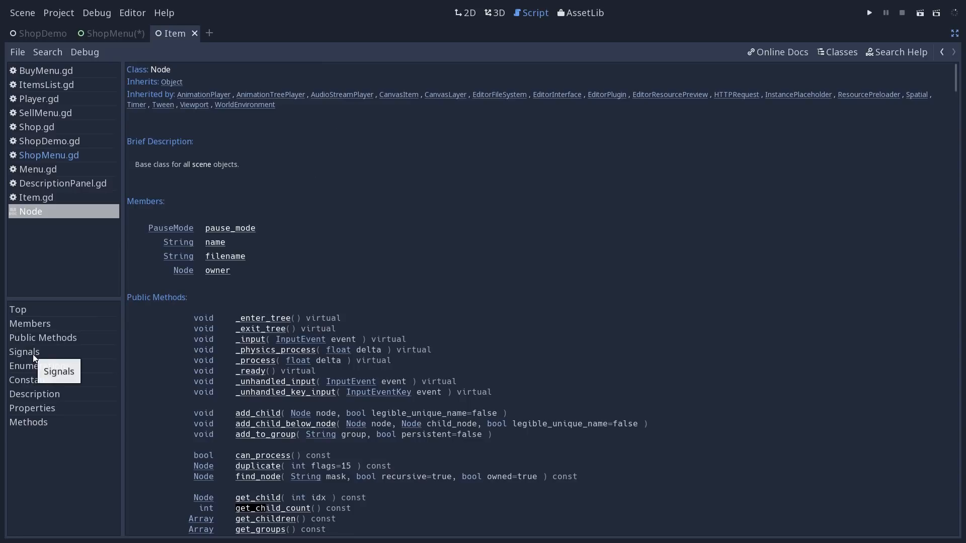
Step: Jump between Signals and Top sections, find 'signals', and land on the Signals section
left_click(24, 352)
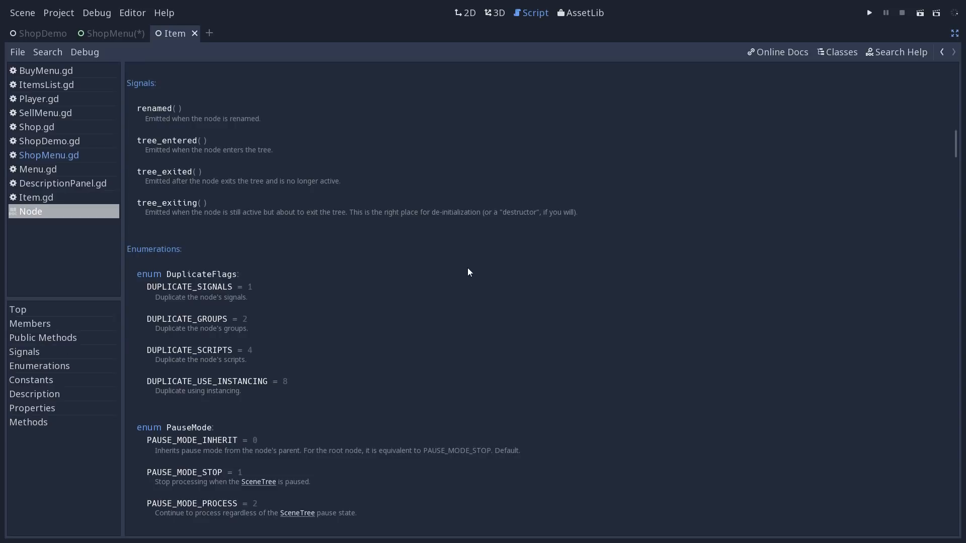
left_click(17, 310)
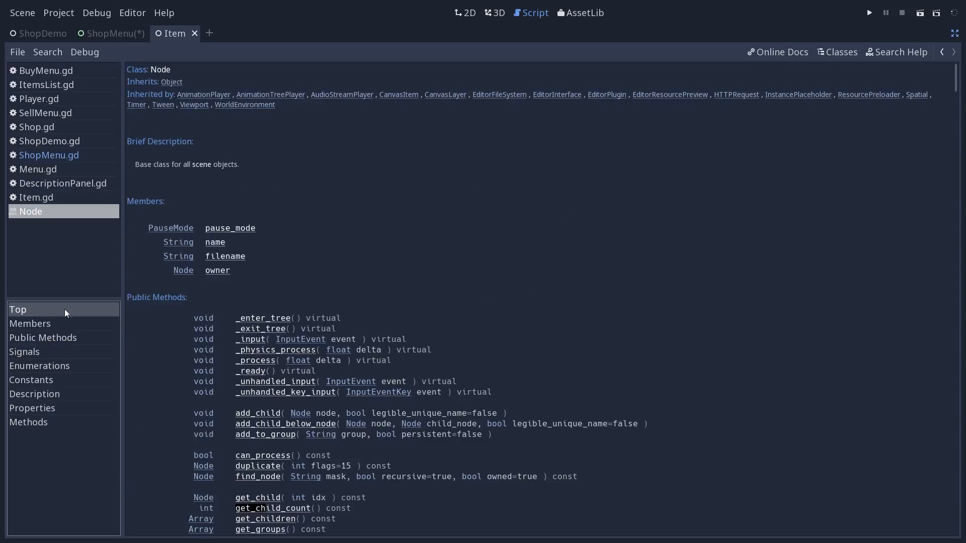
mouse_move(557, 217)
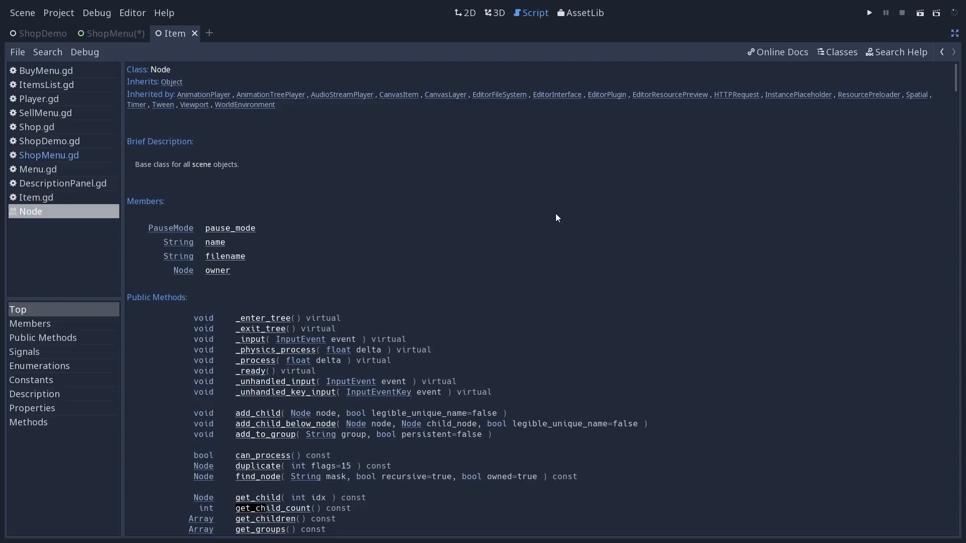
type("signals")
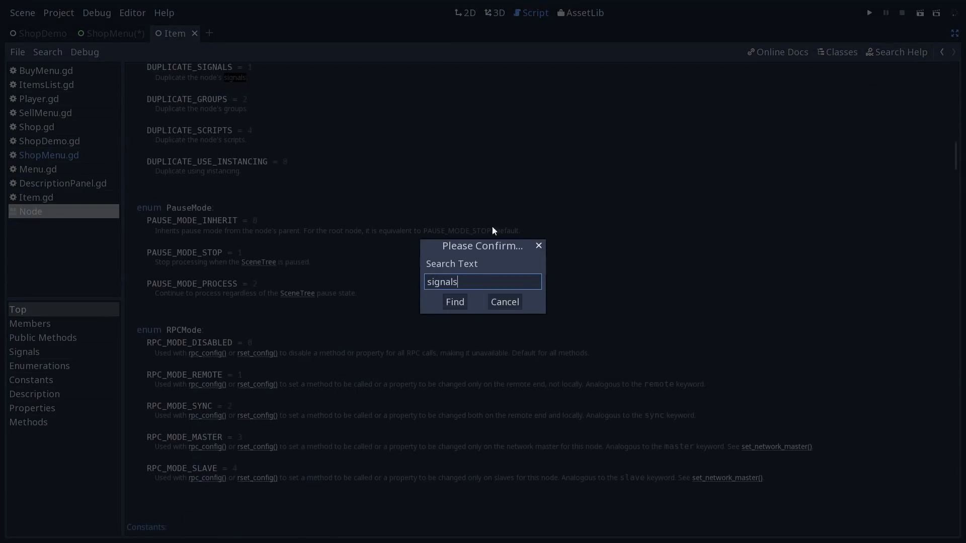
left_click(455, 302)
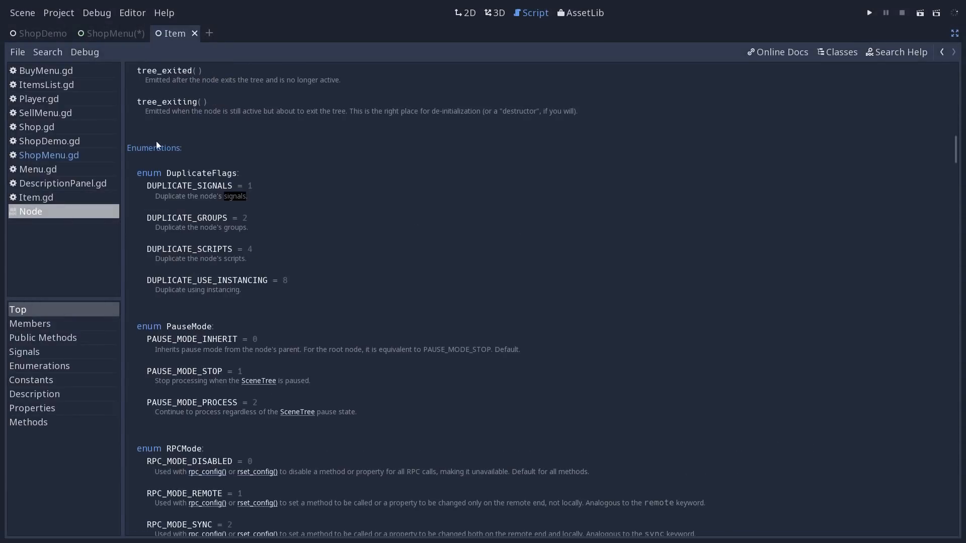
mouse_move(253, 209)
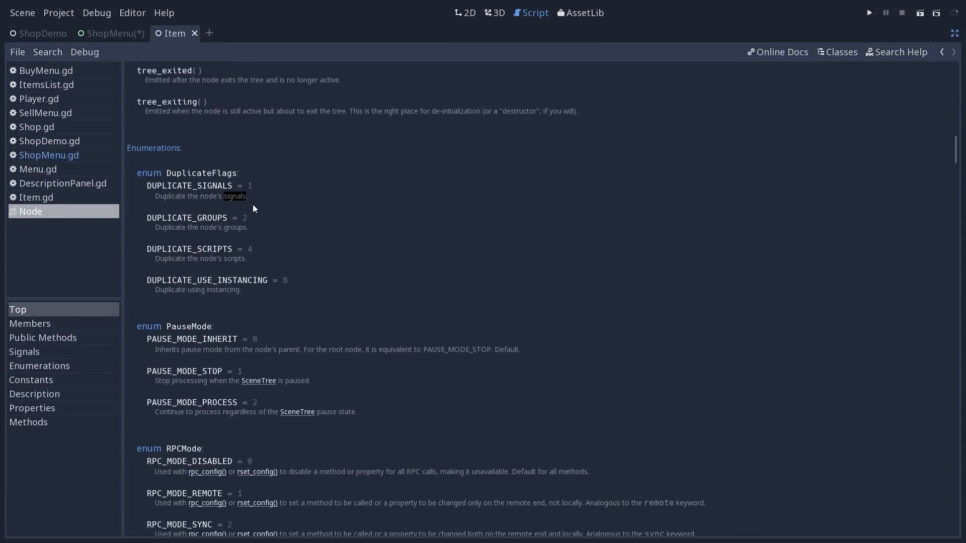
mouse_move(175, 151)
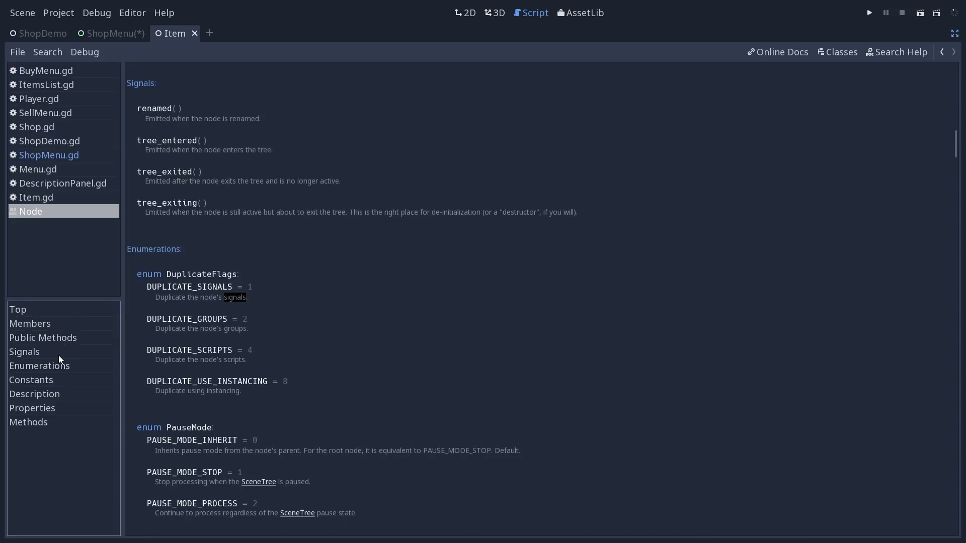
mouse_move(60, 358)
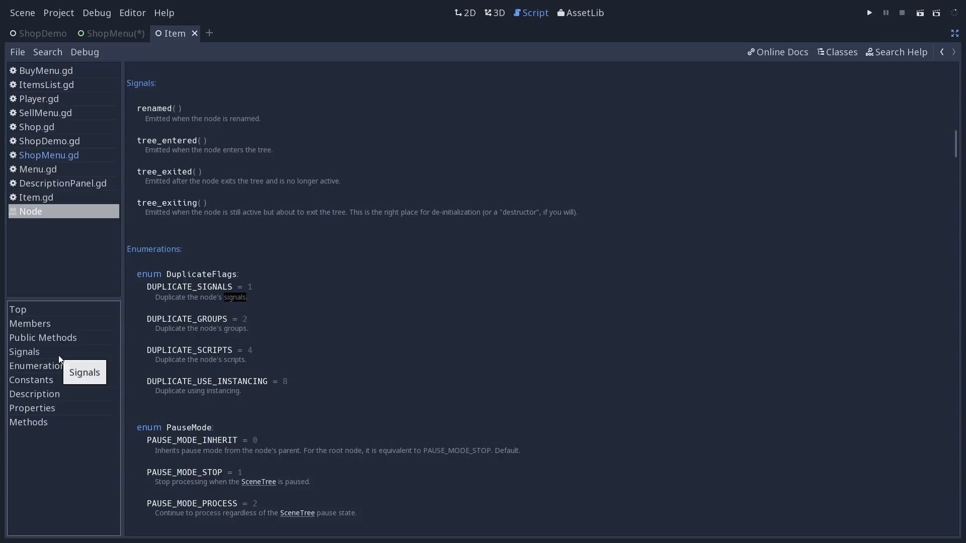
left_click(17, 310)
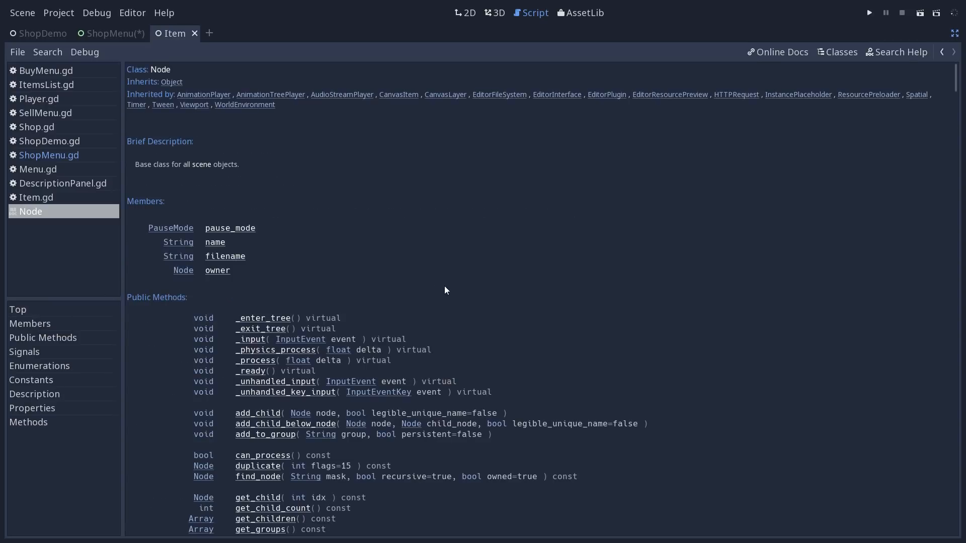
mouse_move(214, 296)
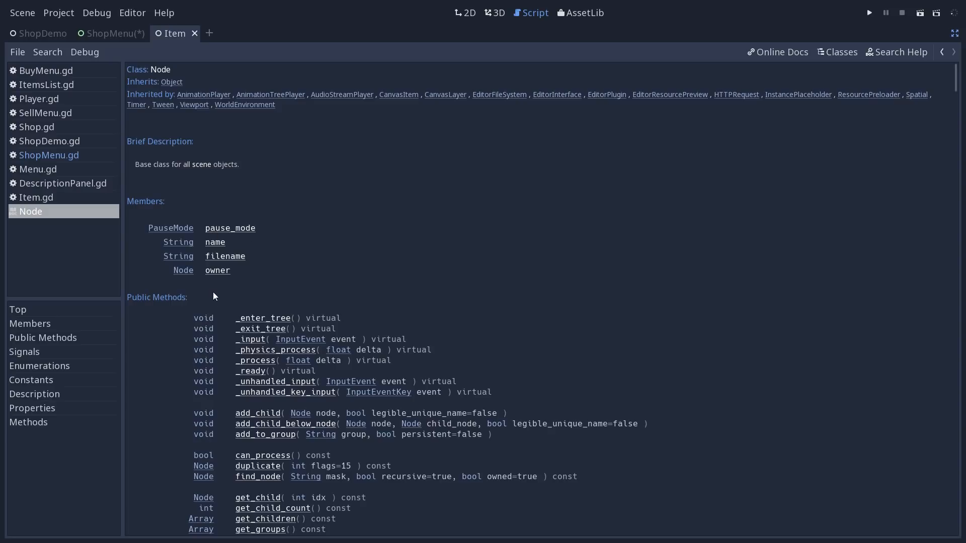
mouse_move(214, 182)
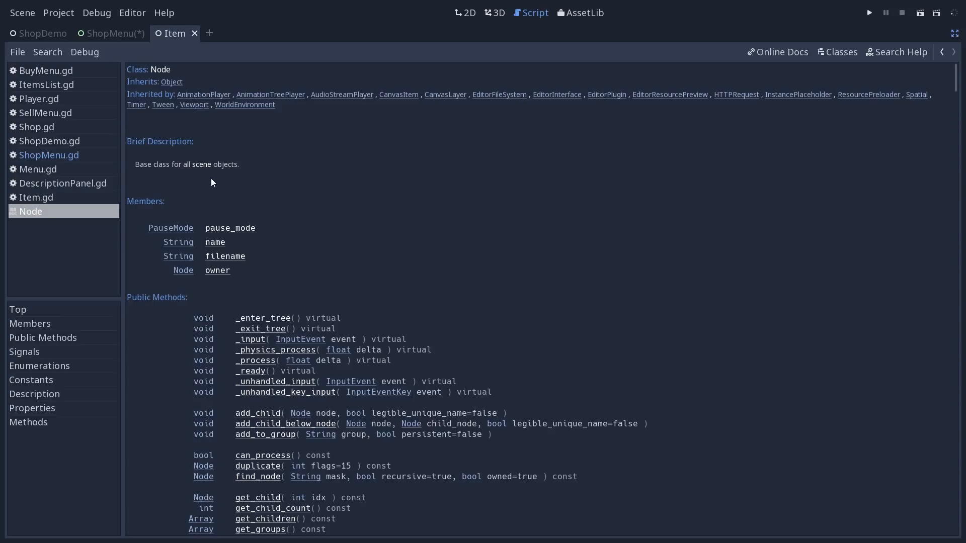
mouse_move(209, 163)
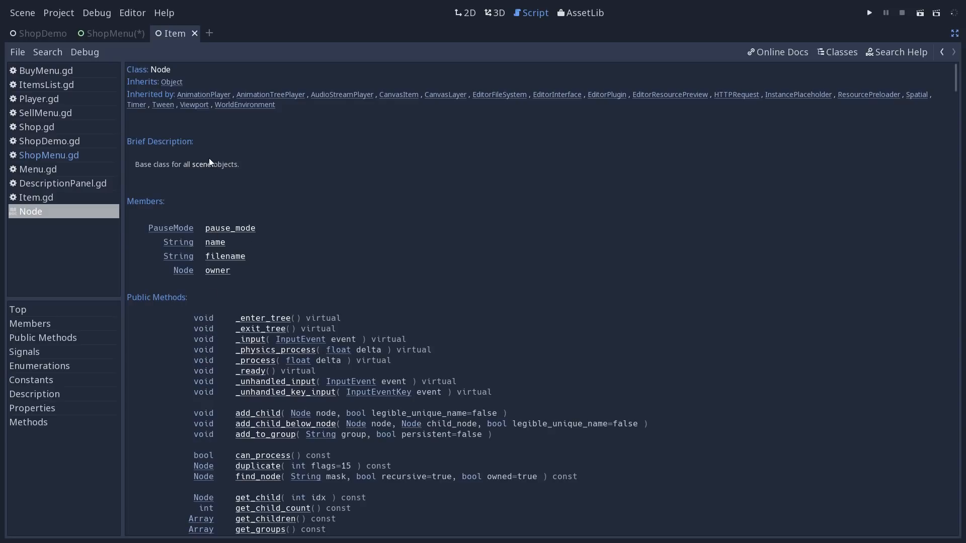
mouse_move(218, 274)
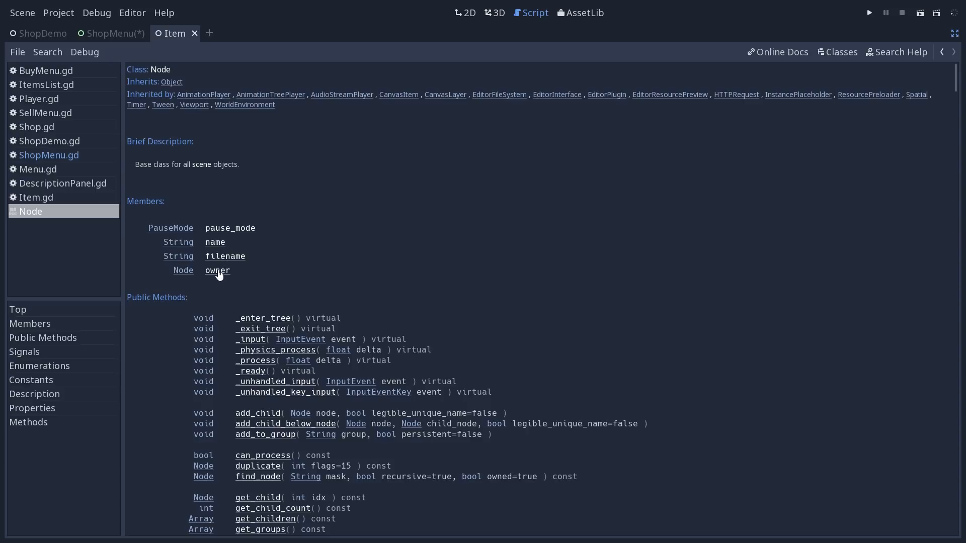
scroll("down", 3)
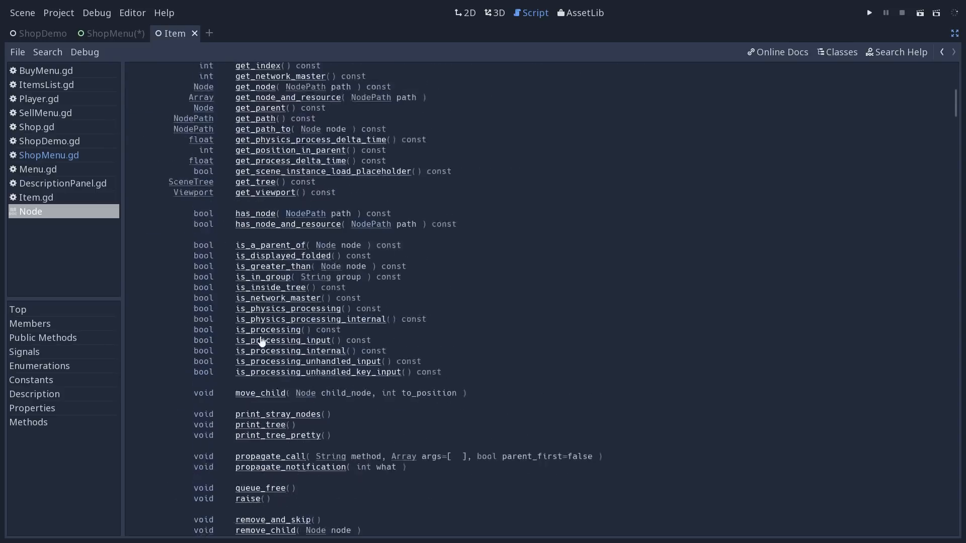
scroll("down", 3)
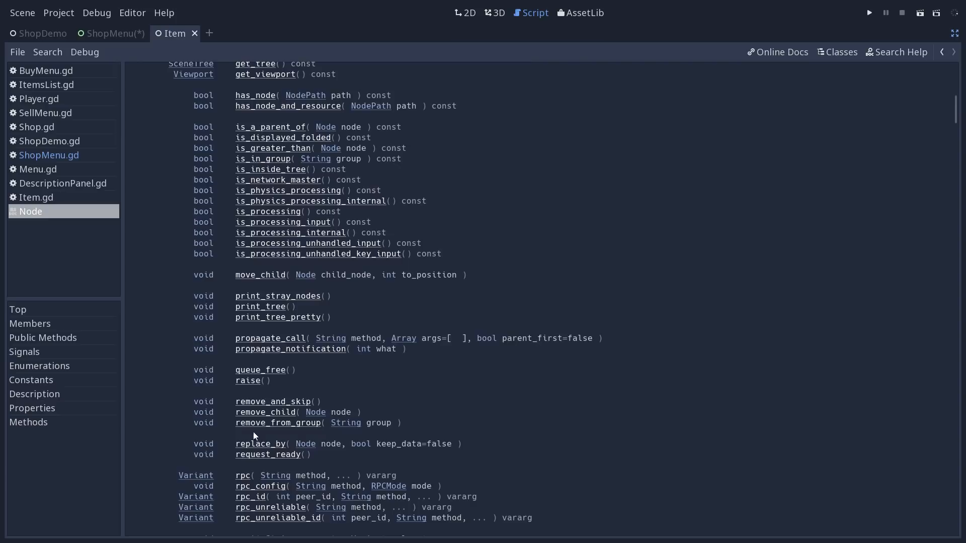
mouse_move(258, 315)
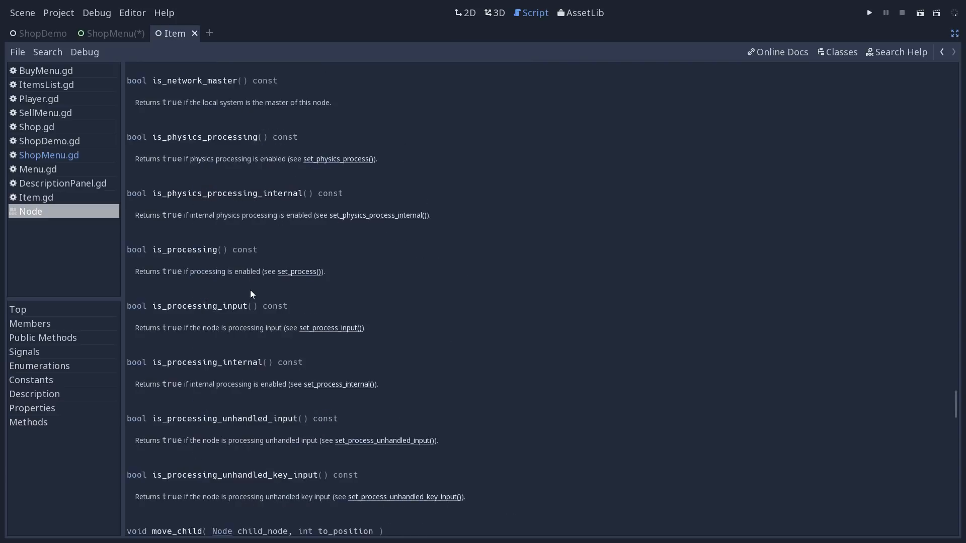
mouse_move(18, 312)
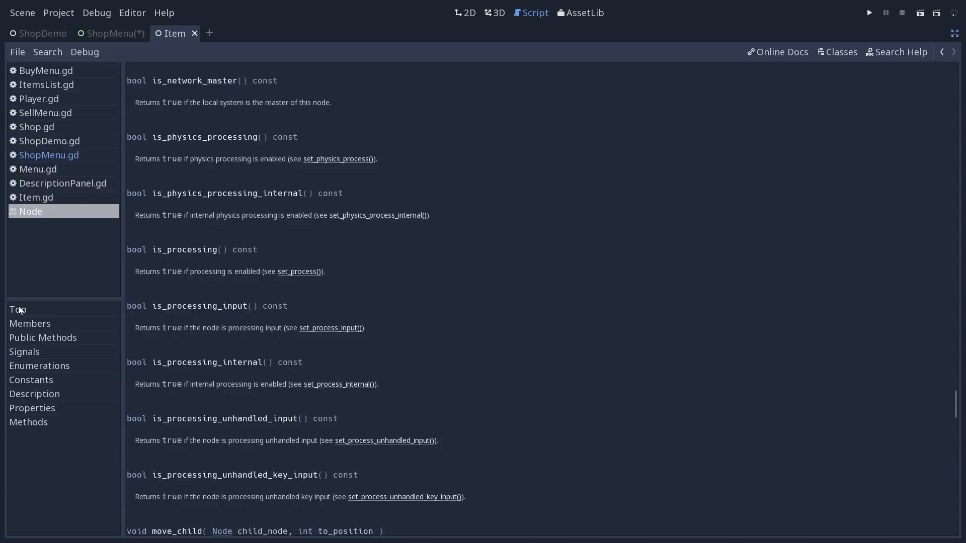
left_click(17, 309)
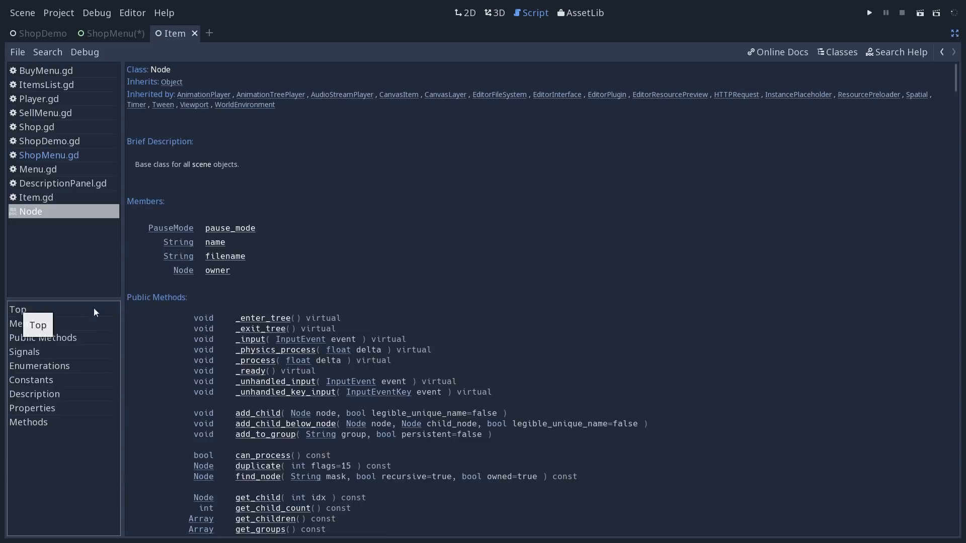
scroll("down", 3)
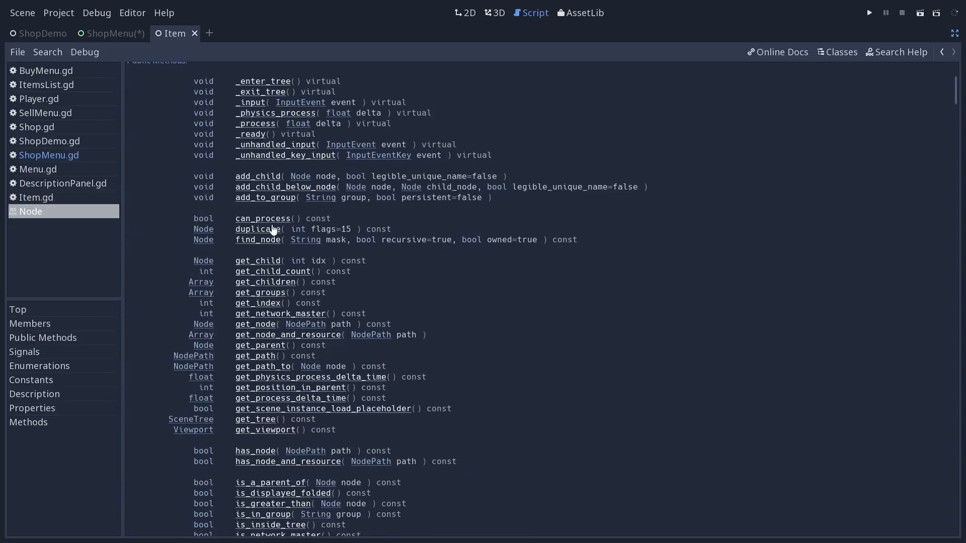
mouse_move(250, 332)
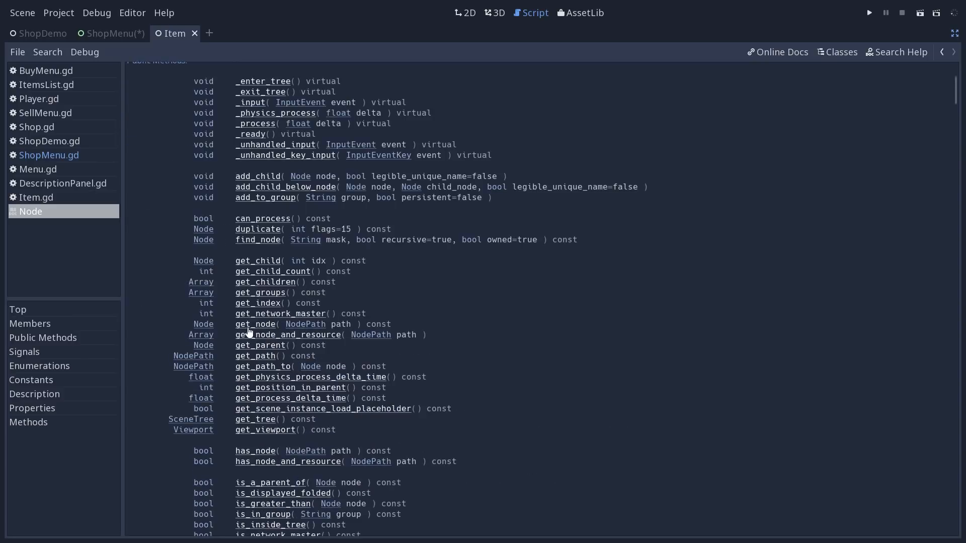
mouse_move(264, 233)
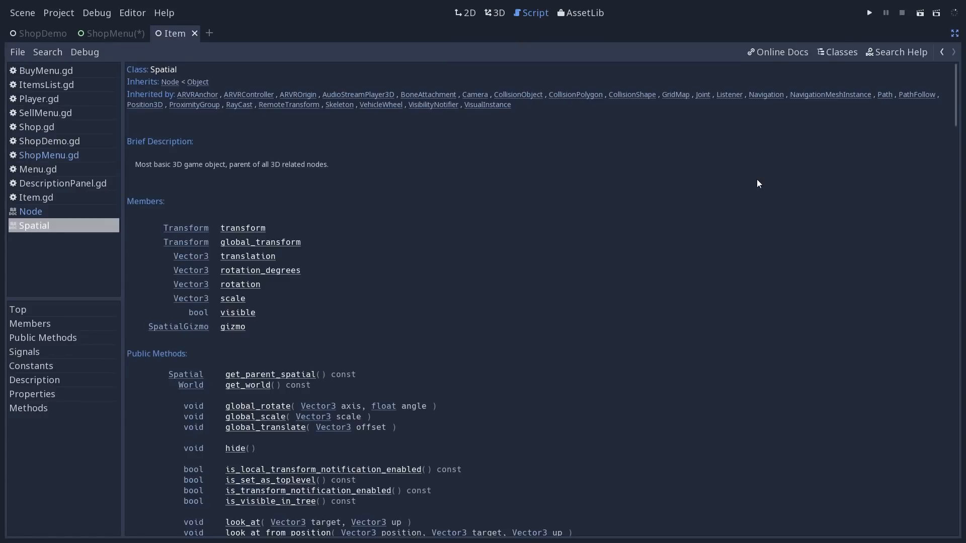
mouse_move(730, 183)
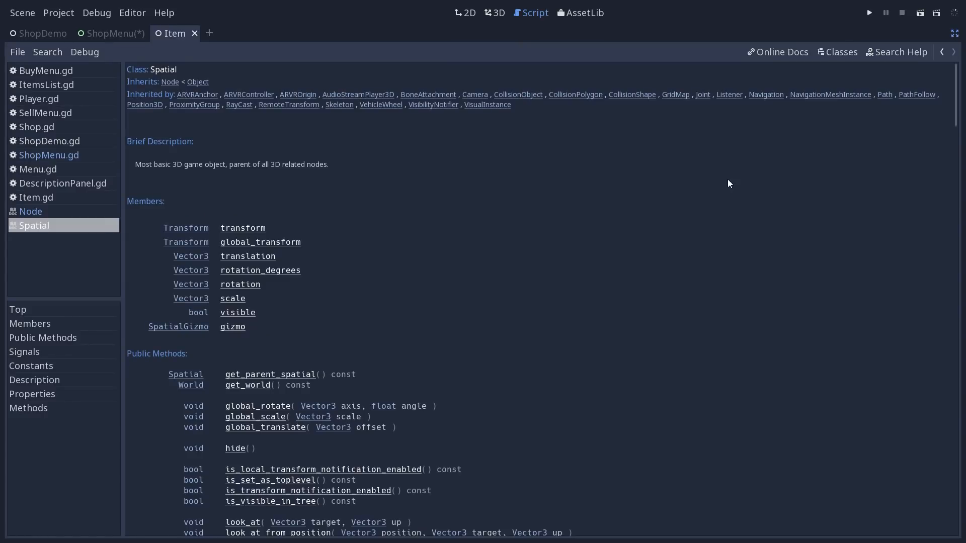
mouse_move(611, 171)
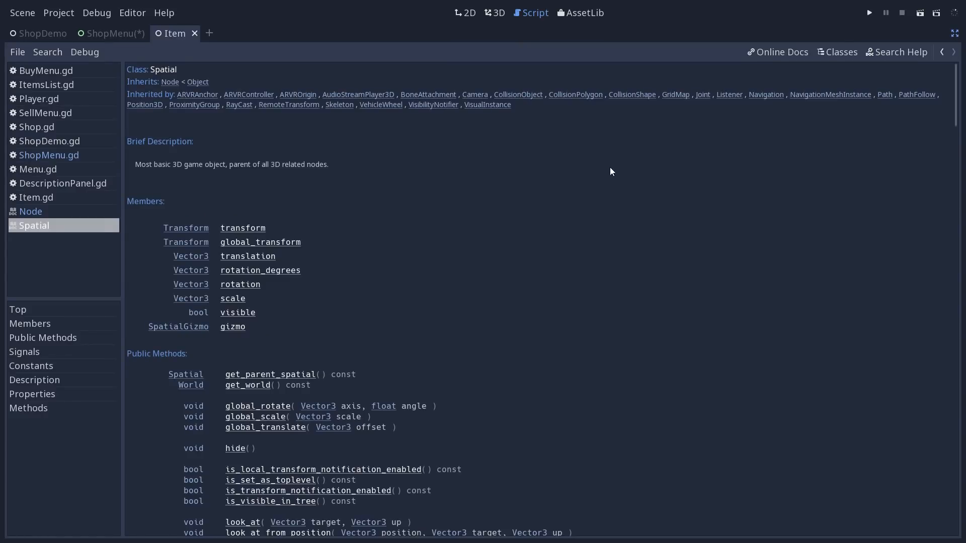
mouse_move(486, 176)
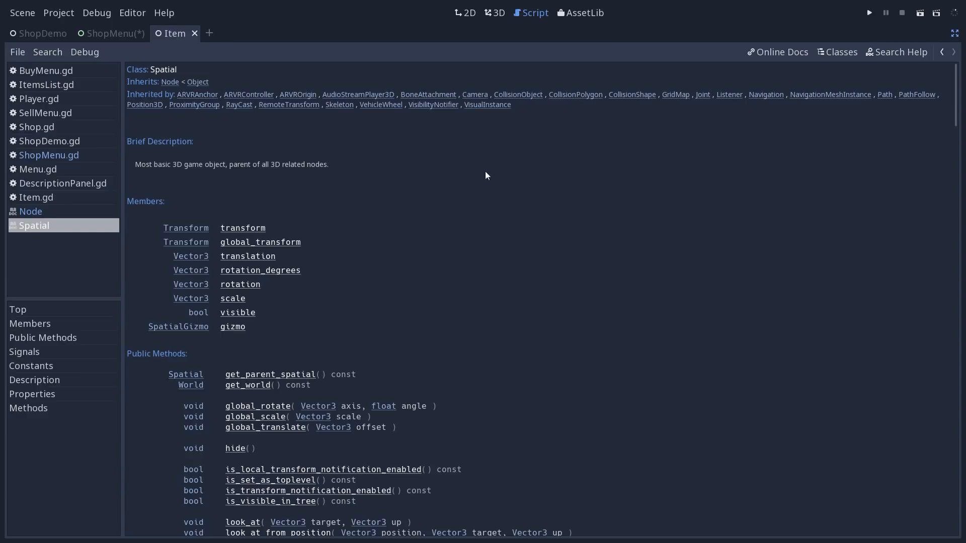
mouse_move(624, 118)
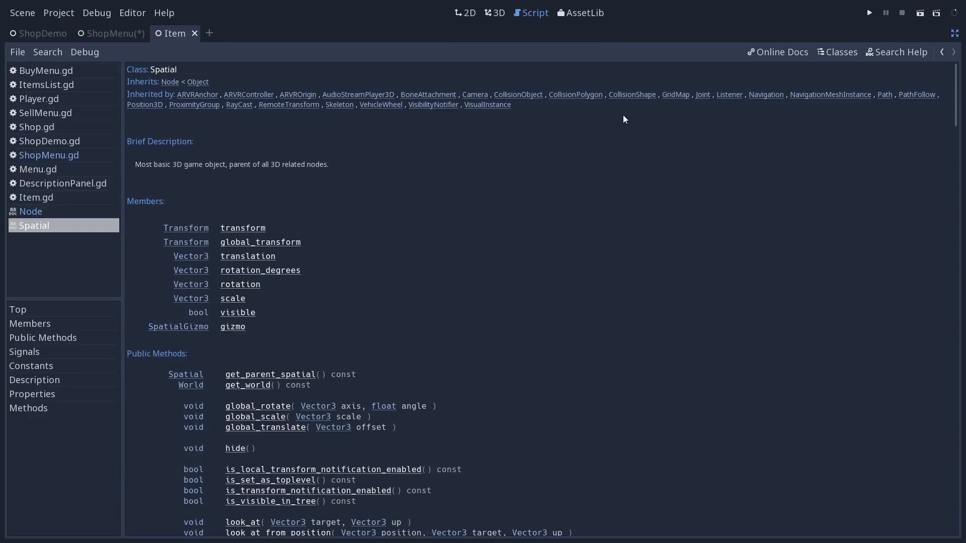
mouse_move(189, 238)
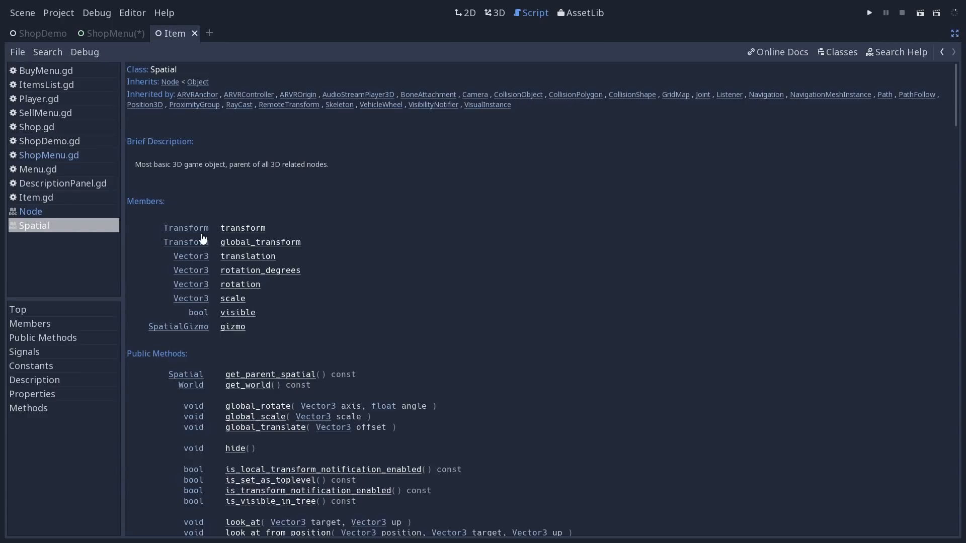
Step: Scroll through the Node reference and visit the Spatial class reference via the inherited link
scroll("down", 3)
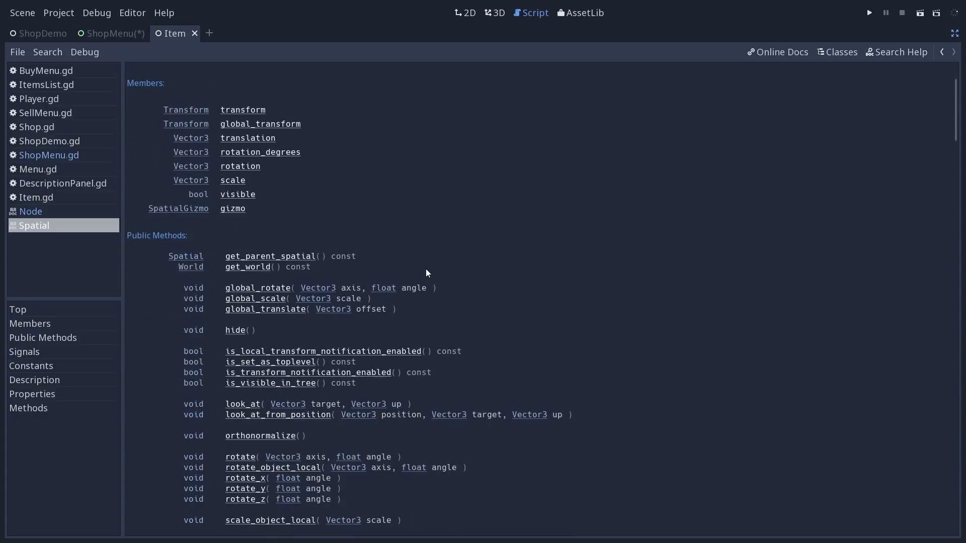
scroll("down", 3)
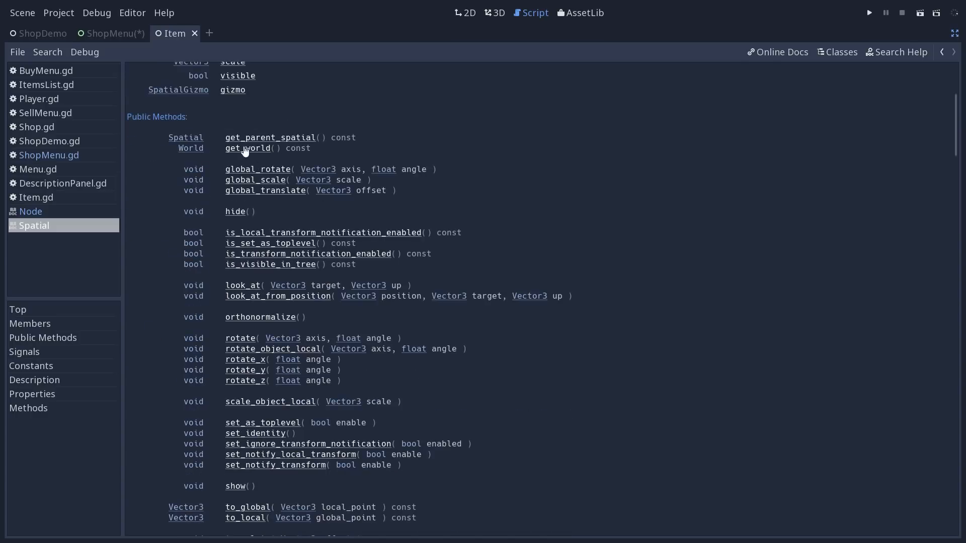
mouse_move(248, 481)
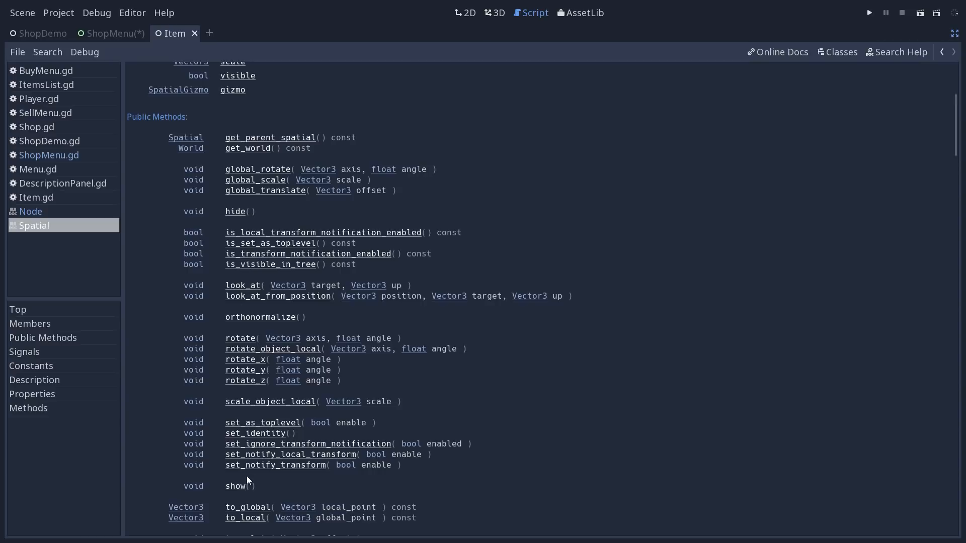
mouse_move(413, 207)
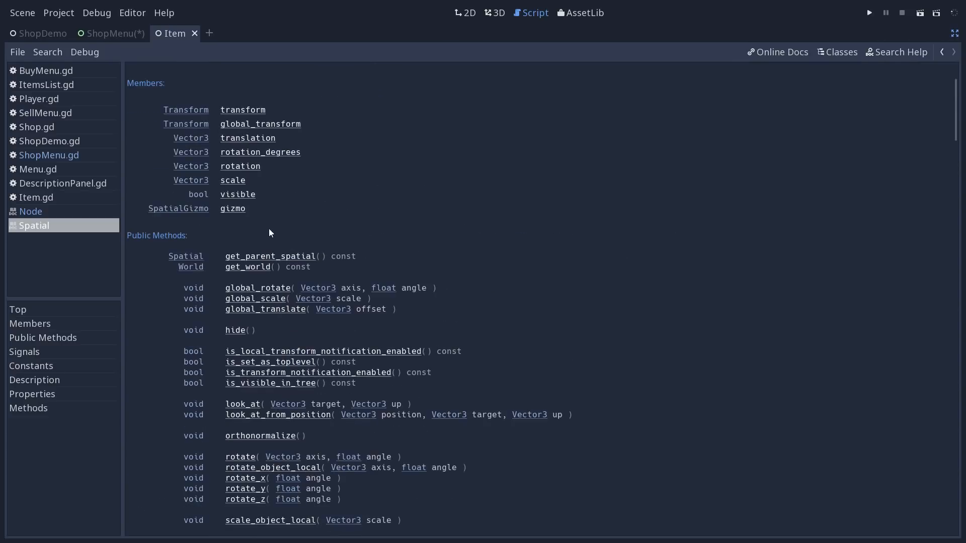
scroll("down", 3)
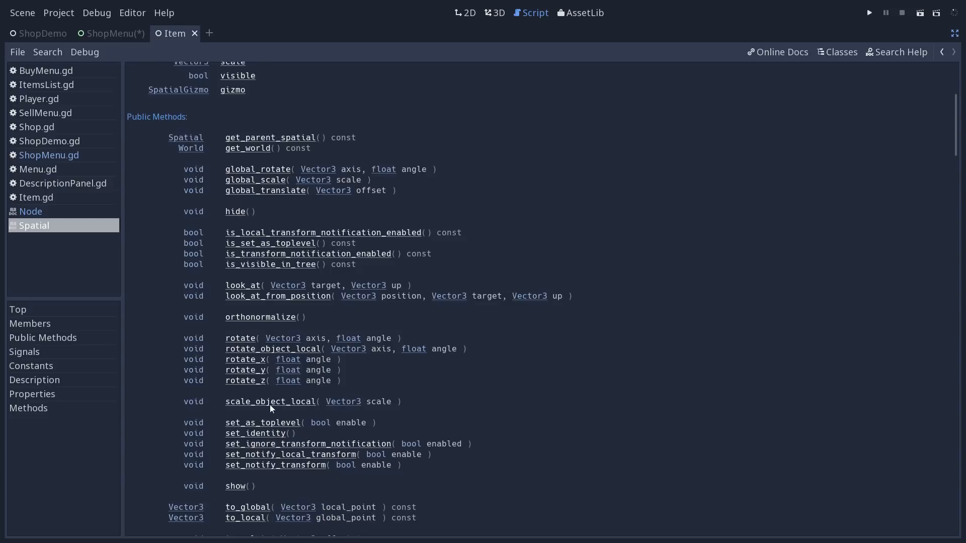
scroll("up", 3)
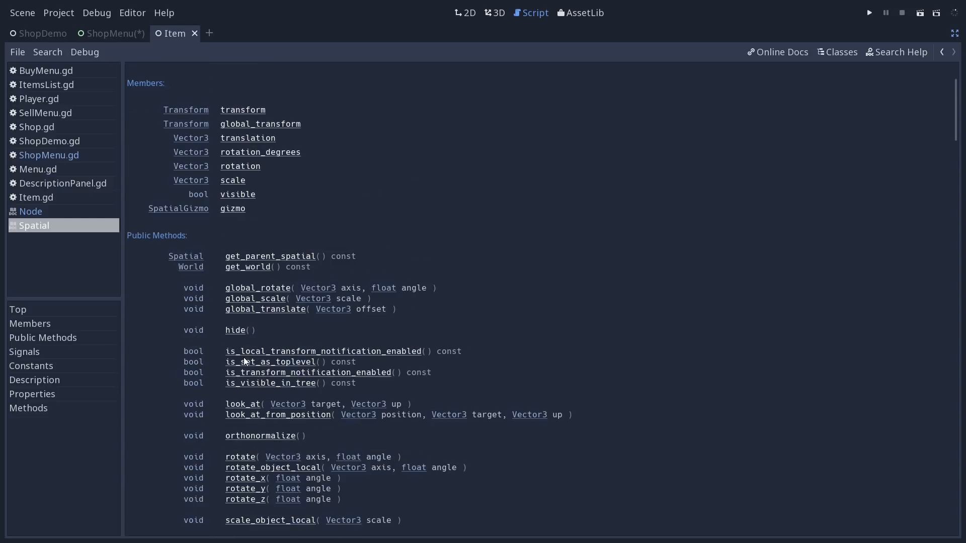
mouse_move(656, 270)
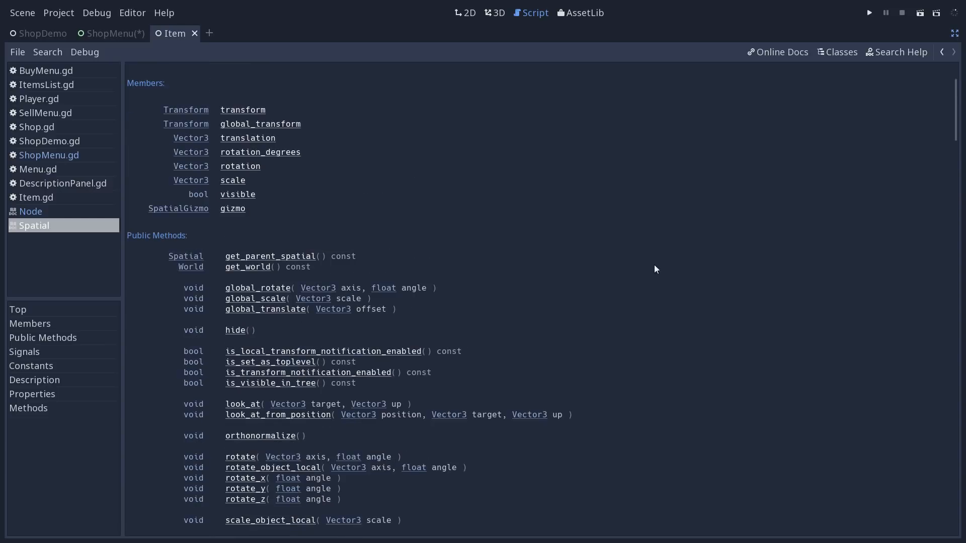
scroll("up", 3)
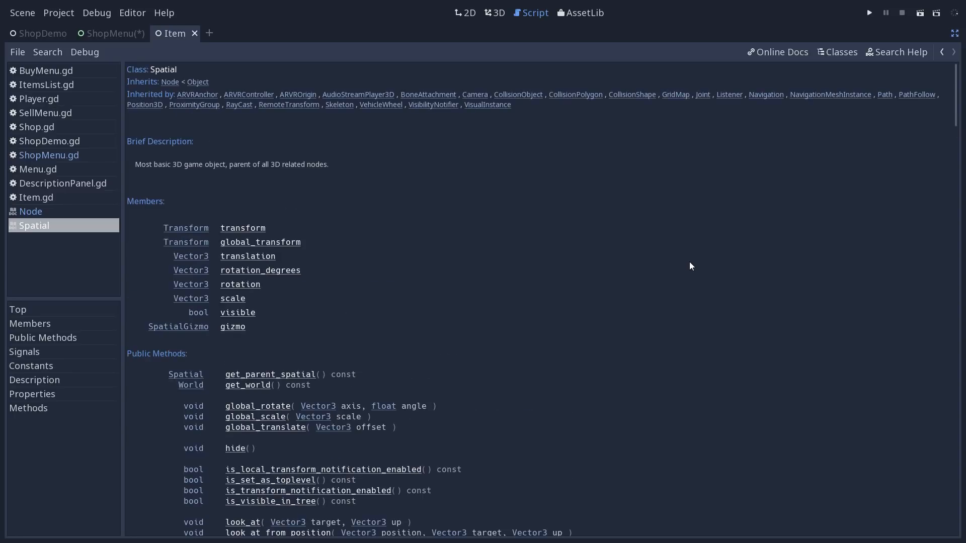
mouse_move(177, 99)
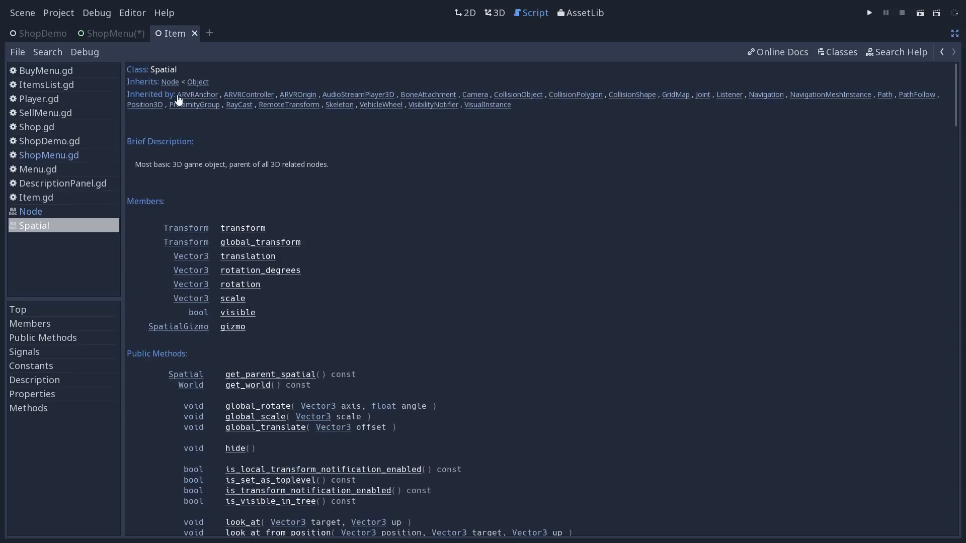
mouse_move(143, 88)
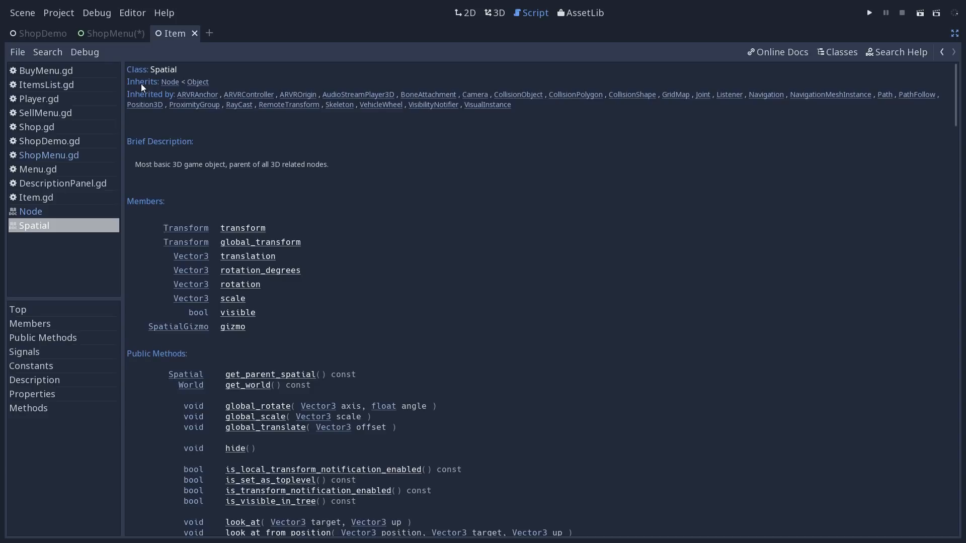
mouse_move(171, 86)
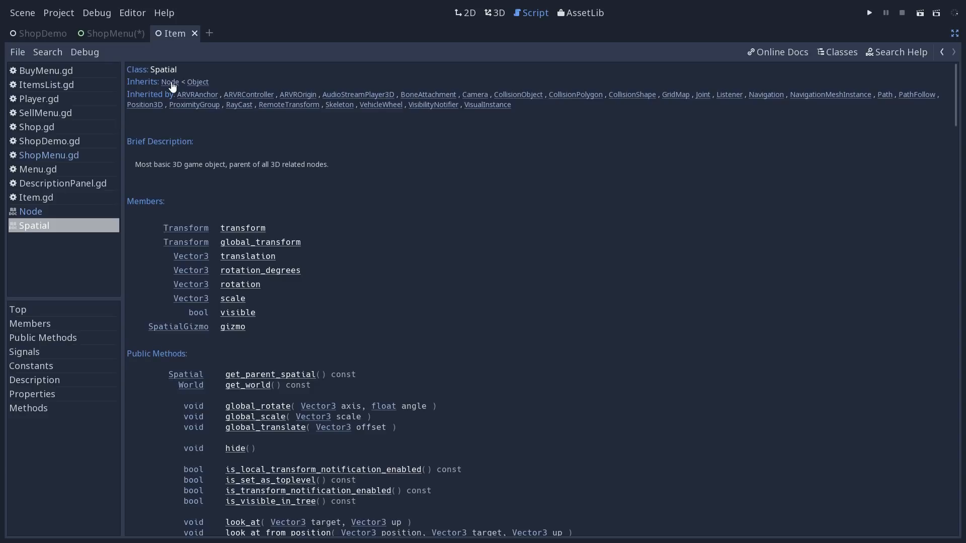
mouse_move(163, 90)
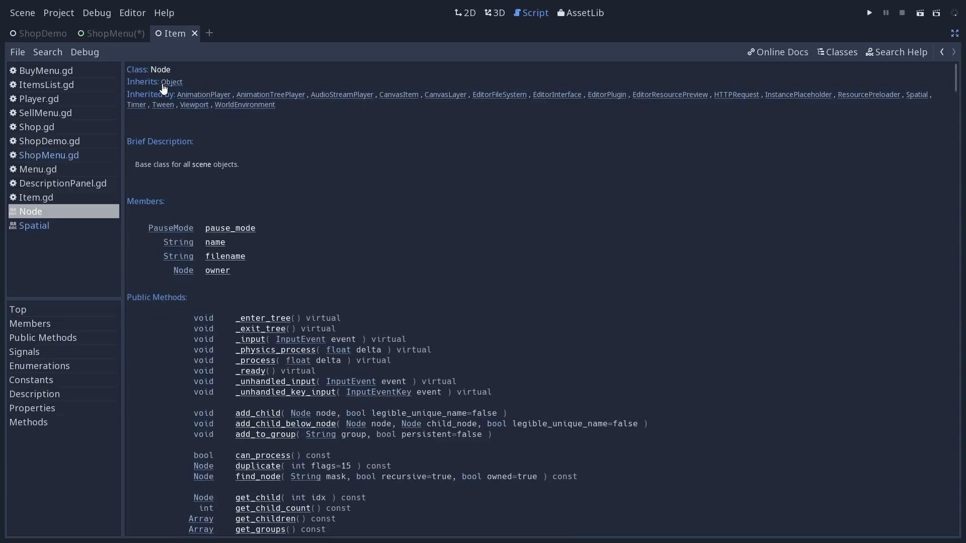
mouse_move(59, 244)
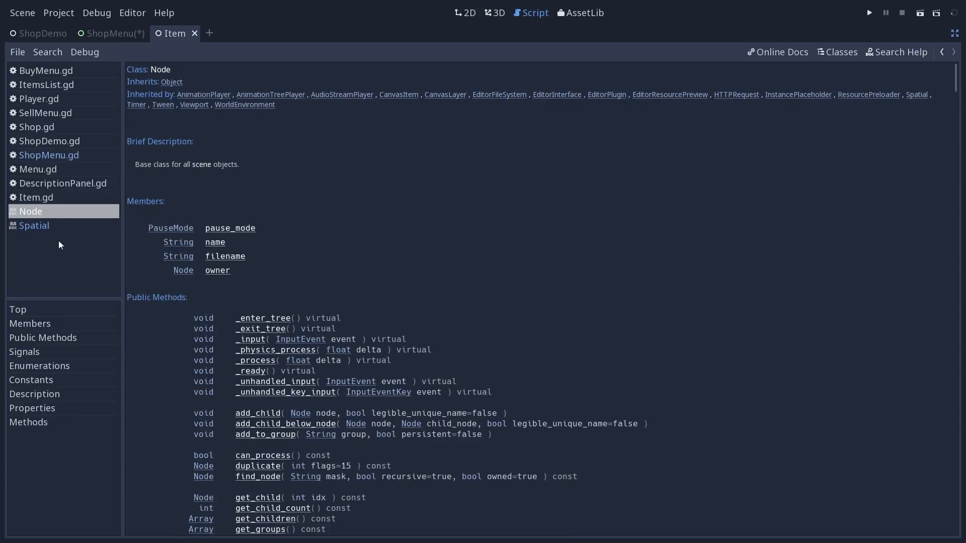
left_click(34, 225)
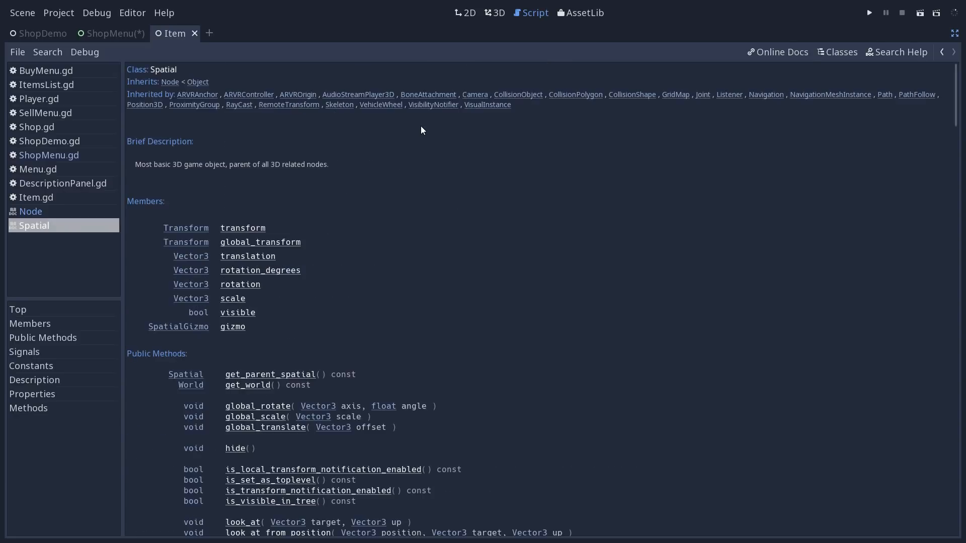
scroll("down", 3)
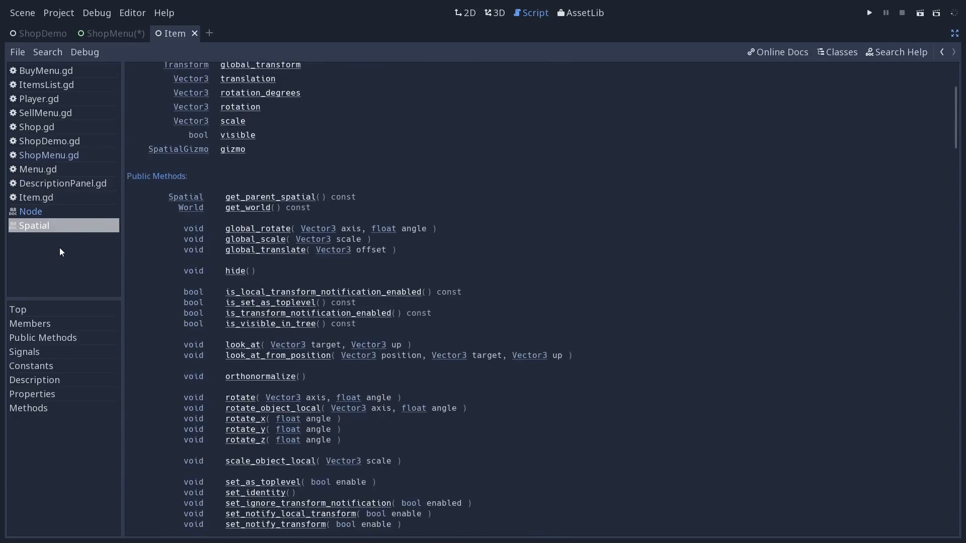
Step: Return to Node, visit the Object class reference, and come back to the Node reference top
left_click(31, 212)
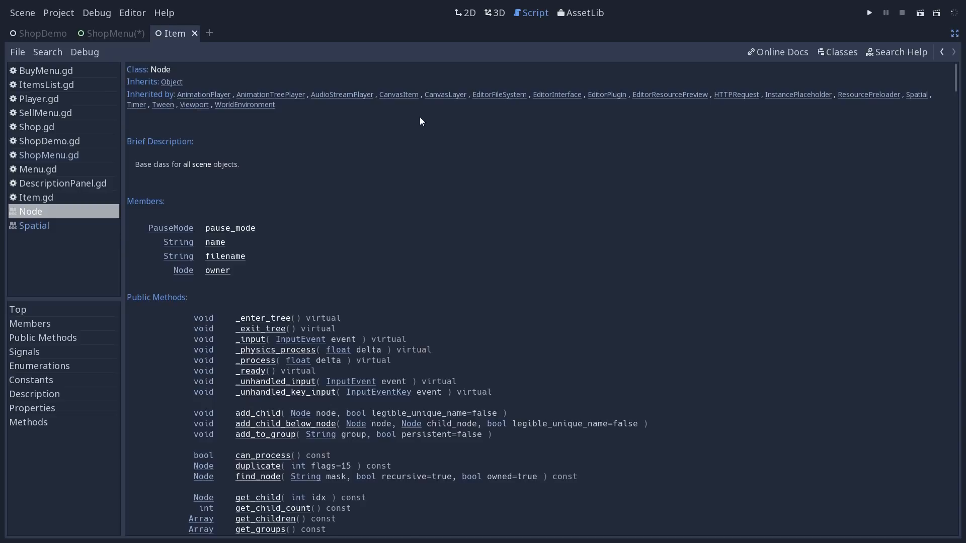
scroll("down", 3)
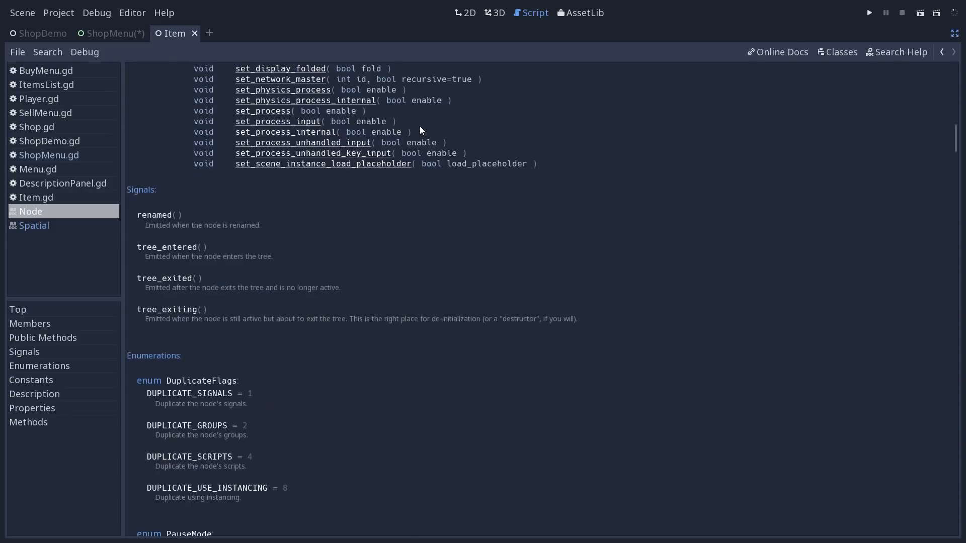
left_click(34, 240)
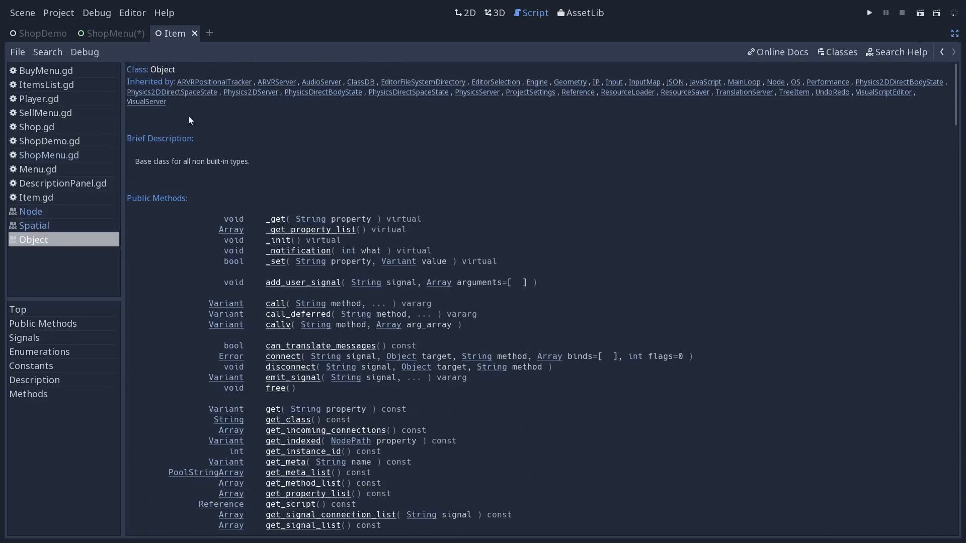
scroll("down", 3)
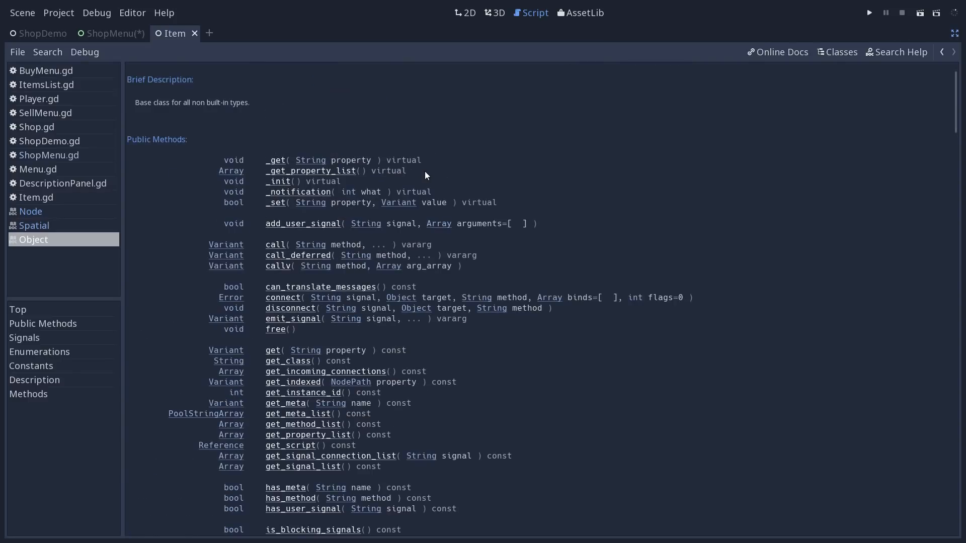
left_click(30, 211)
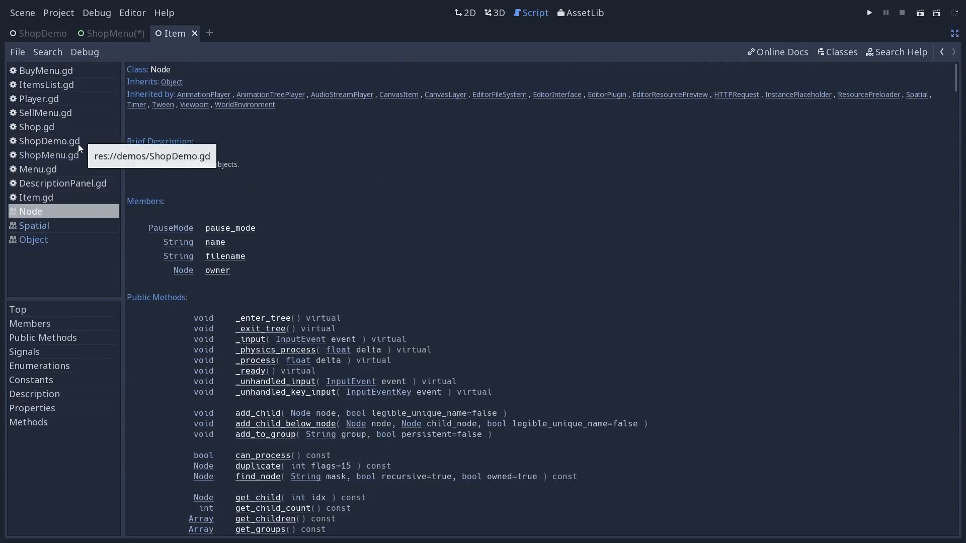
Step: In ShopMenu.gd, jump between the open and _on_QuitButton_pressed functions via the method list
left_click(51, 155)
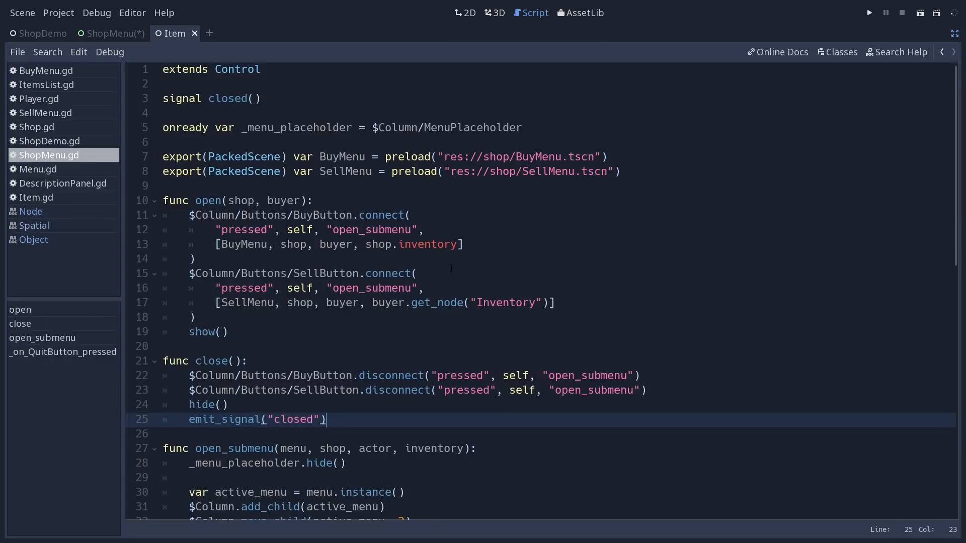
left_click(209, 200)
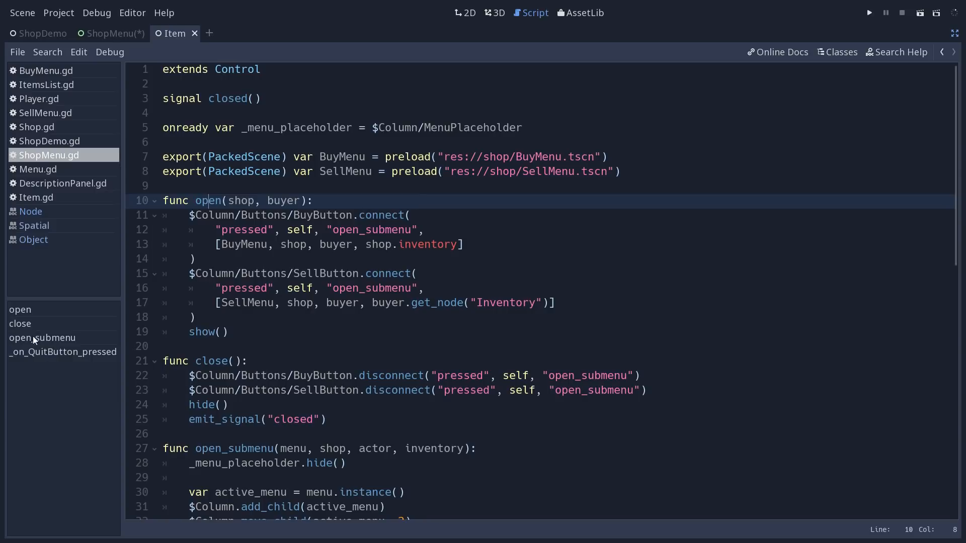
left_click(43, 338)
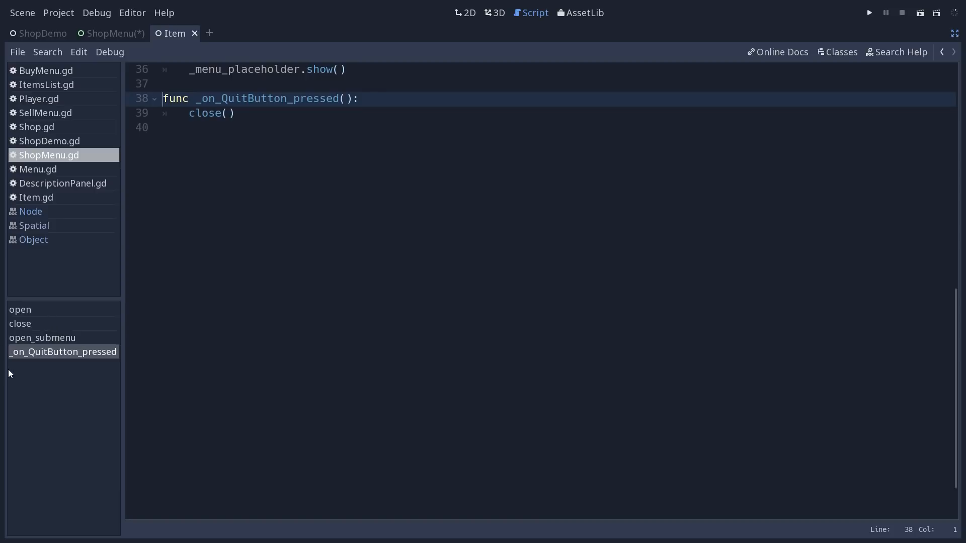
left_click(20, 310)
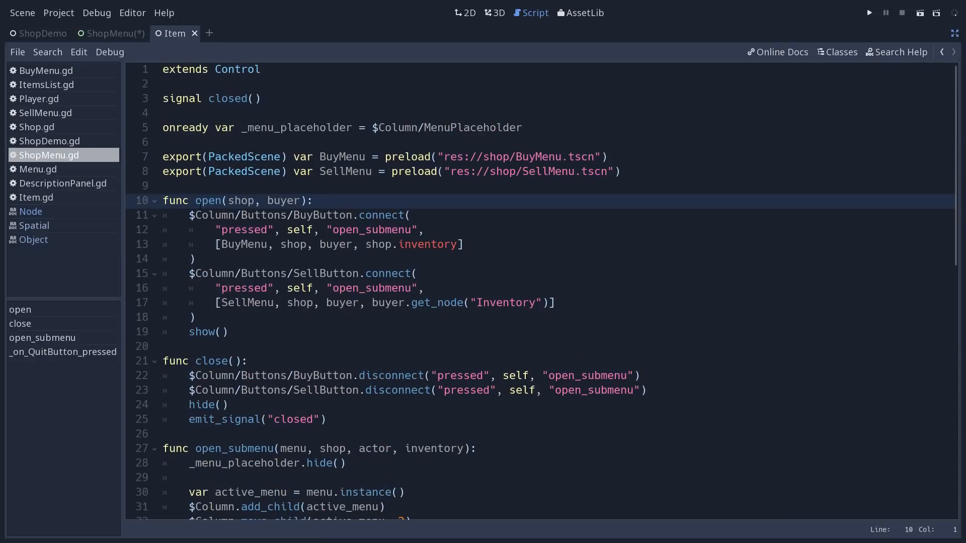
scroll("down", 3)
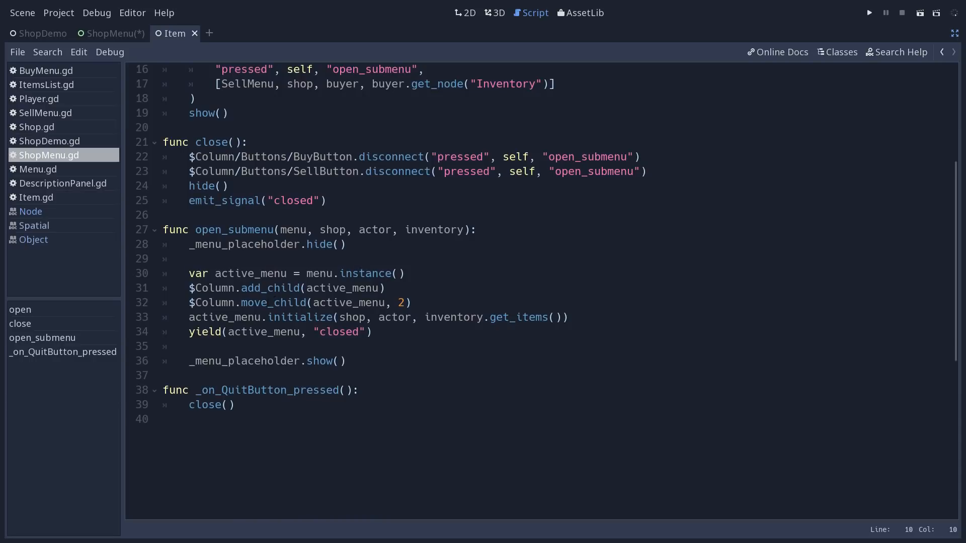
Step: Select the _menu_placeholder name on line 5 to search for its uses
left_click(268, 303)
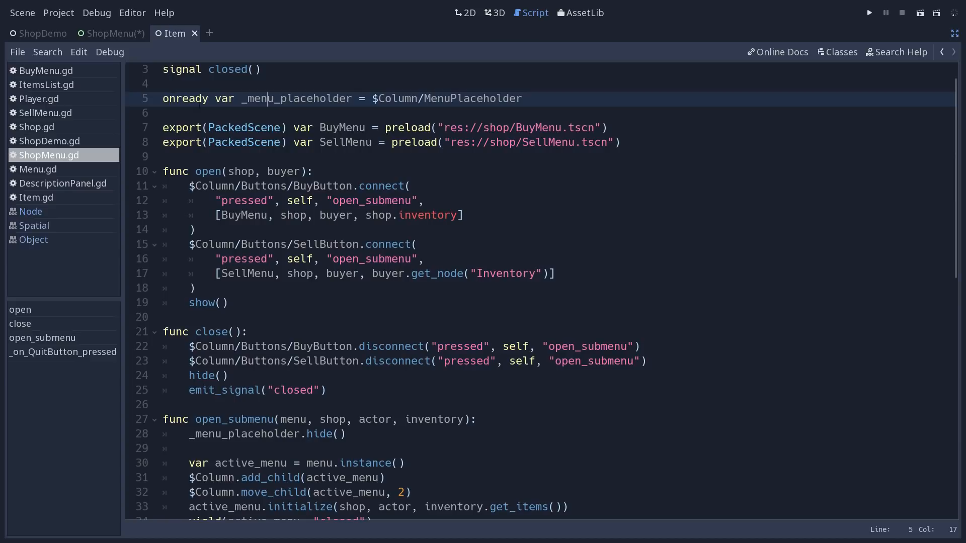
double_click(296, 99)
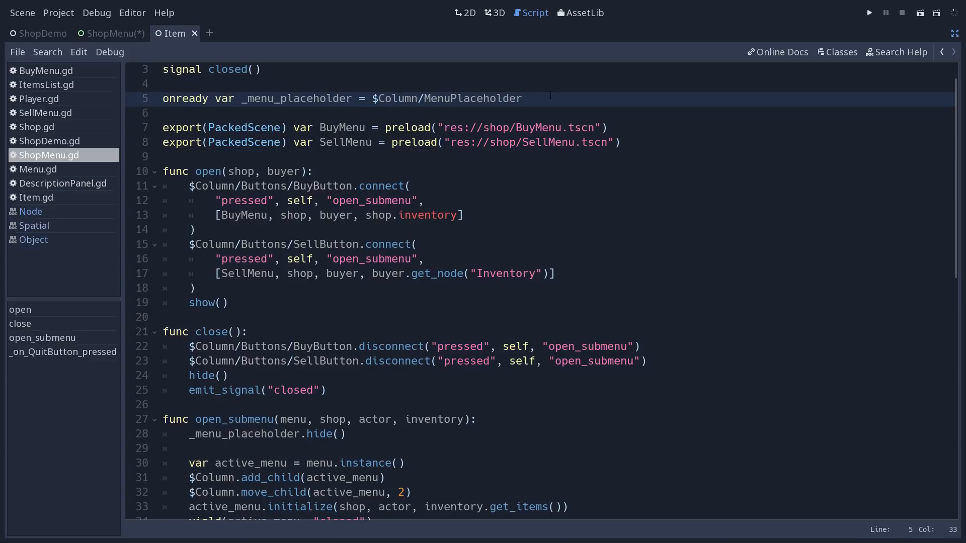
left_click(163, 113)
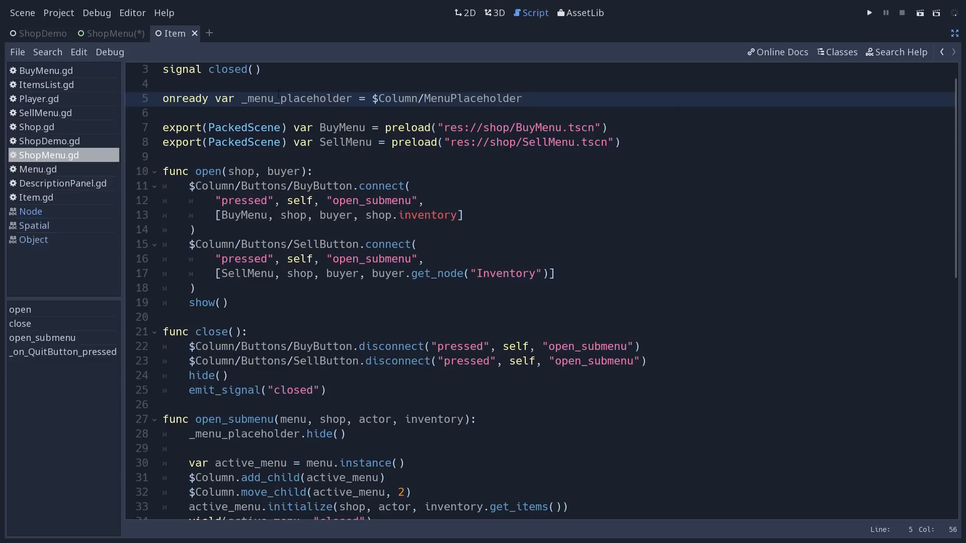
double_click(296, 99)
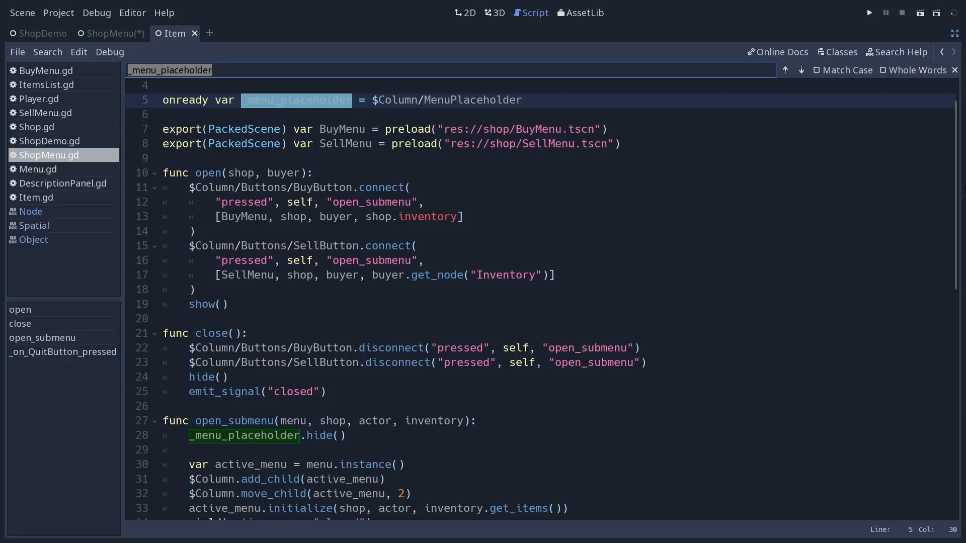
type("conne")
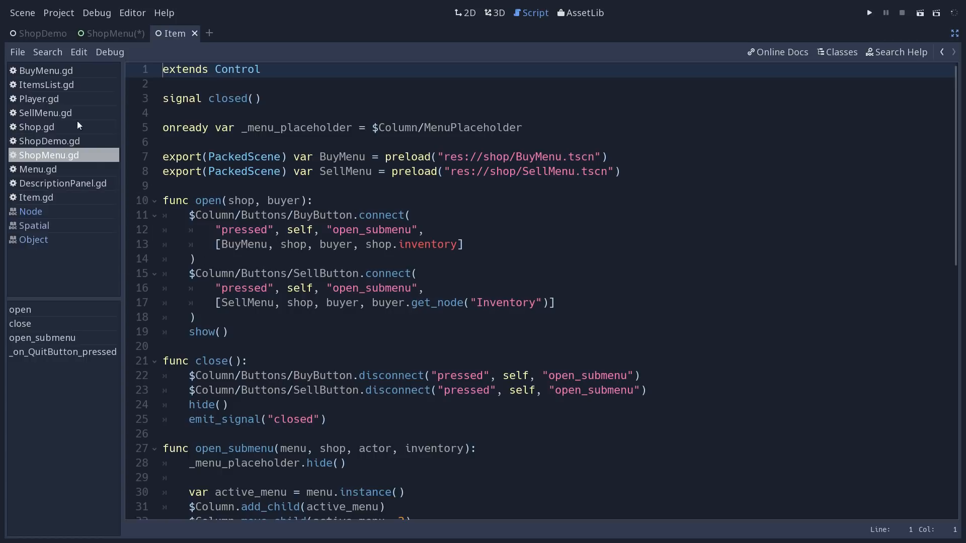
Step: Leave distraction-free mode so the FileSystem, Scene and Inspector docks reappear
left_click(17, 52)
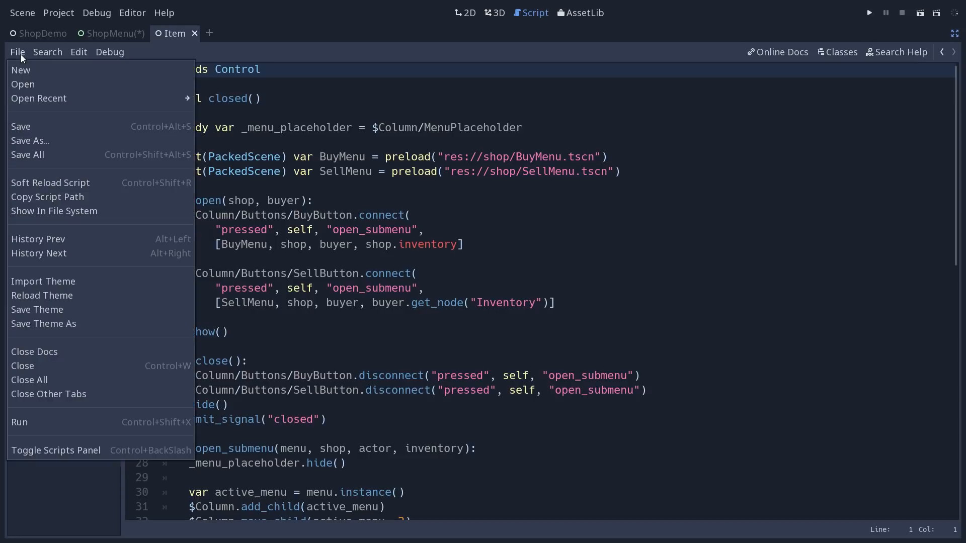
mouse_move(43, 394)
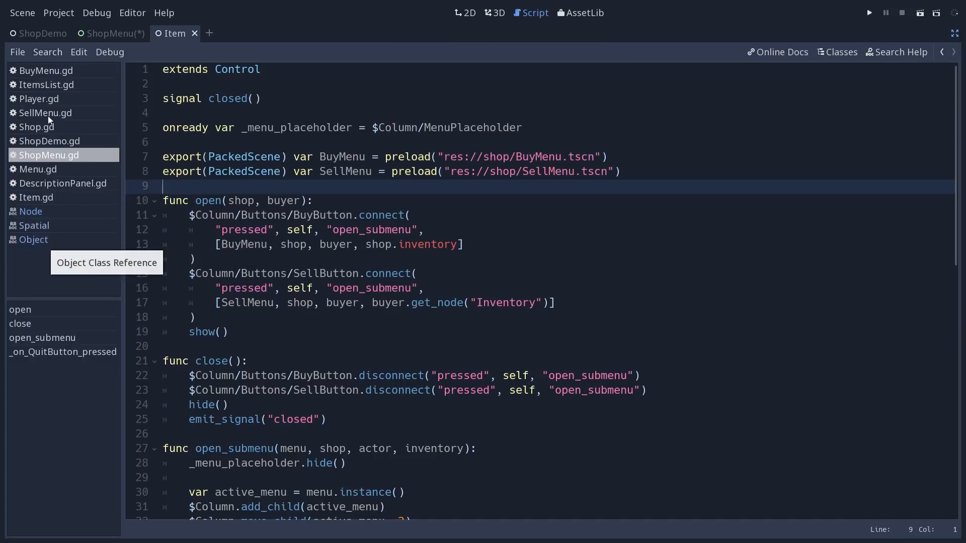
left_click(18, 53)
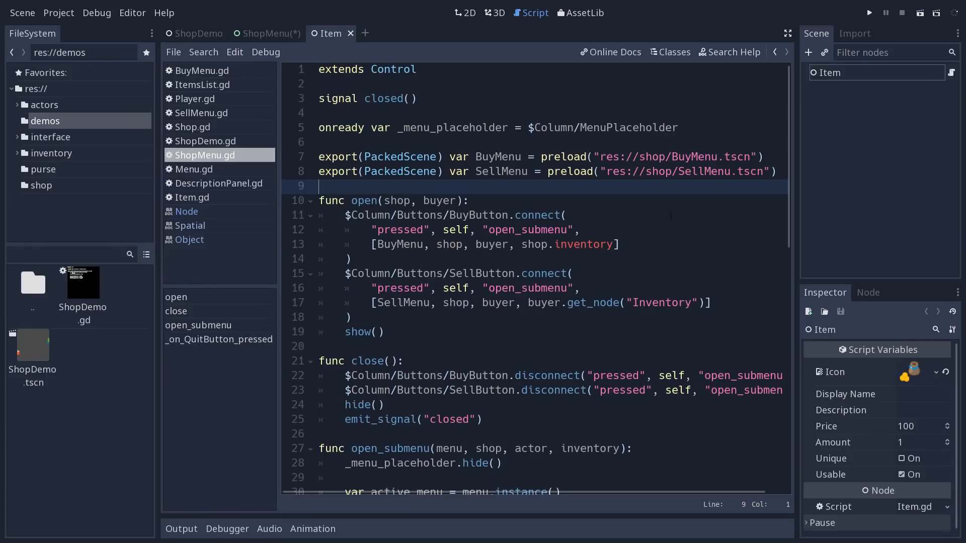
Step: Switch to the ShopMenu scene and select the word SellMenu on line 8
left_click(268, 33)
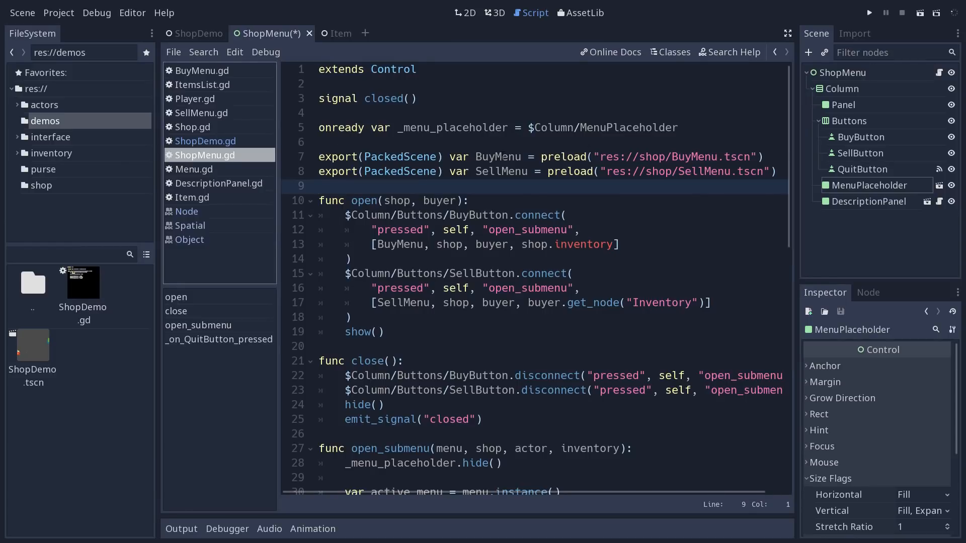
double_click(497, 156)
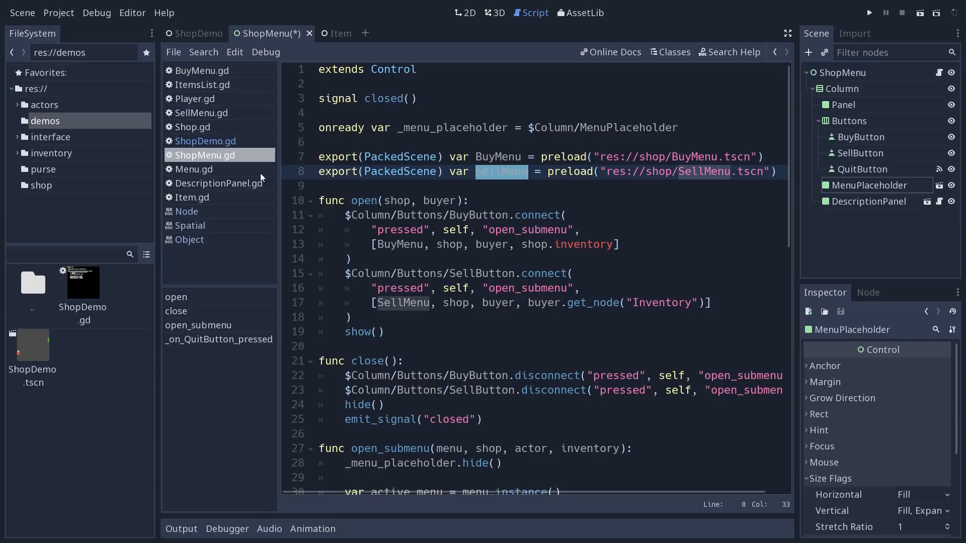
mouse_move(509, 171)
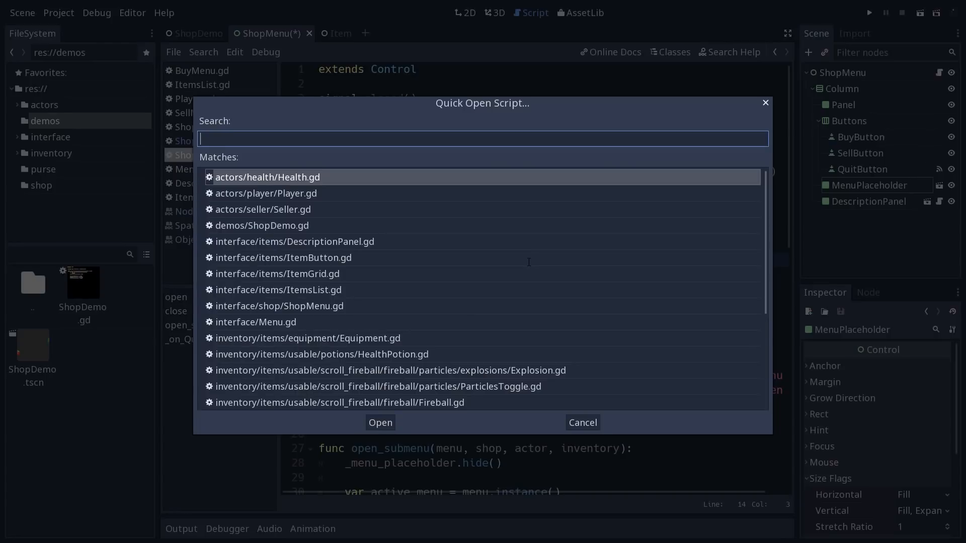
Step: Quick-open SellMenu.gd via 'sellmen' and declare 'var placeholder' below _items_list
type("sellmen")
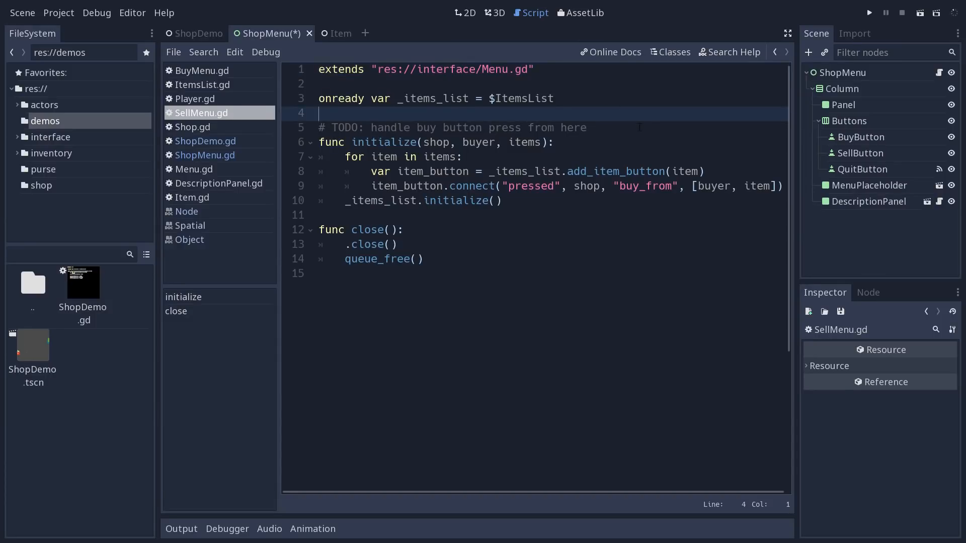
type("var pl")
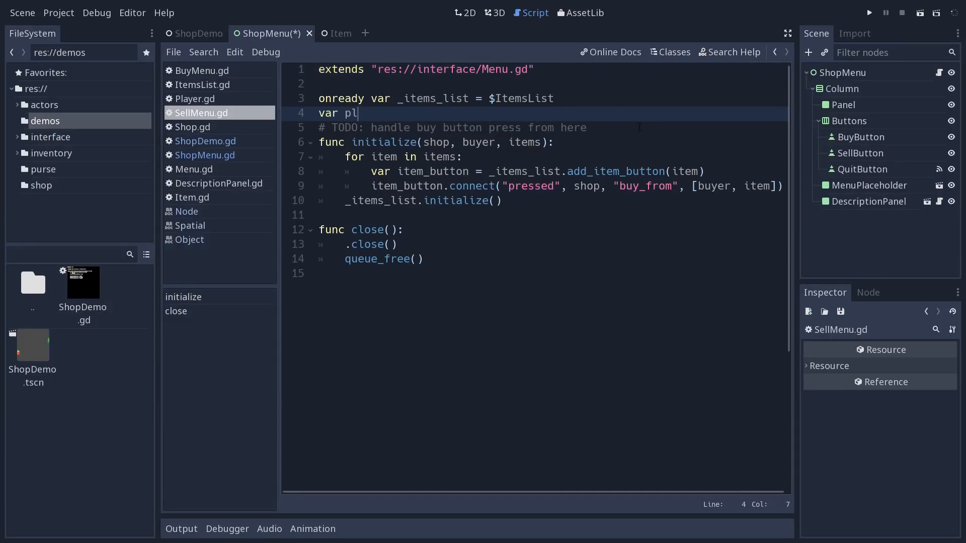
type("aceholder")
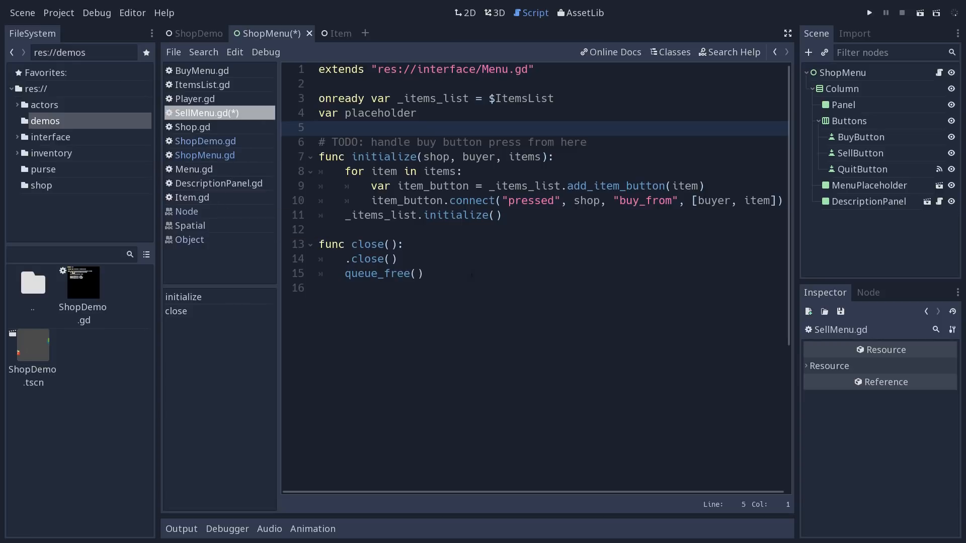
Step: Flip between SellMenu.gd and ShopMenu.gd, ending with ShopMenu.gd active
left_click(173, 52)
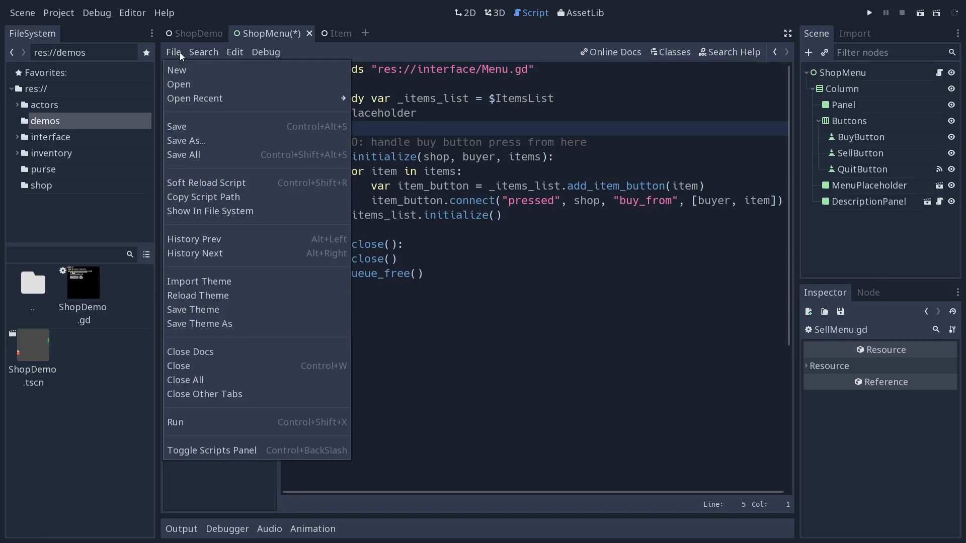
mouse_move(226, 399)
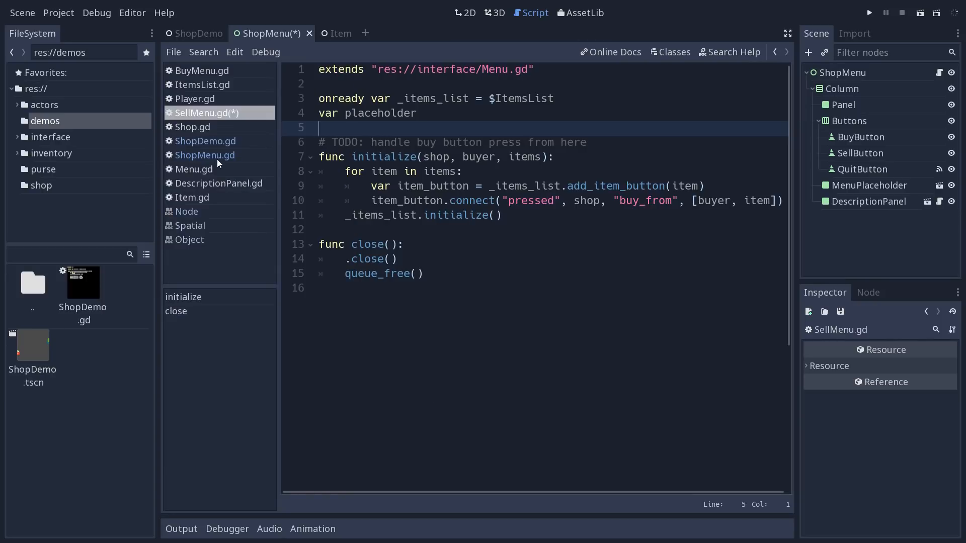
left_click(205, 155)
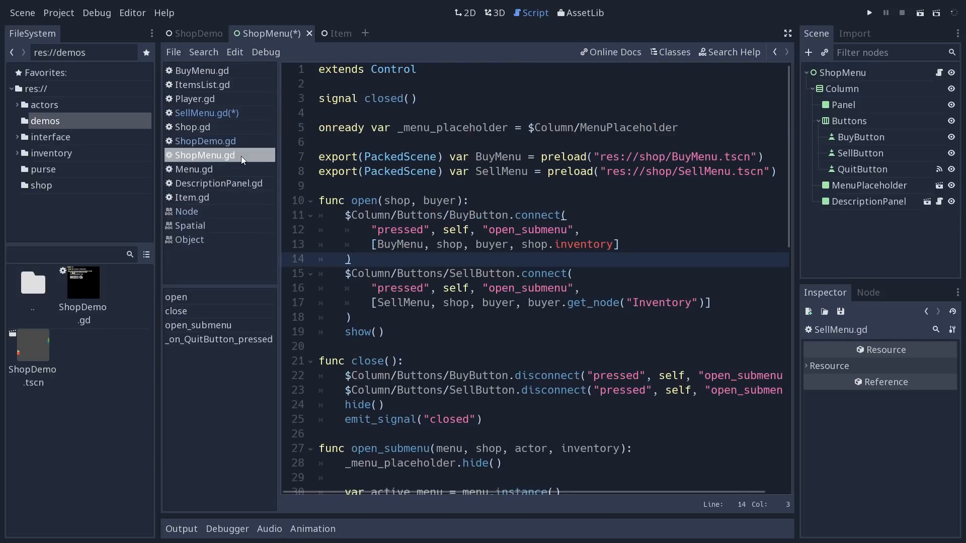
left_click(206, 112)
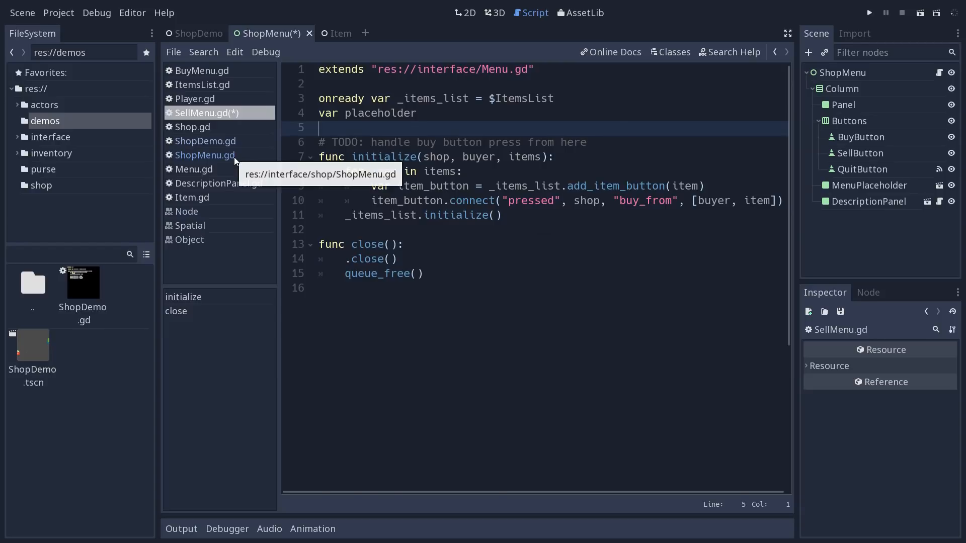
left_click(173, 52)
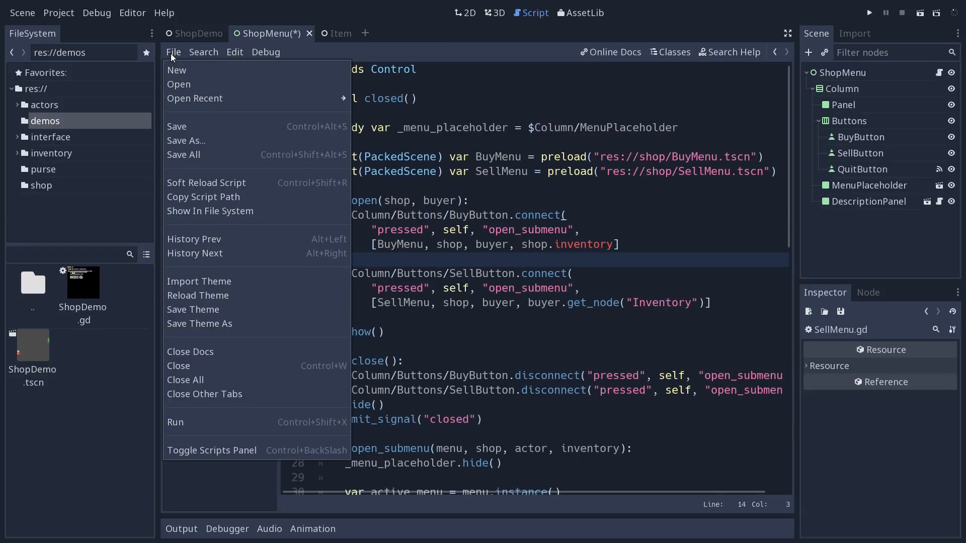
Step: Close Other Tabs, cancel the SellMenu save prompt, and return to SellMenu.gd
left_click(178, 366)
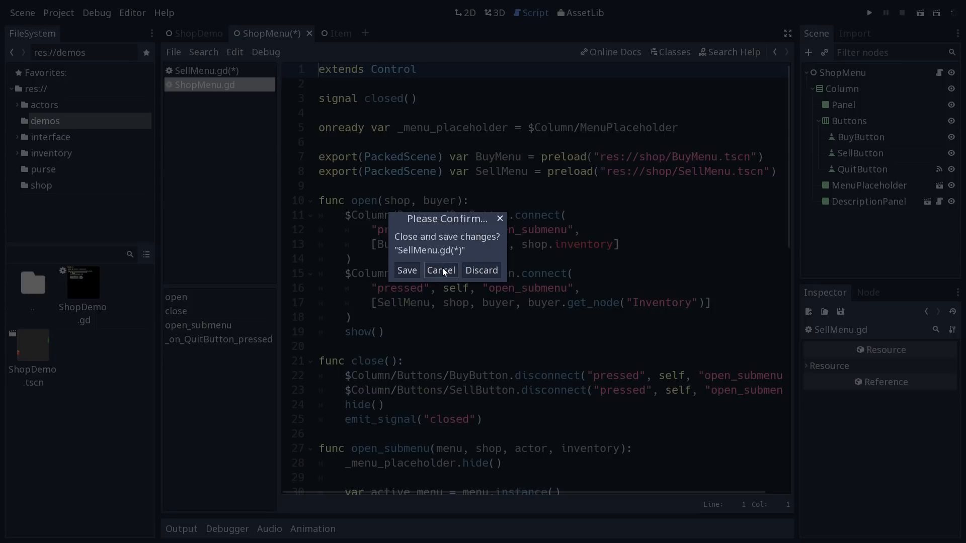
left_click(441, 270)
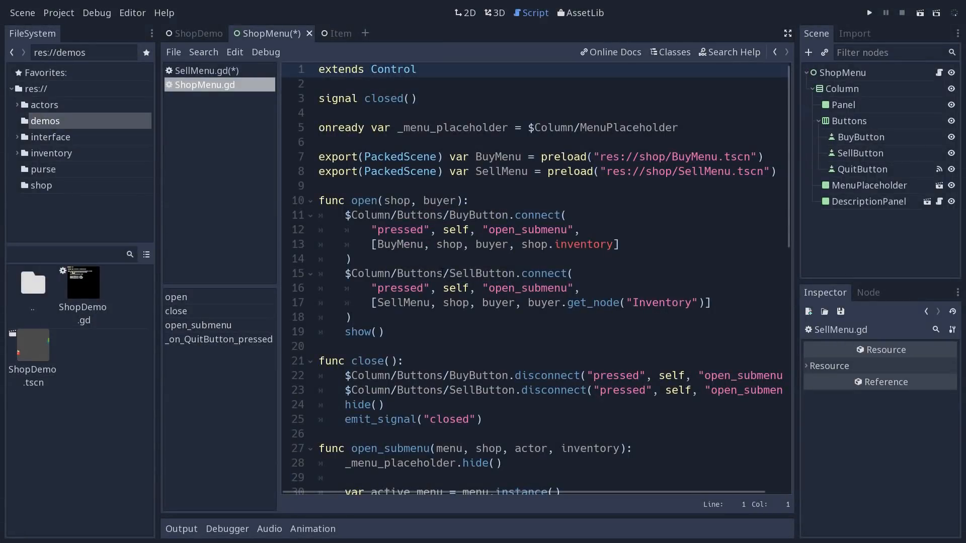
left_click(205, 71)
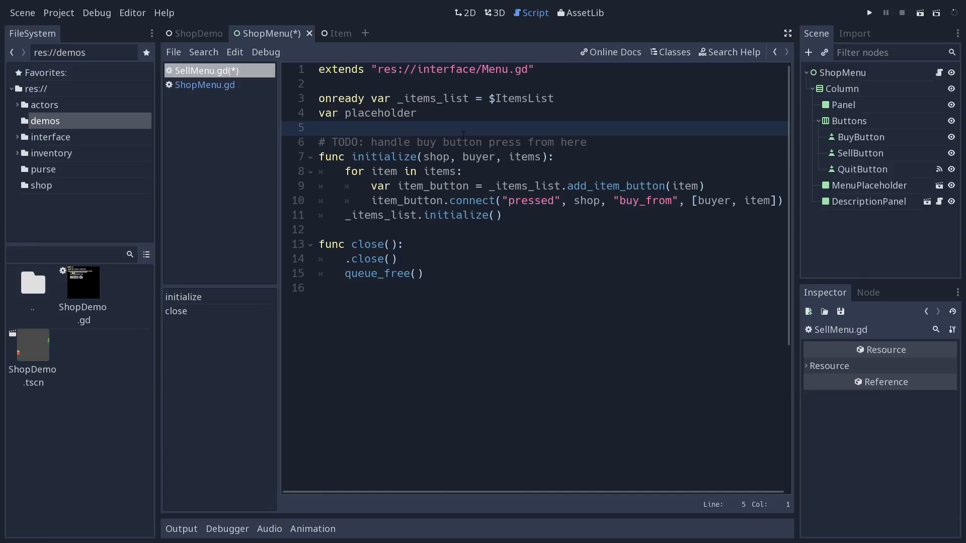